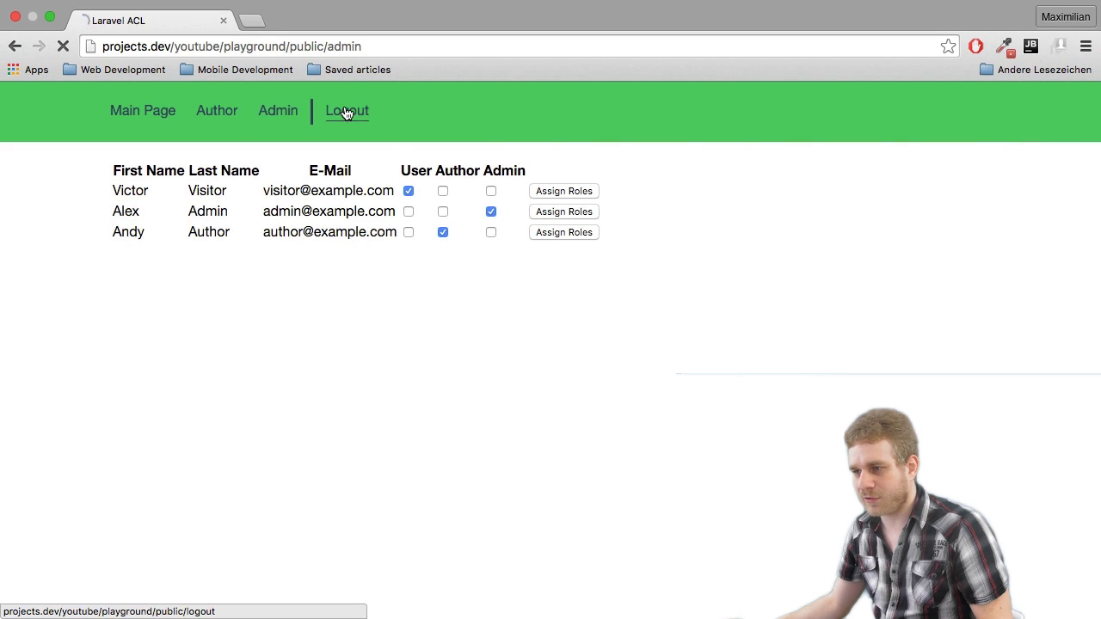
Log out of the admin account, returning to the public main page.
click(347, 110)
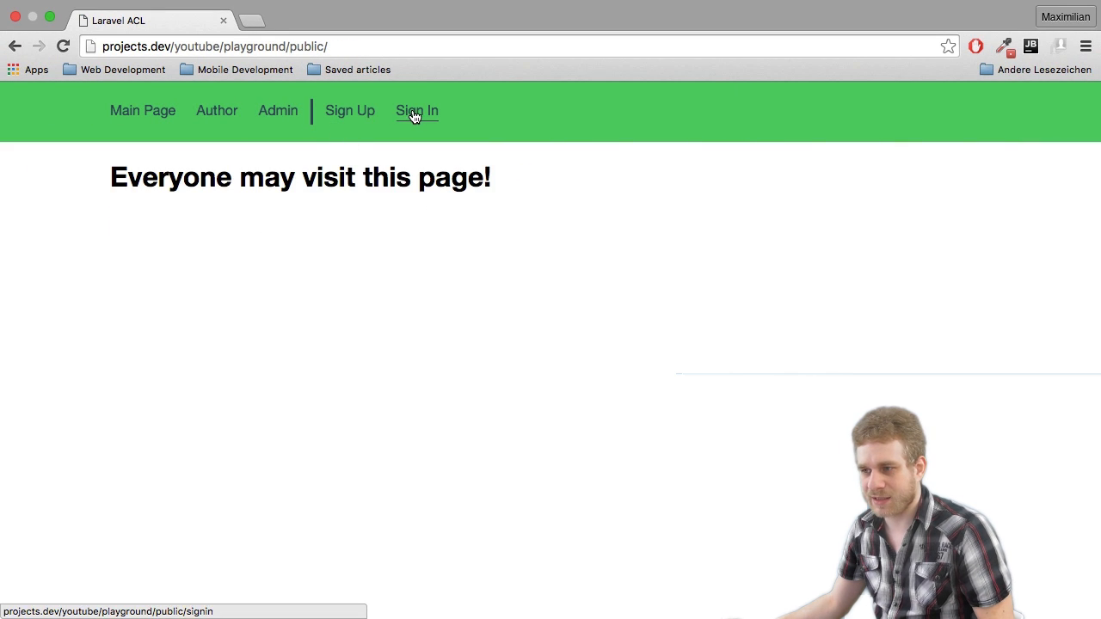
mouse_move(350, 110)
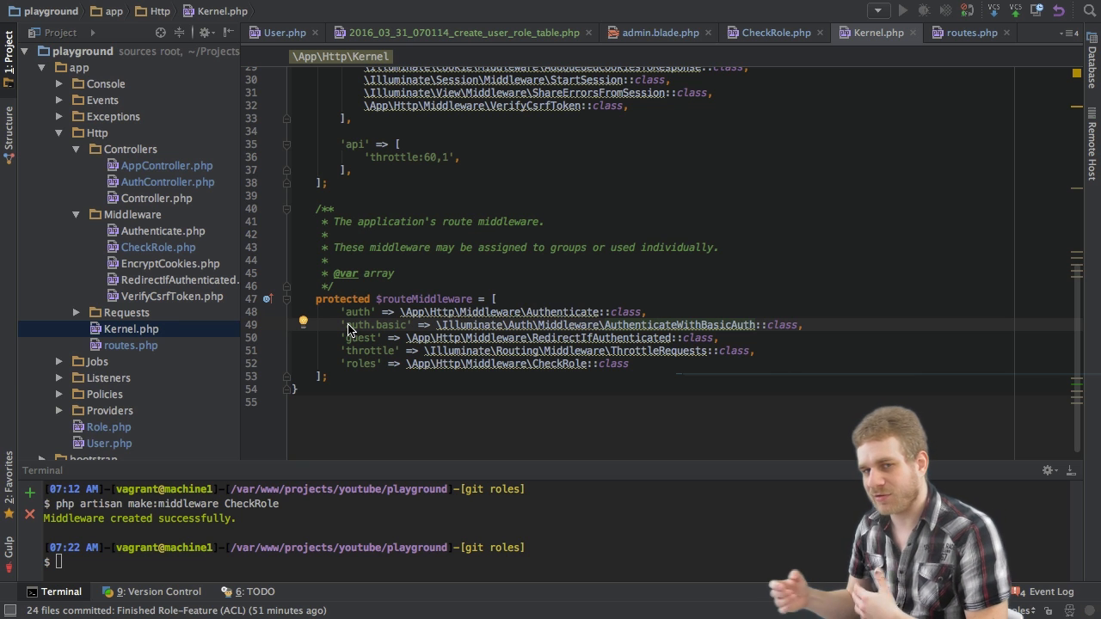
mouse_move(123, 283)
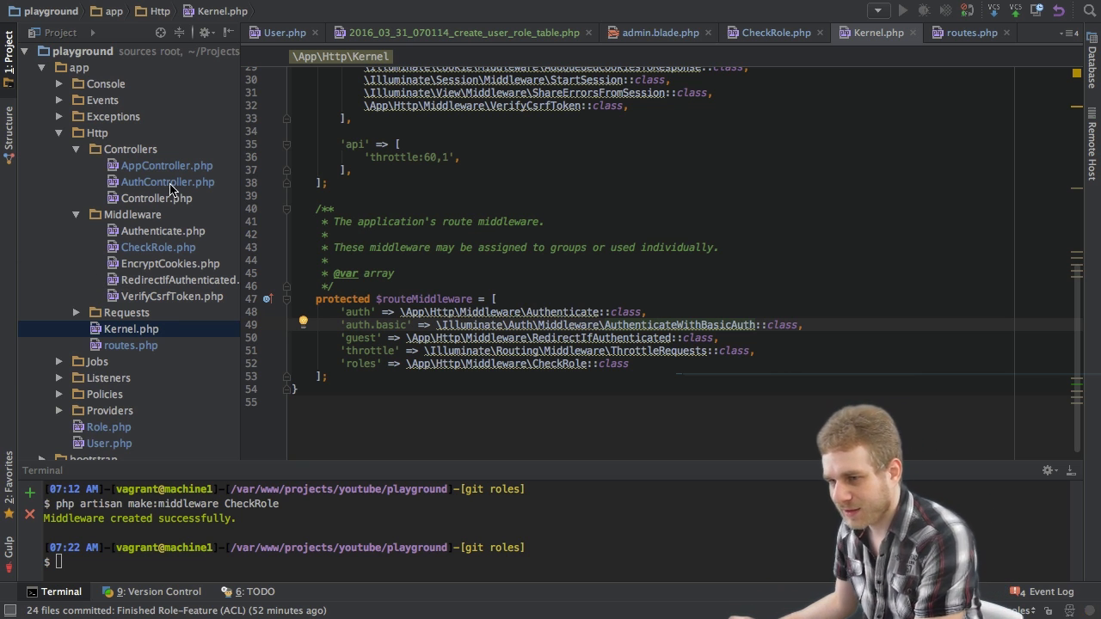
In AuthController's postSignUp, add $user->roles()->attach(Role::where('name', 'User')->first()); after saving.
click(167, 182)
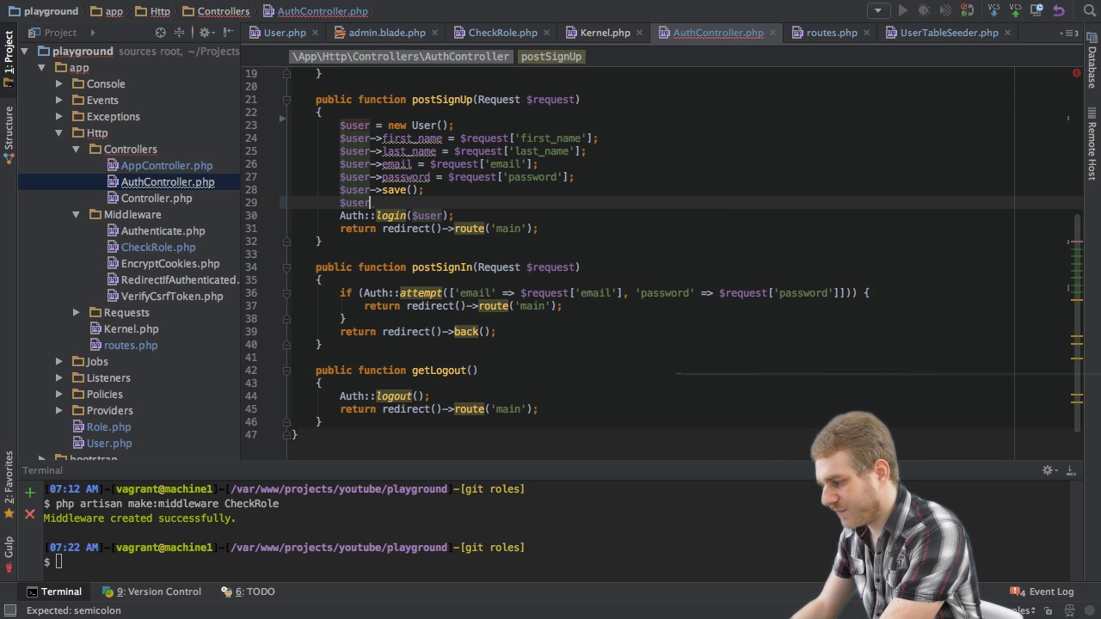
text(->)
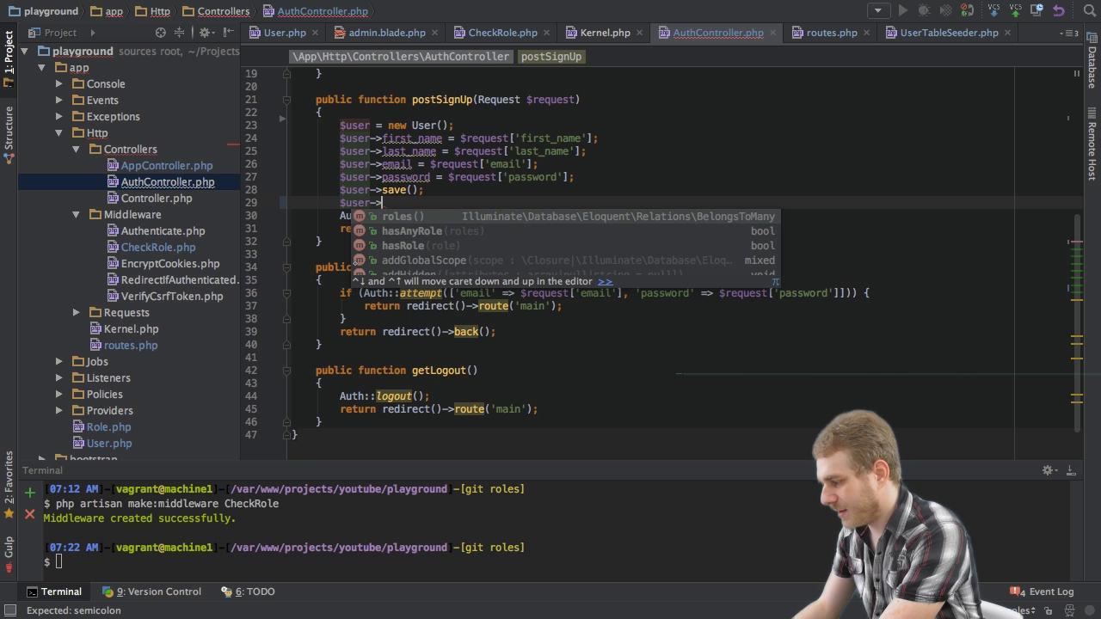
text(roles()->attach()
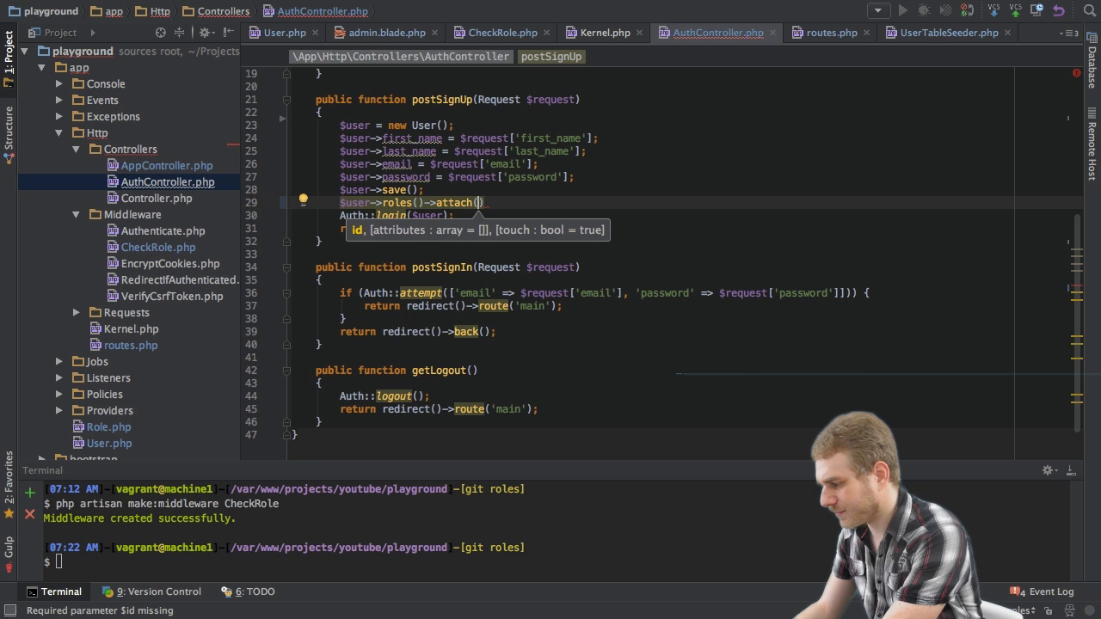
text(R)
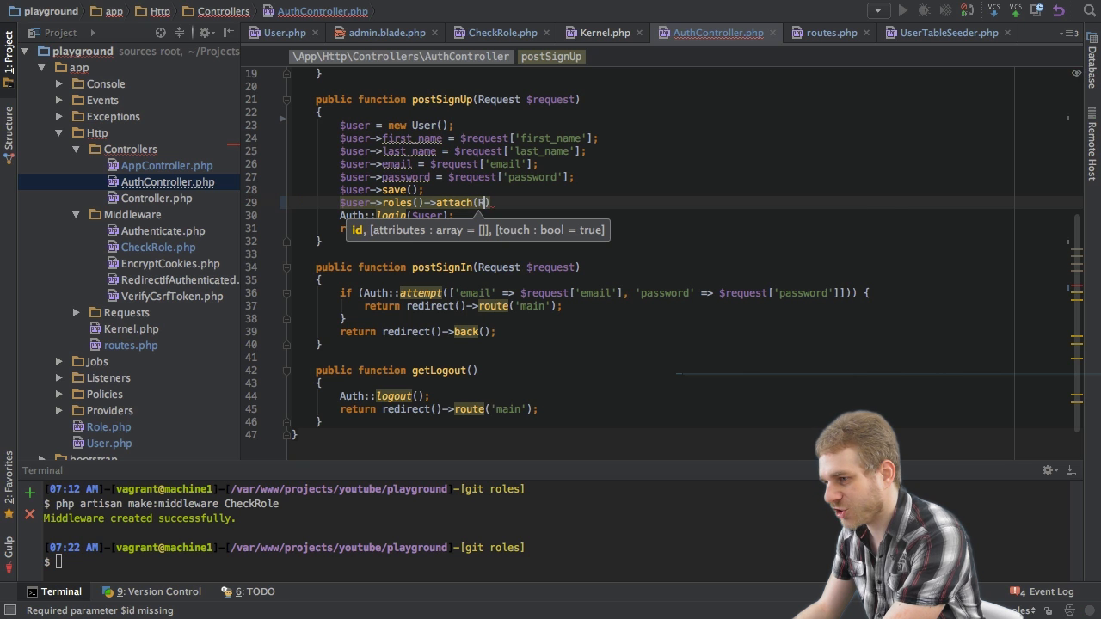
text(ole::where('name', 'U)
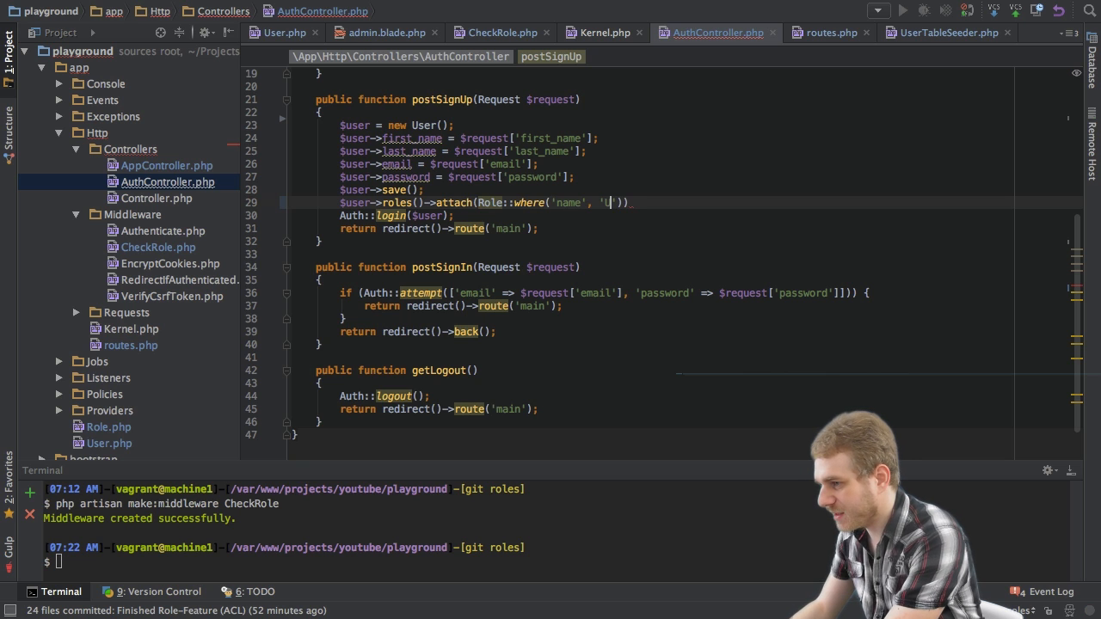
text(User')->)
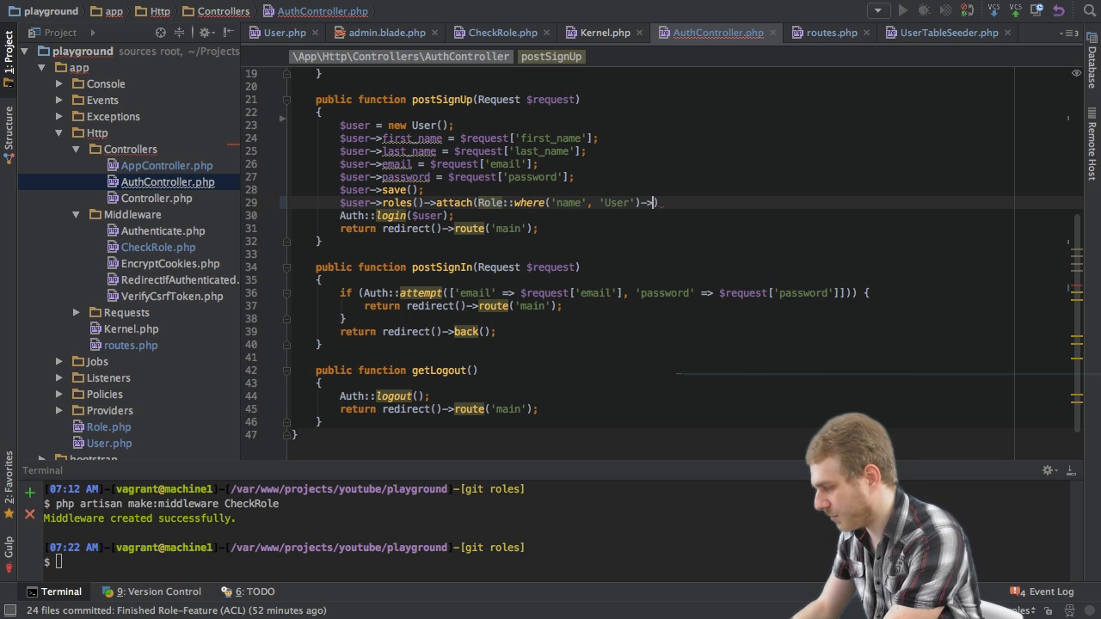
text(first)
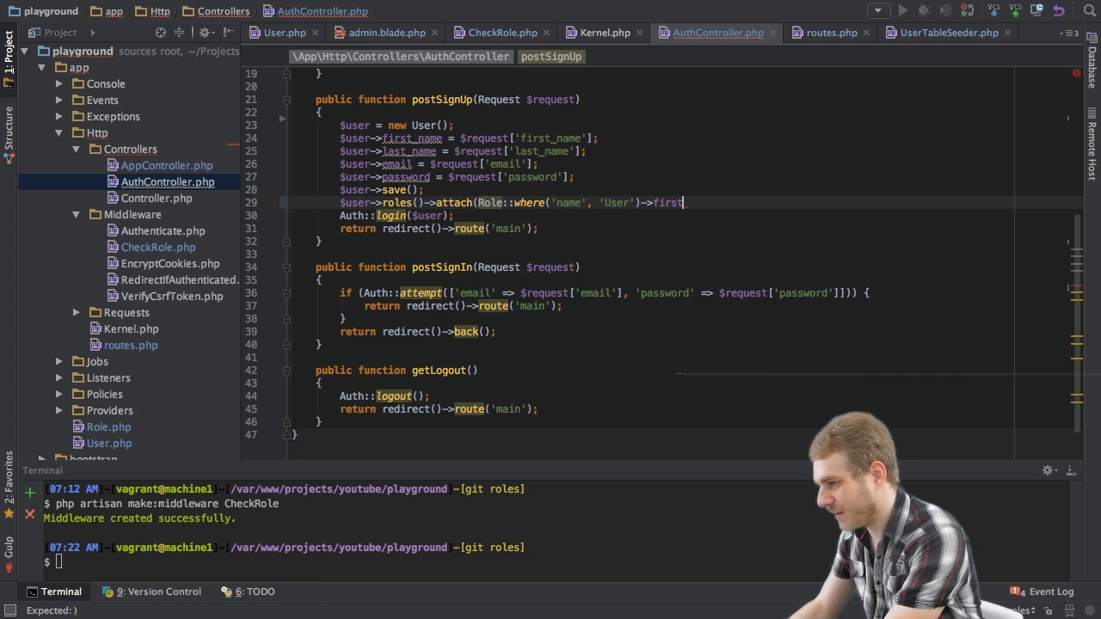
text(()))
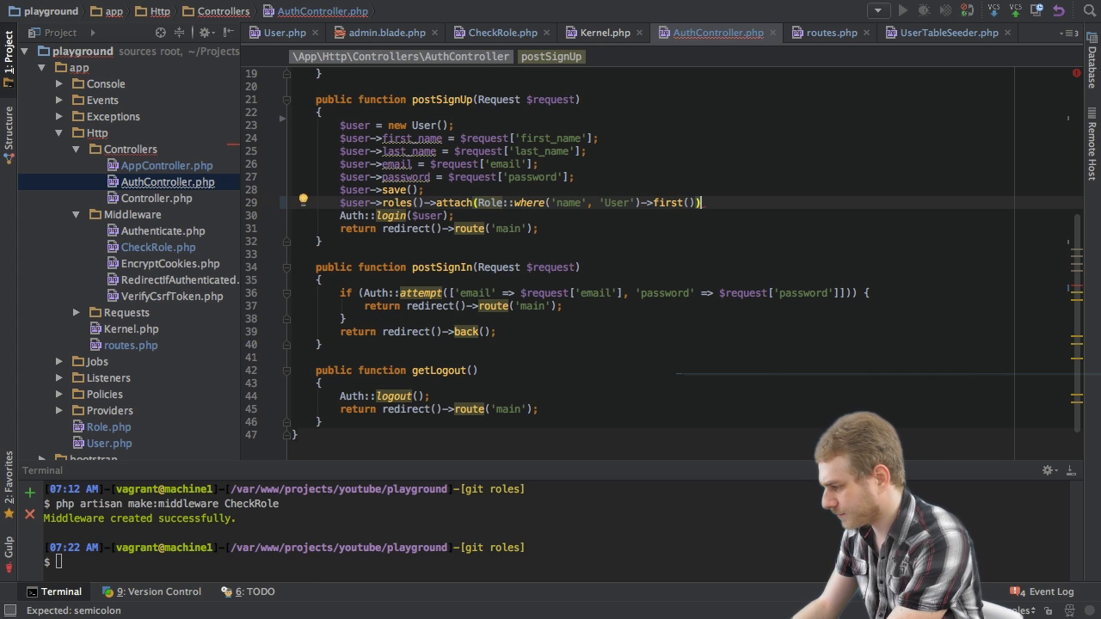
text(;)
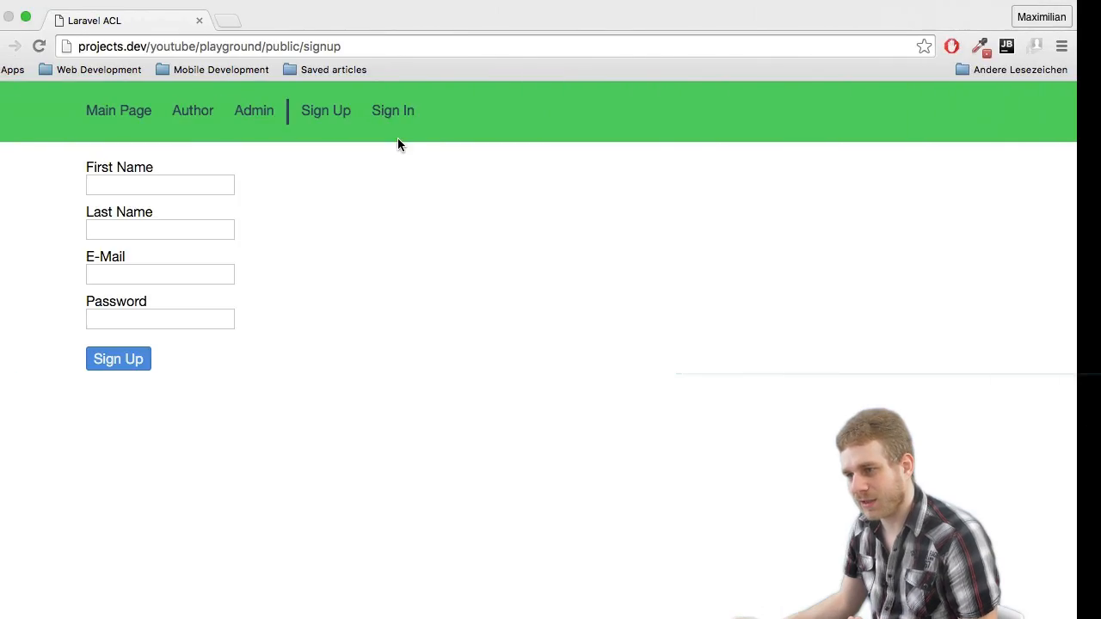
click(184, 185)
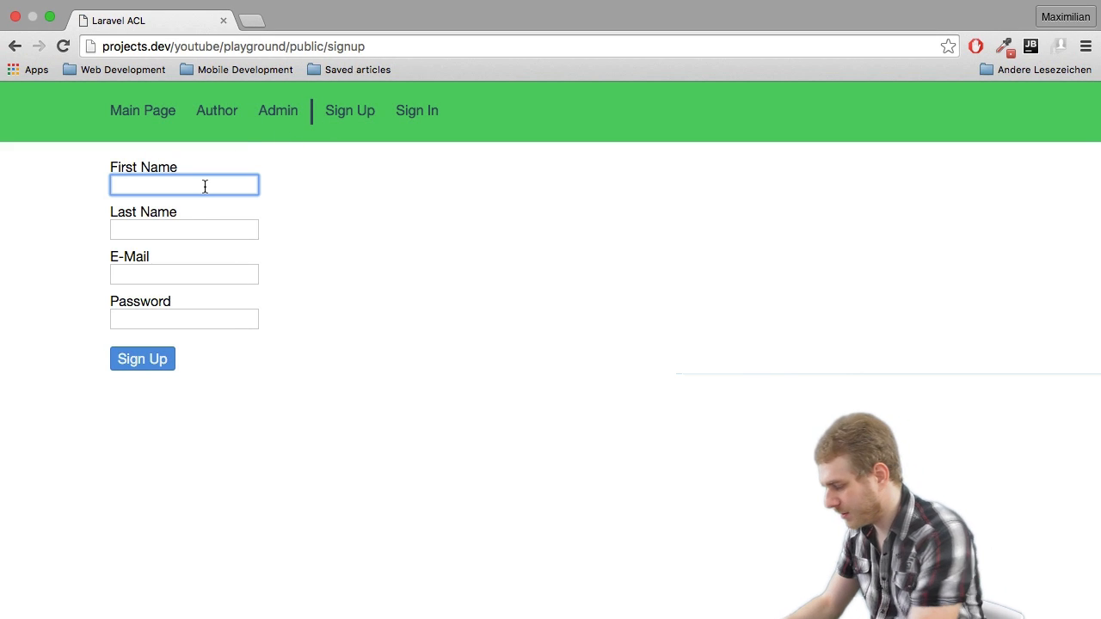
text(Chris)
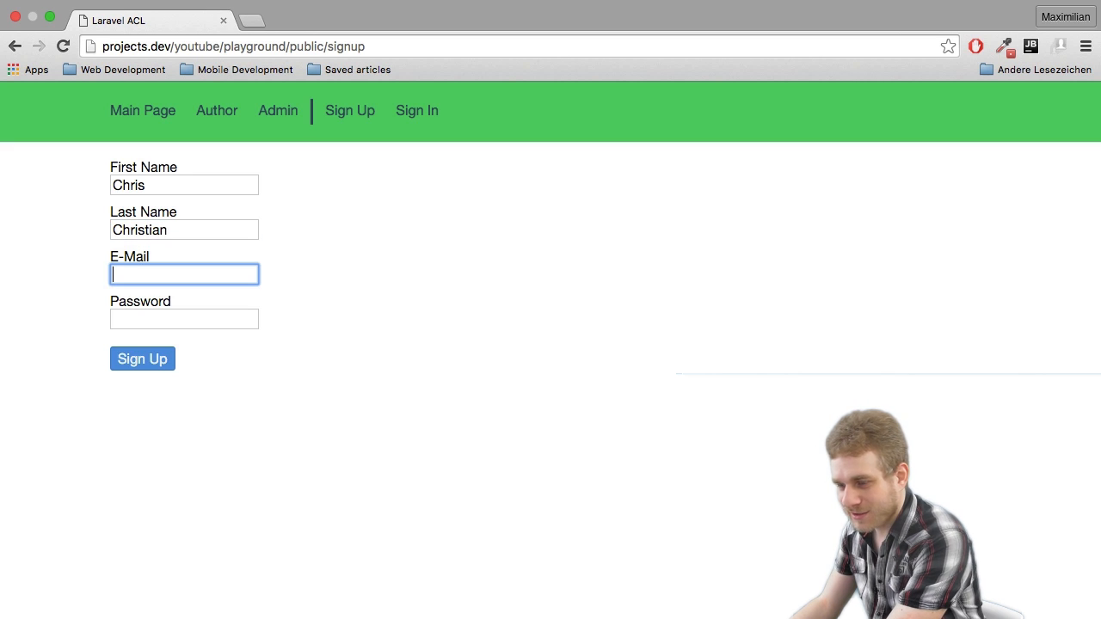
text(chris@example.com)
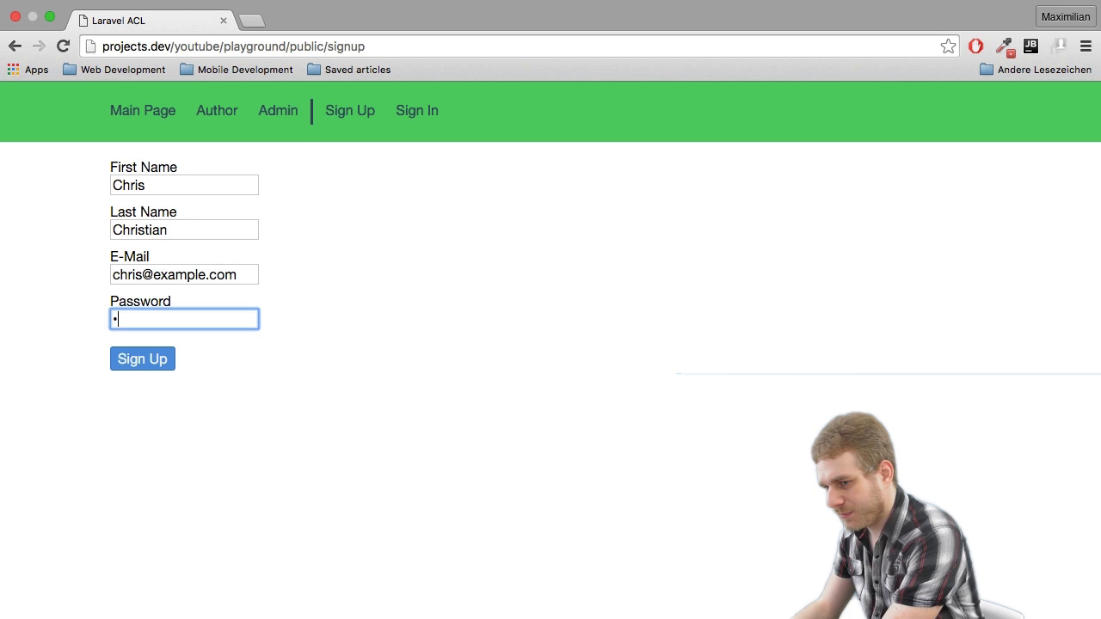
click(142, 359)
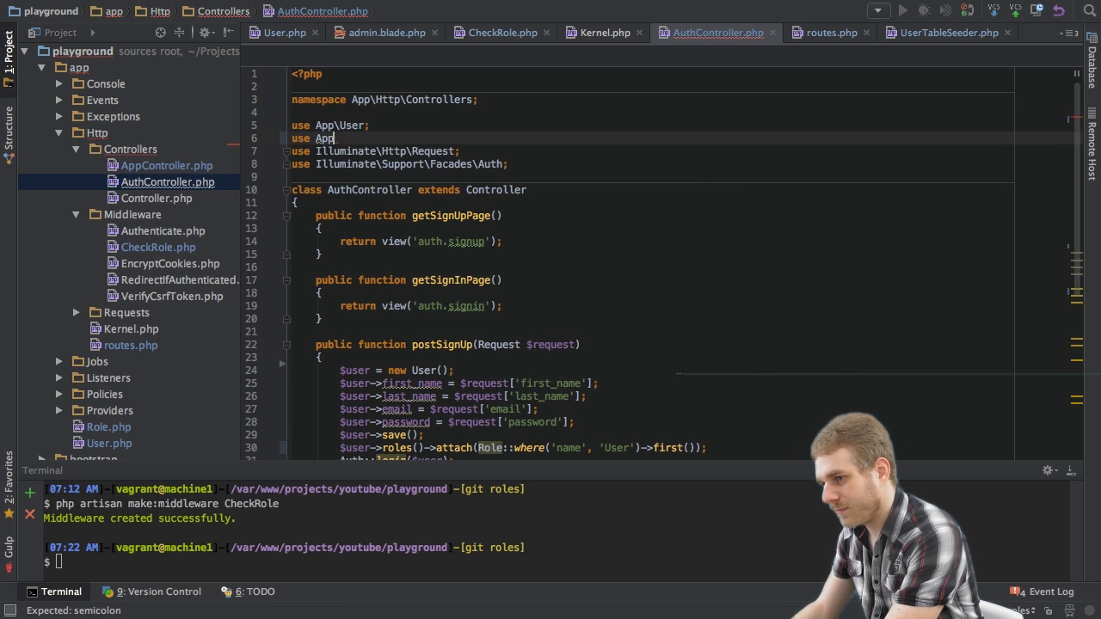
text(\Role;)
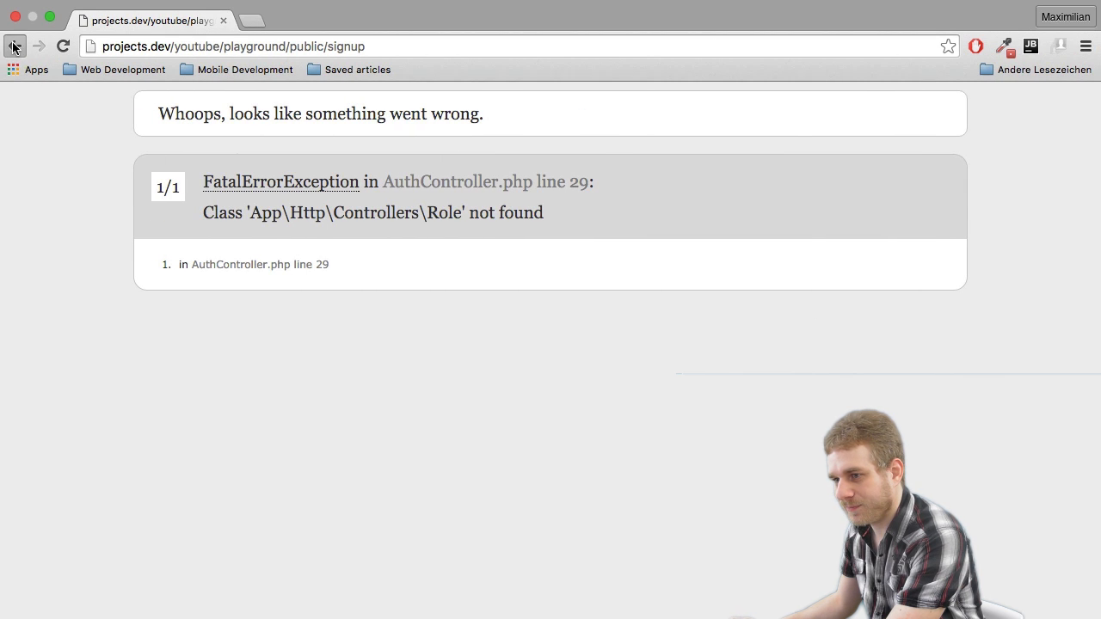
Resubmit Chris Christian's sign-up and check his roles on the admin page.
click(15, 46)
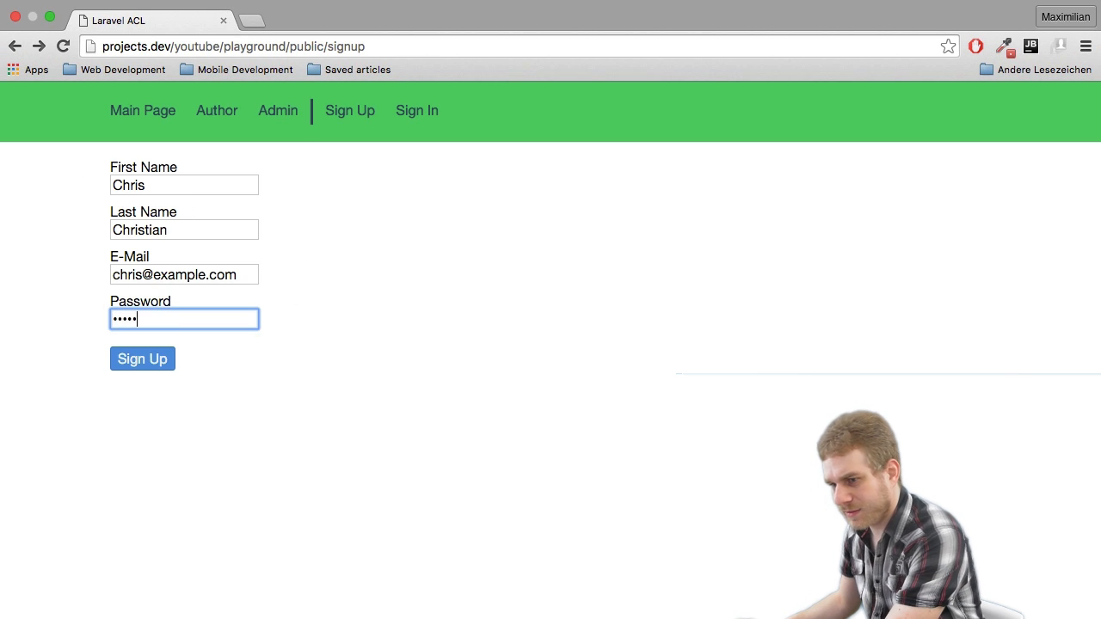
click(142, 359)
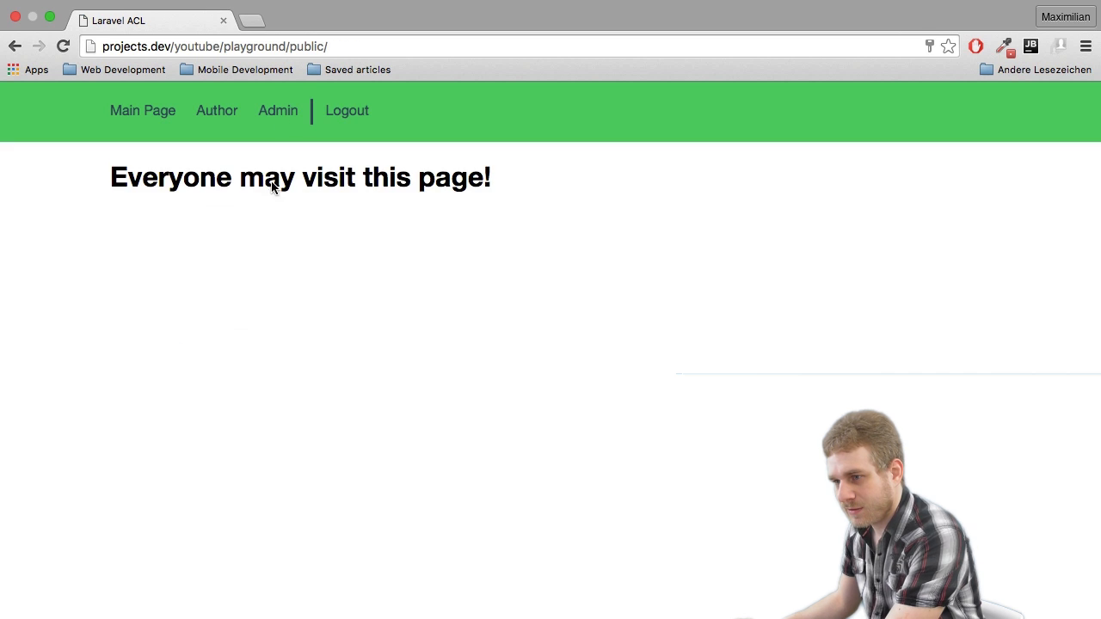
click(278, 110)
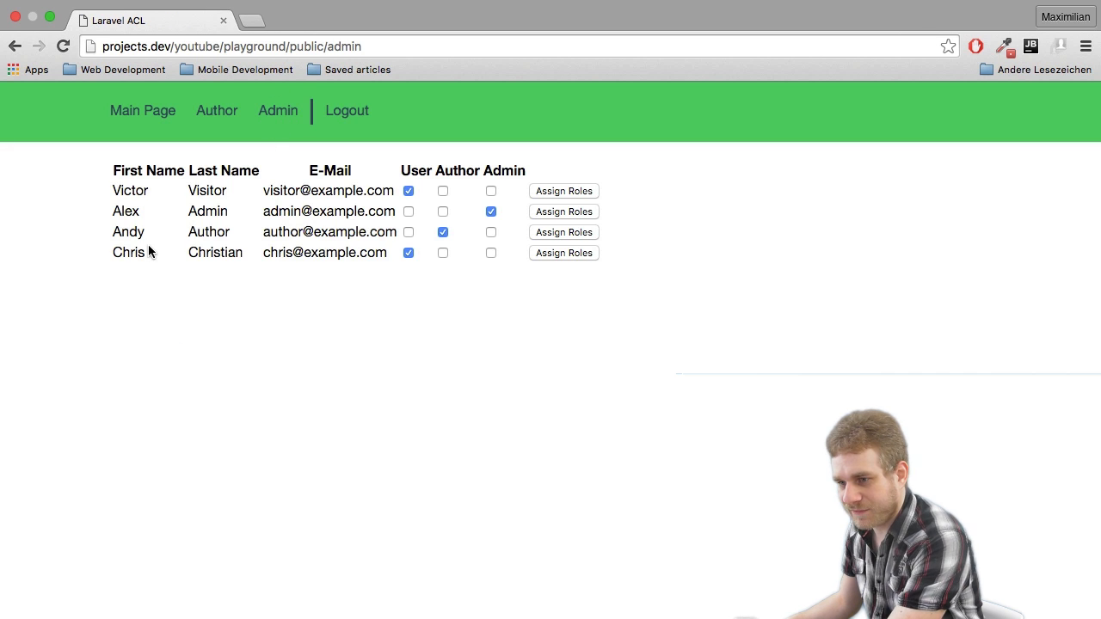
mouse_move(405, 172)
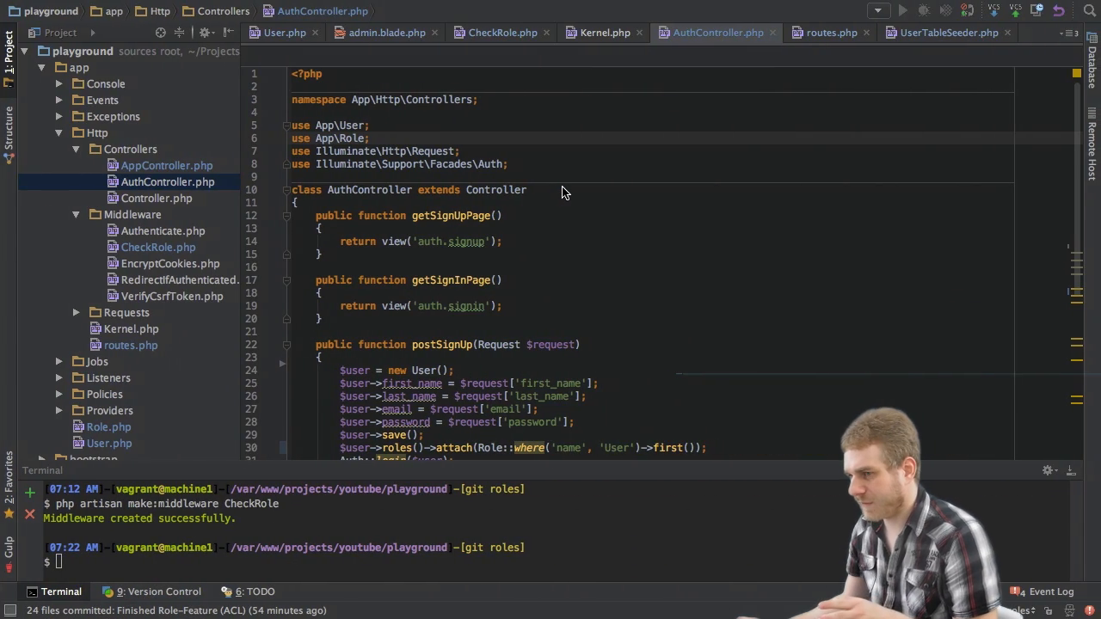
Go to AppController's postAdminAssignRoles stub and select its placeholder comment.
click(166, 166)
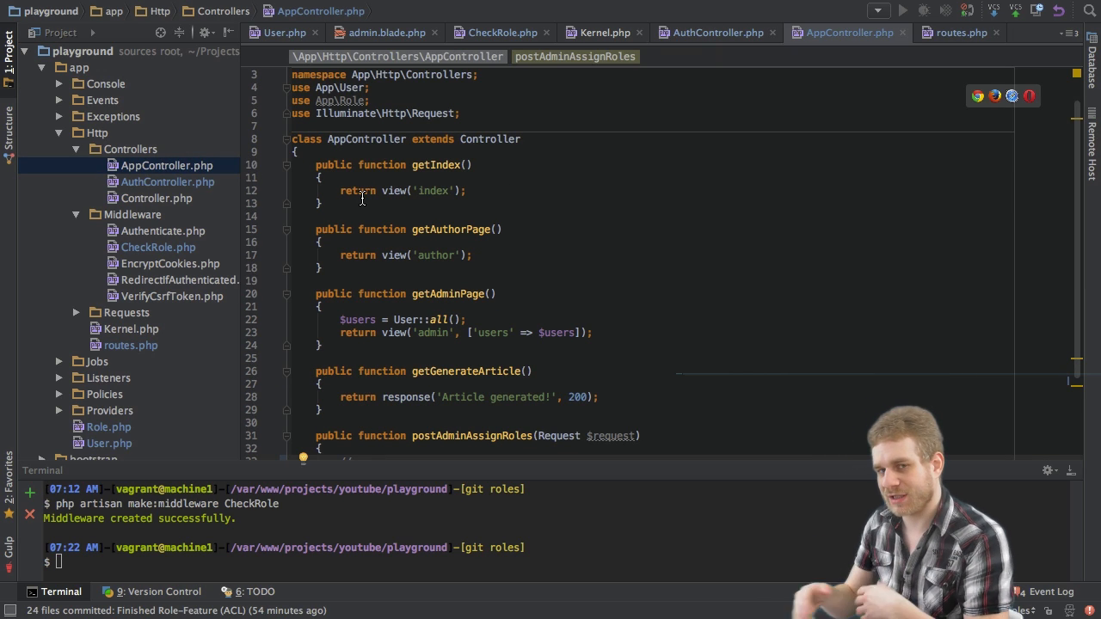
mouse_move(683, 250)
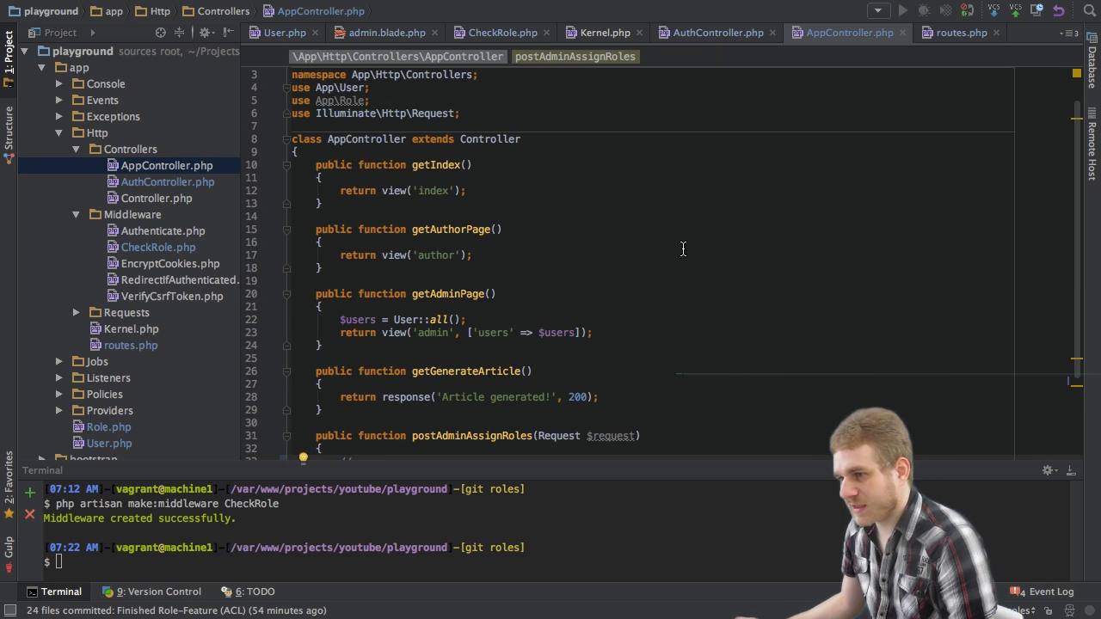
mouse_move(341, 100)
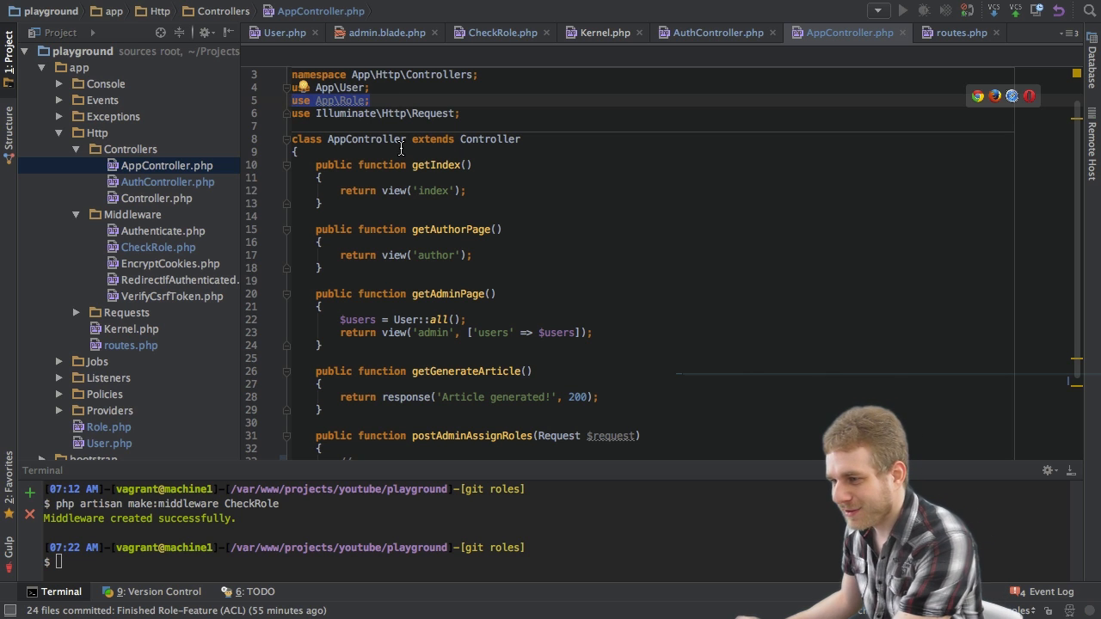
scroll(down, 3)
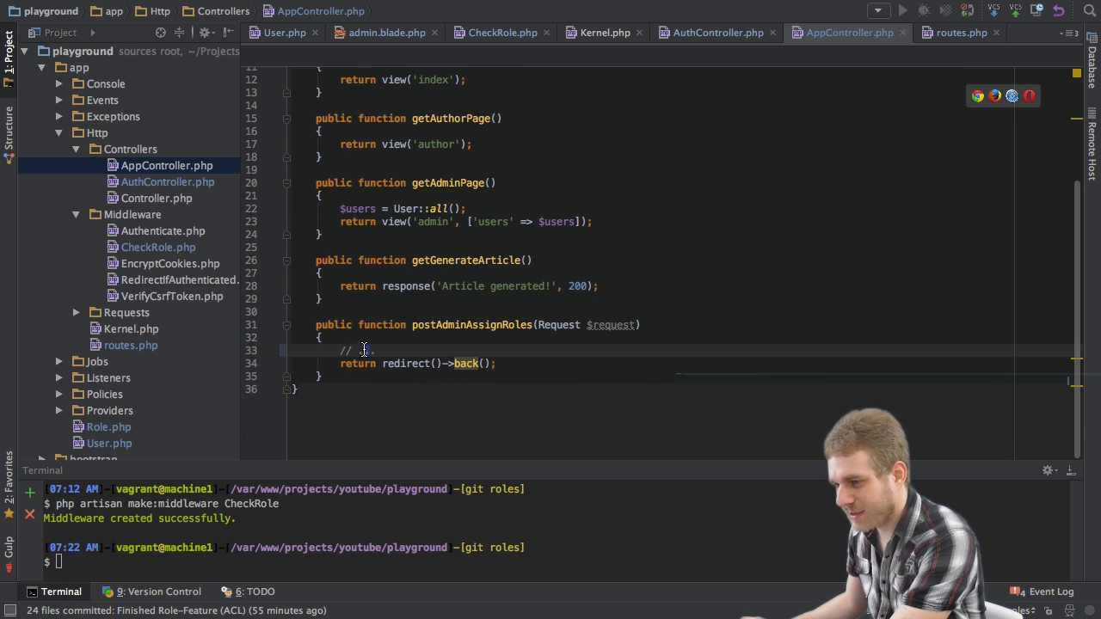
double_click(351, 351)
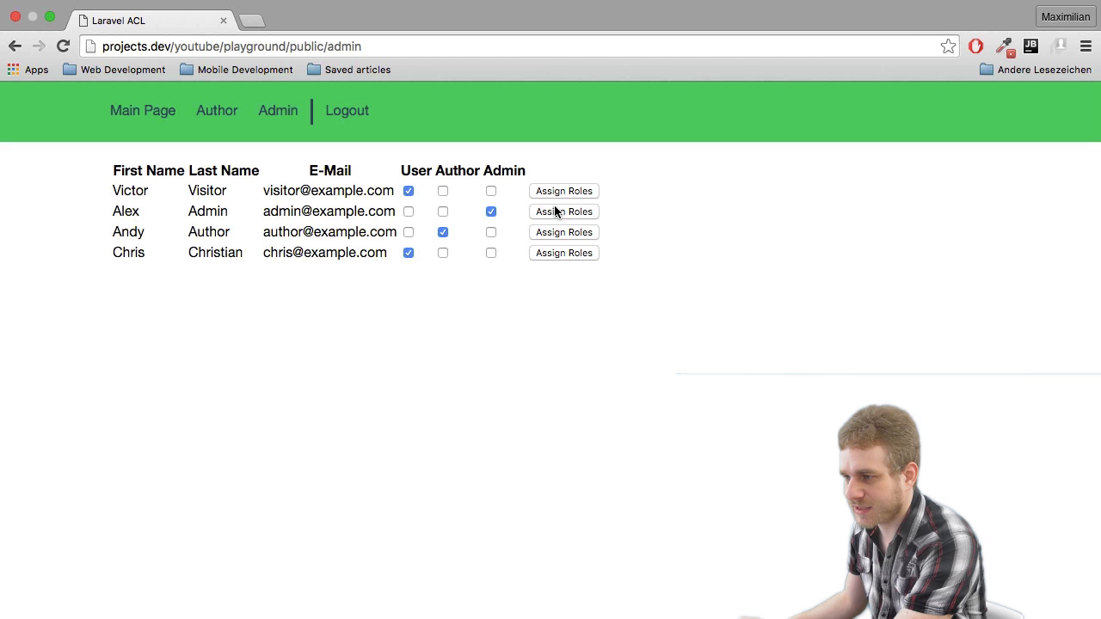
mouse_move(396, 206)
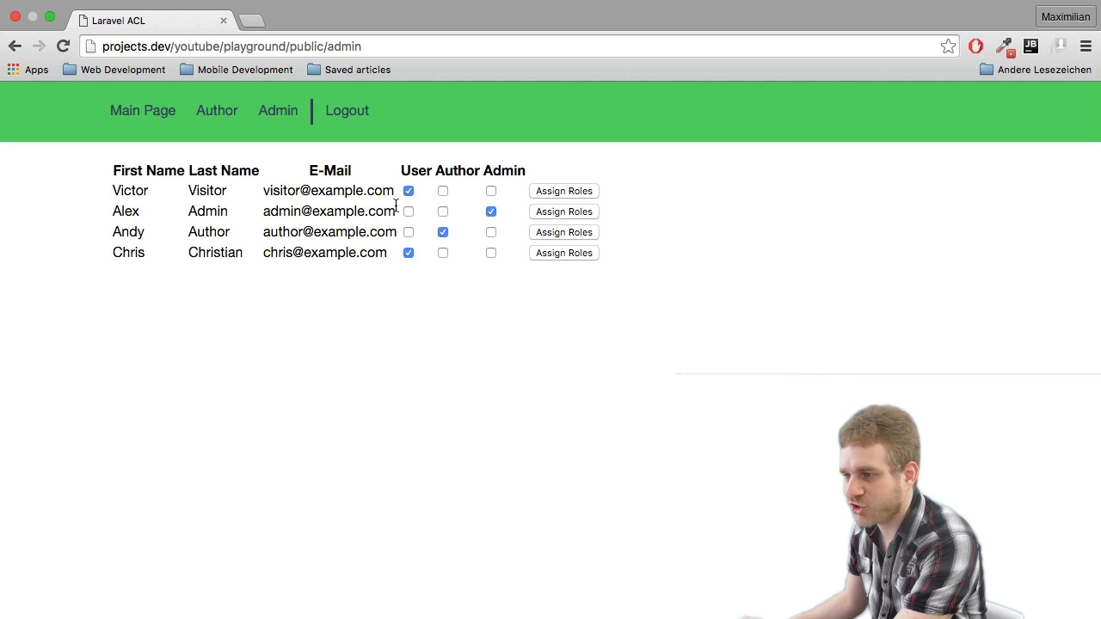
Toggle the Author checkbox for the first user on the admin page.
click(442, 190)
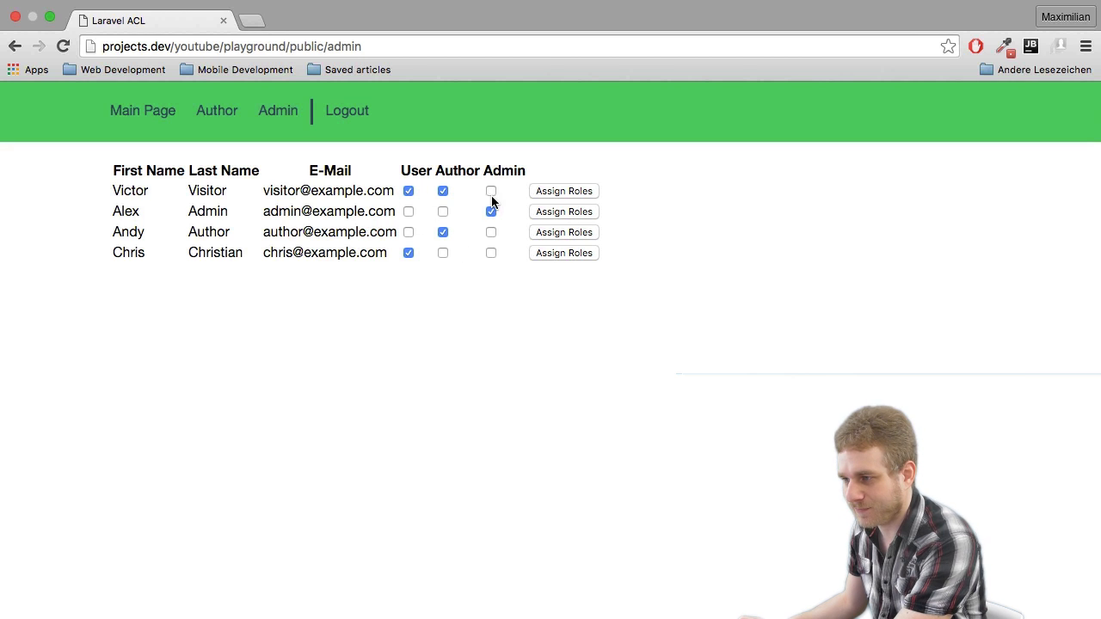
click(442, 190)
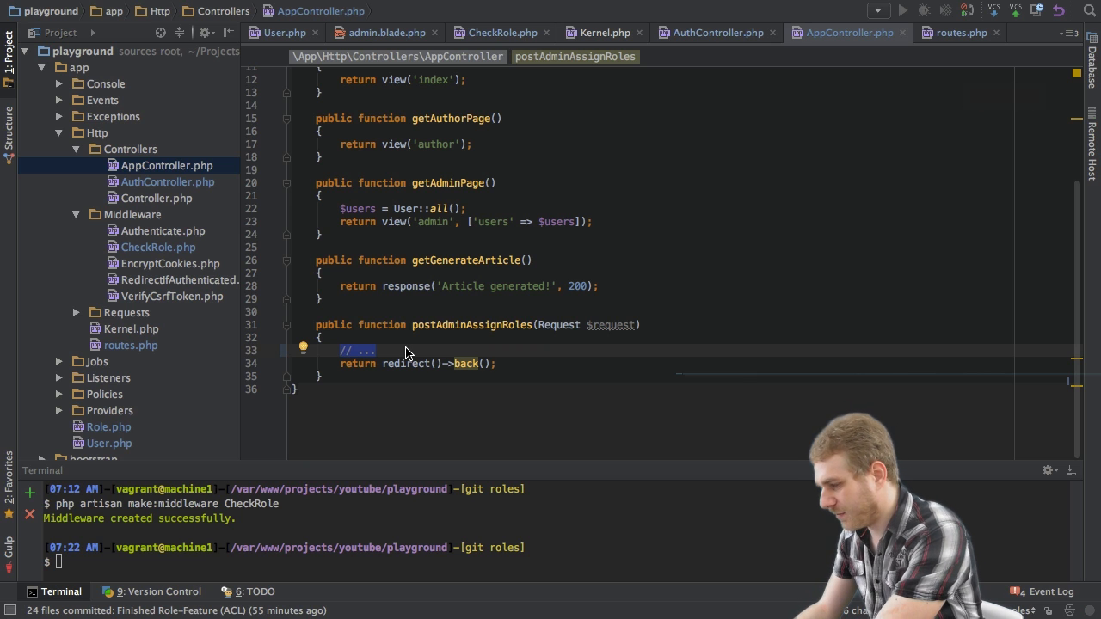
Look up the user with User::where('email', $request['email'])->first() and detach all their roles.
text($user =)
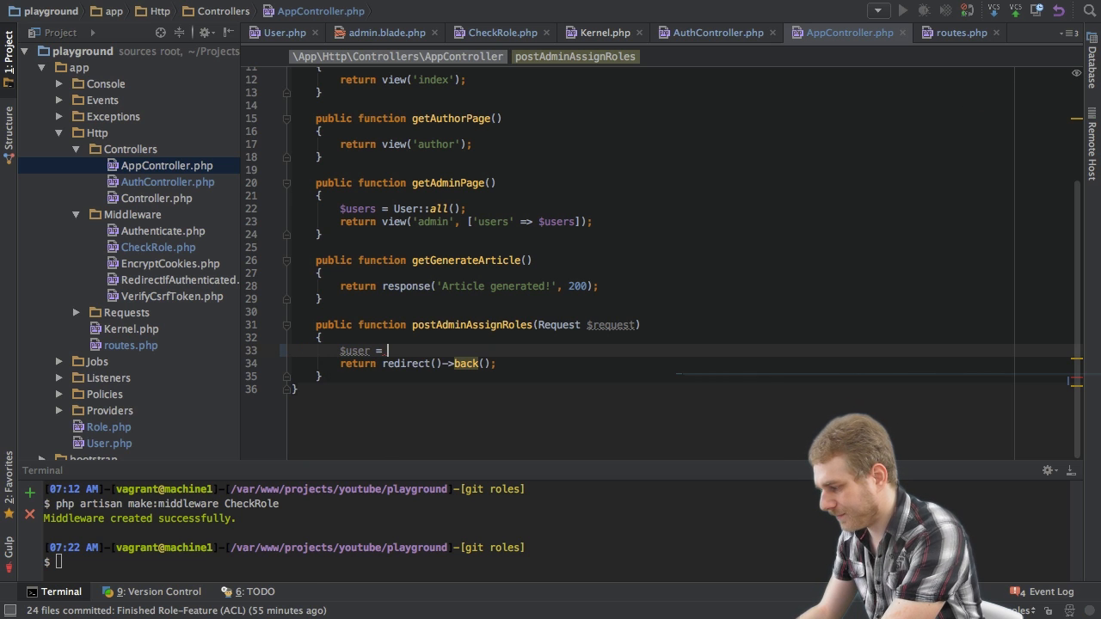
text(User::)
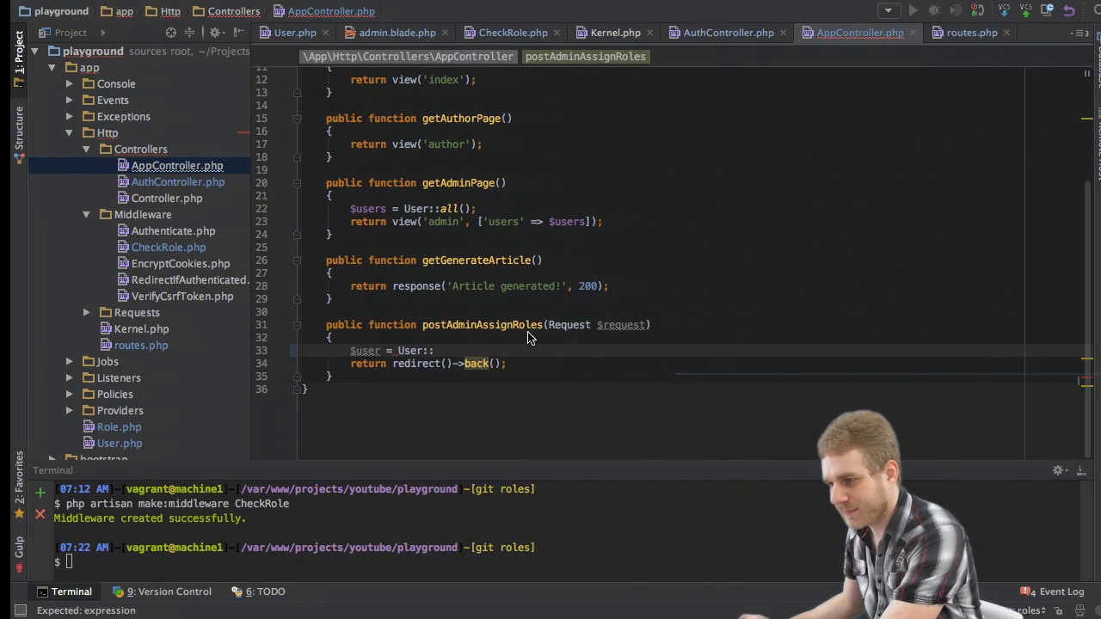
text(where())
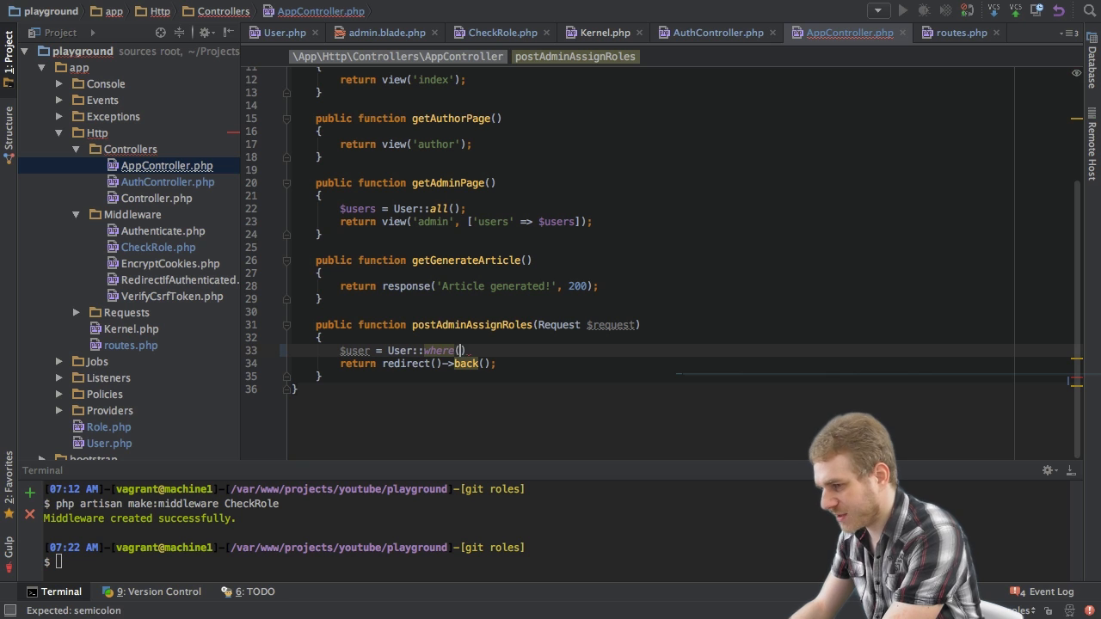
text('email', $request)
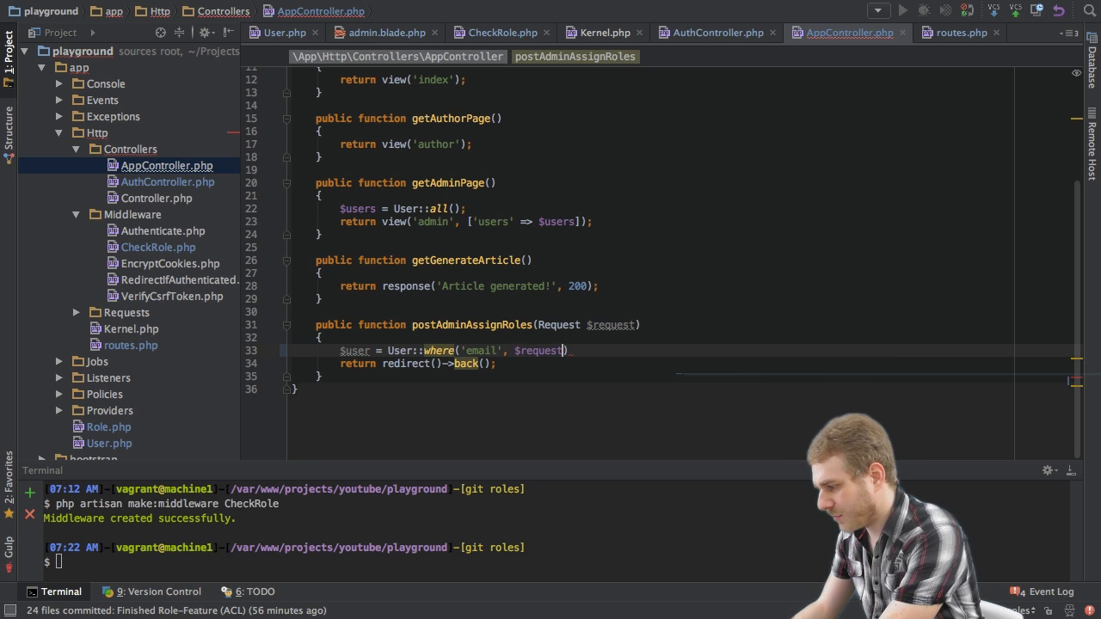
text(['email'])
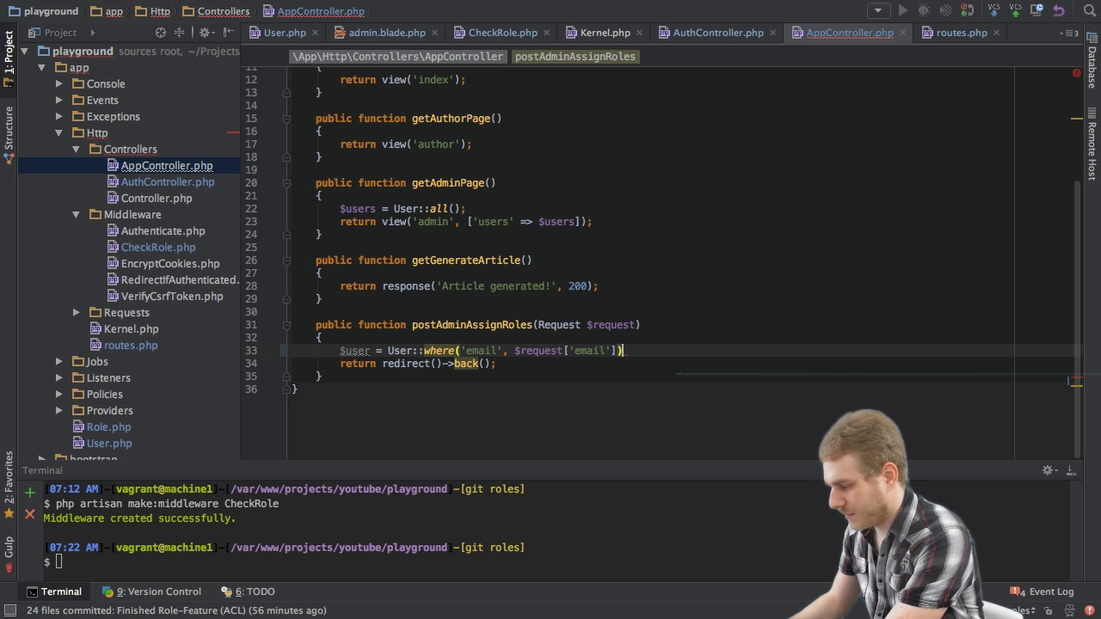
text(->first();)
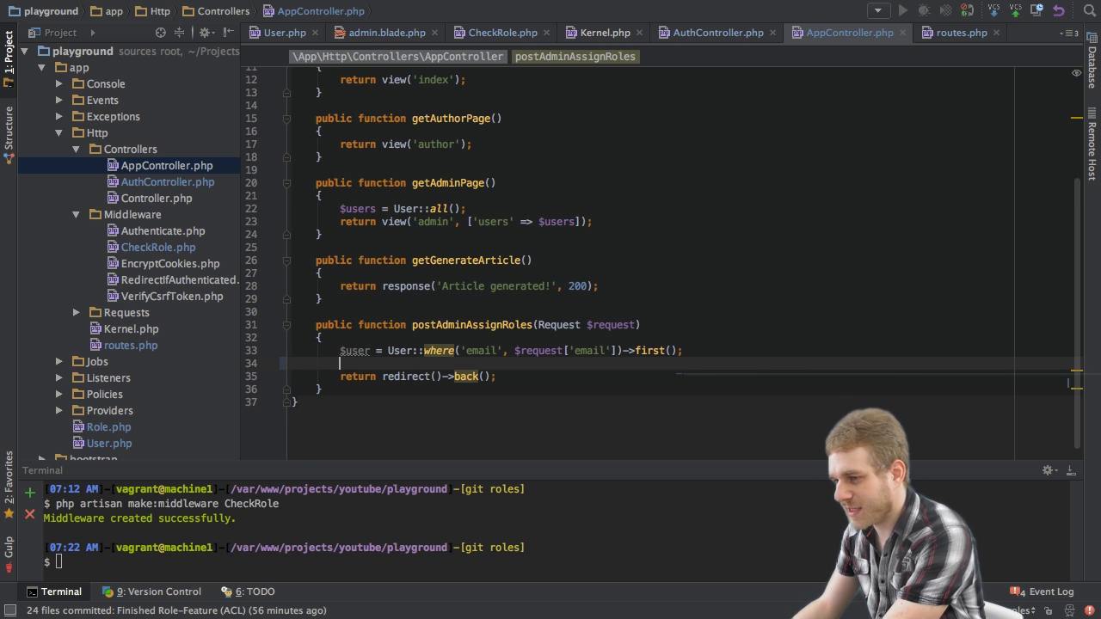
text($user->roles()->detach();)
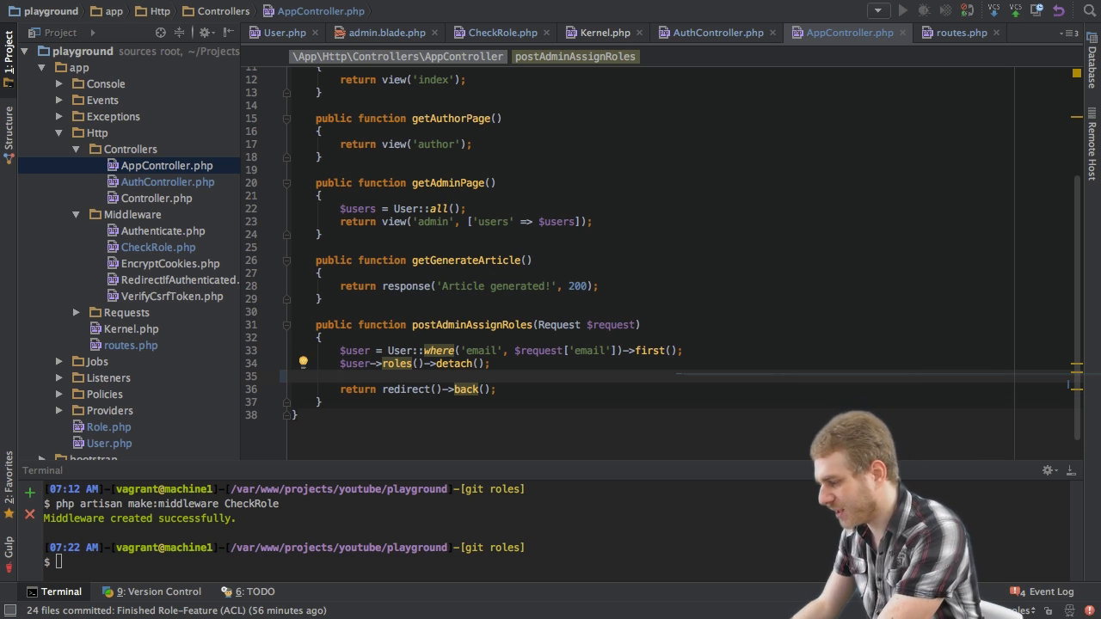
Start an if ($request['role_user']) block for the User checkbox.
text(if ()
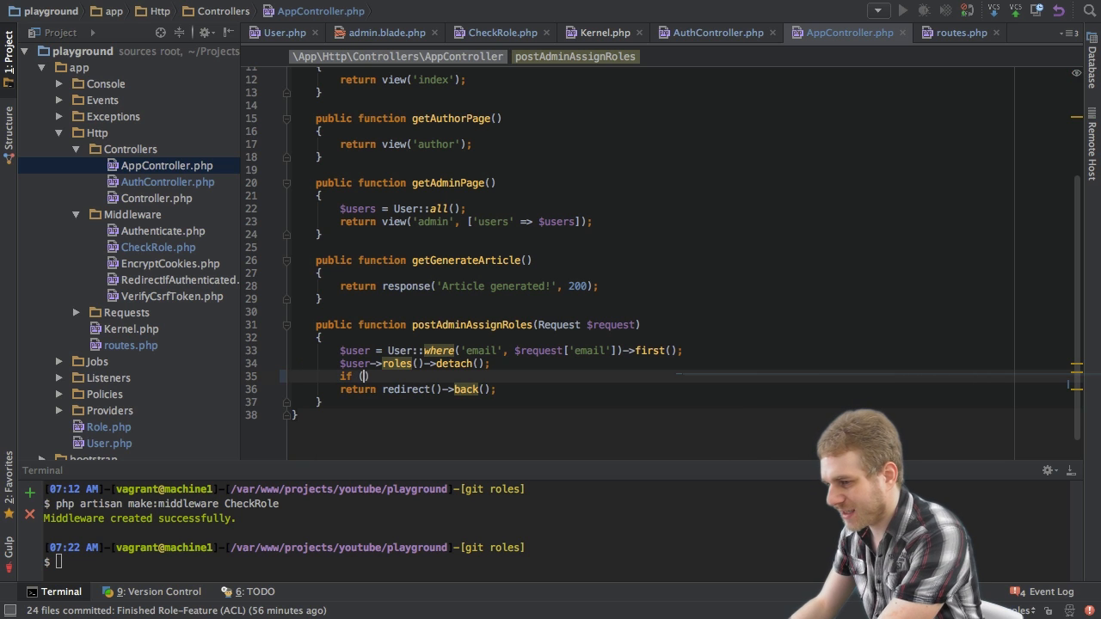
text($request[''])
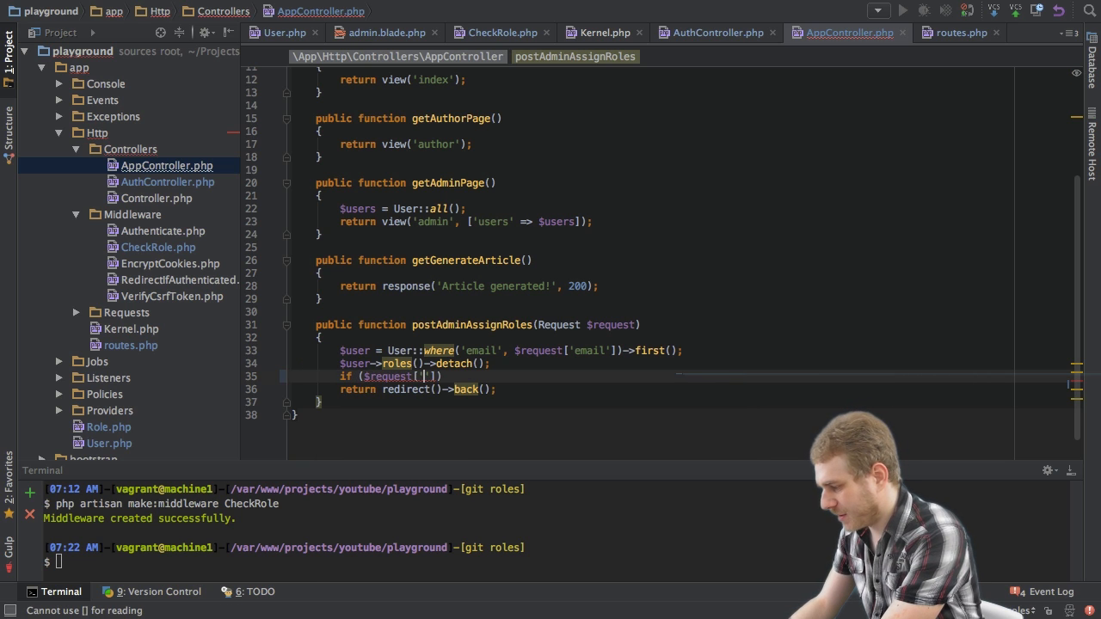
text(role_user)
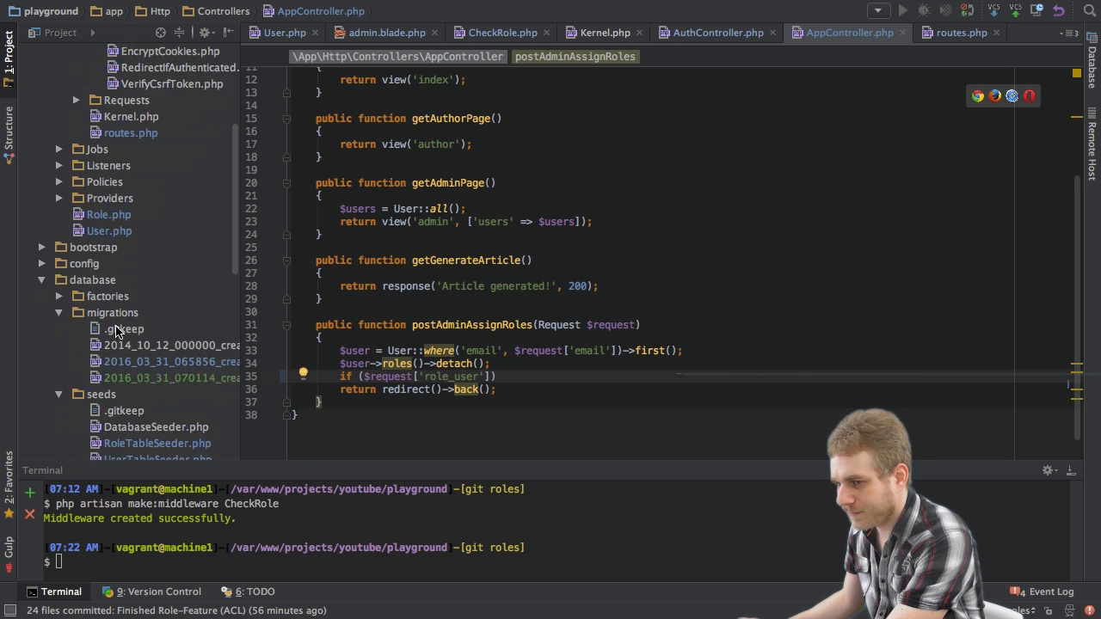
scroll(down, 3)
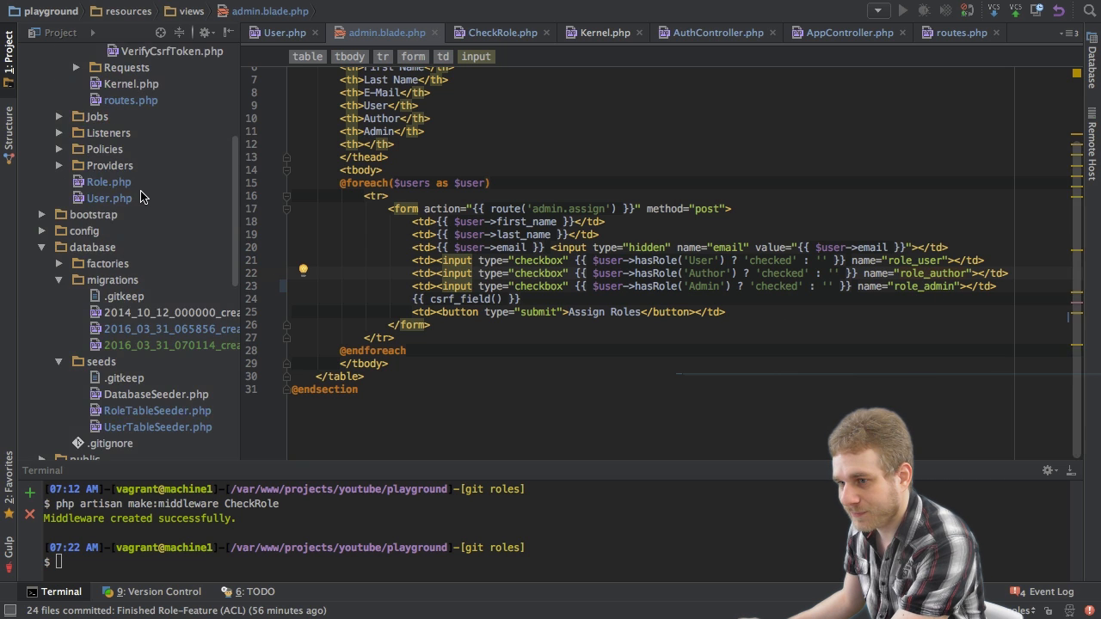
click(847, 31)
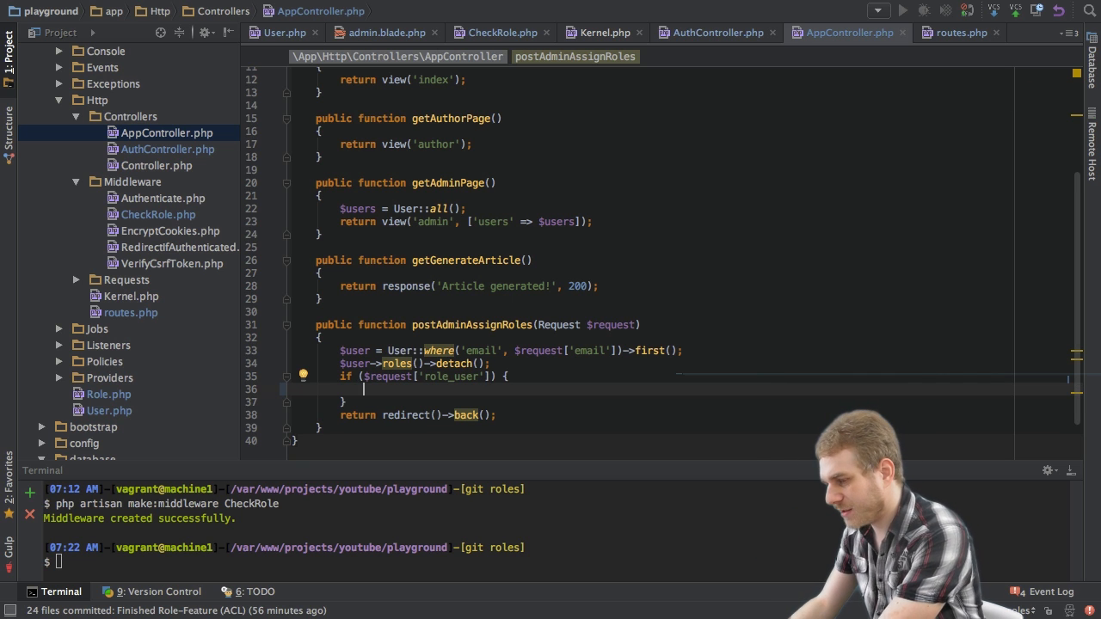
Attach the User role inside the if block, then duplicate it for Author and Admin.
text($user-)
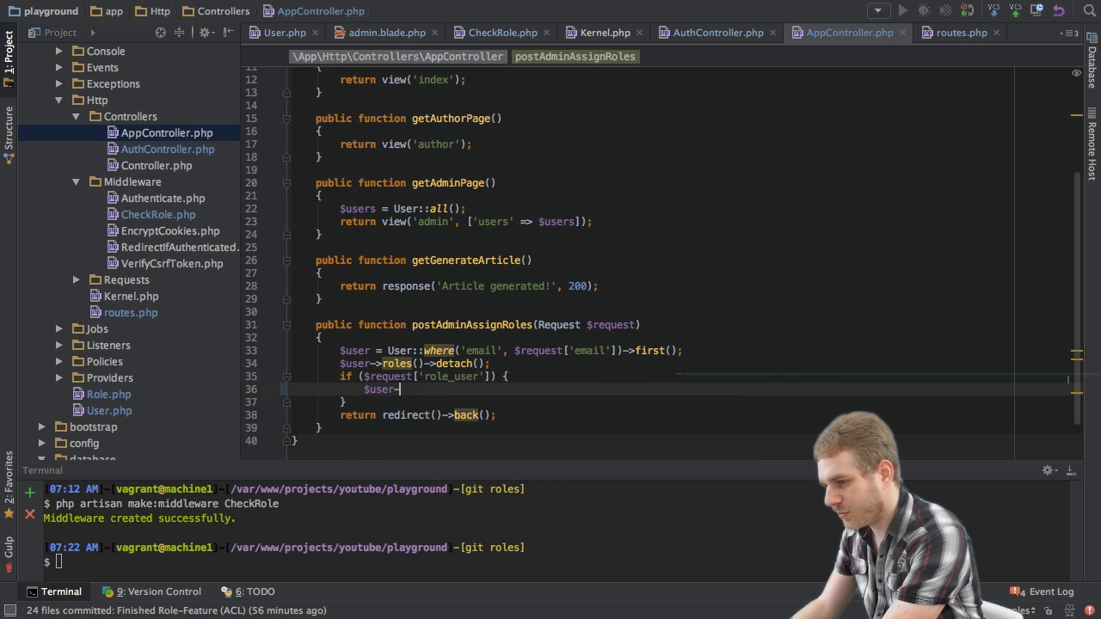
text(roles())
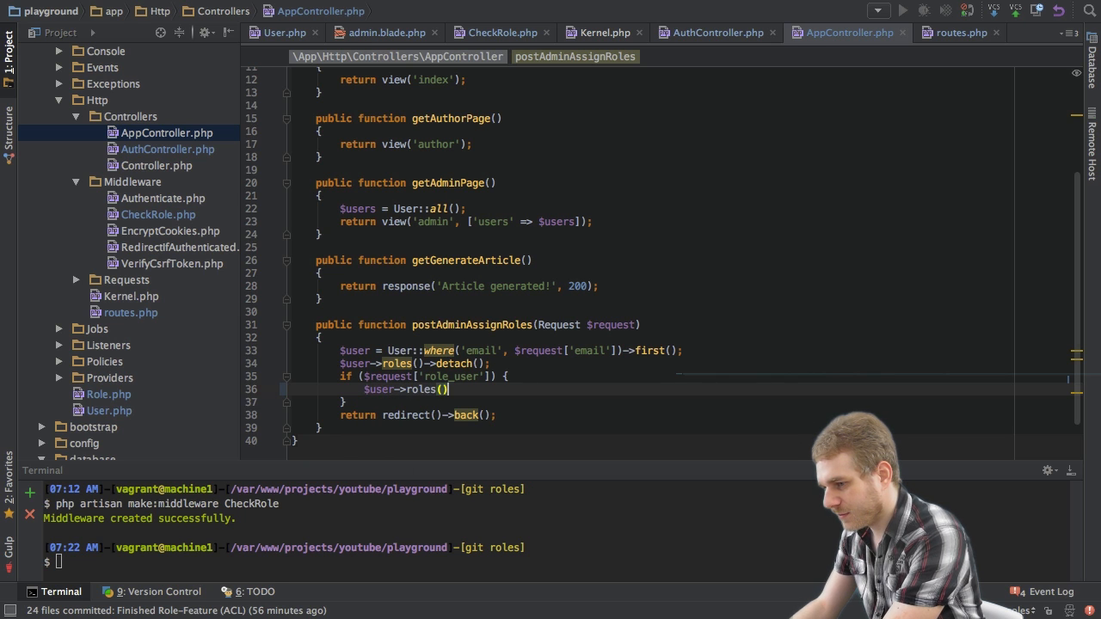
text(->attach)
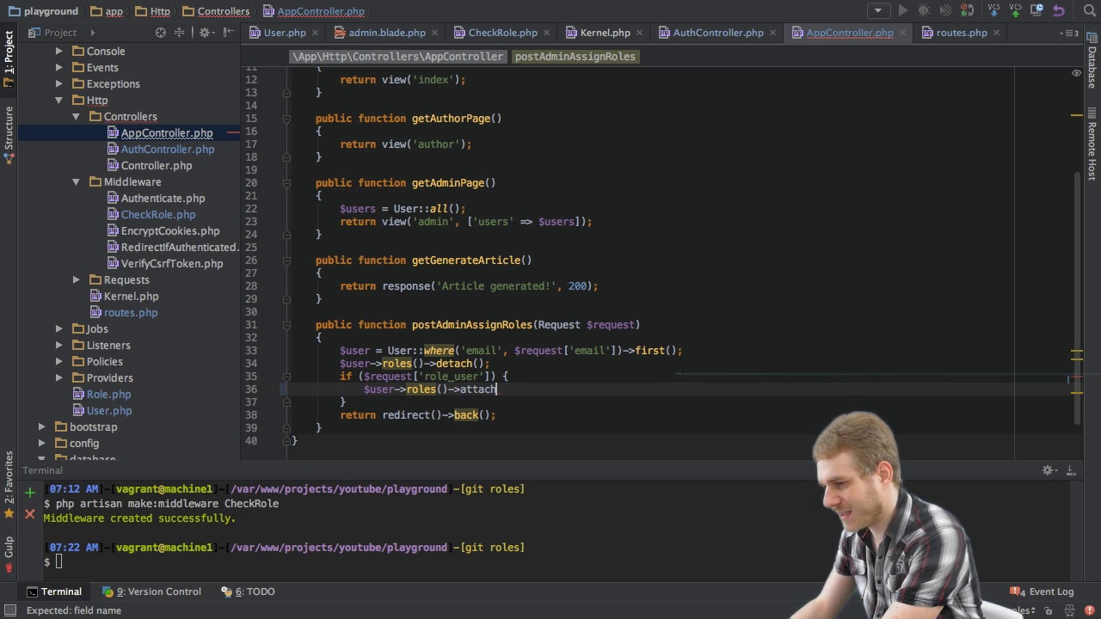
text((Role::where('name', 'User')-)
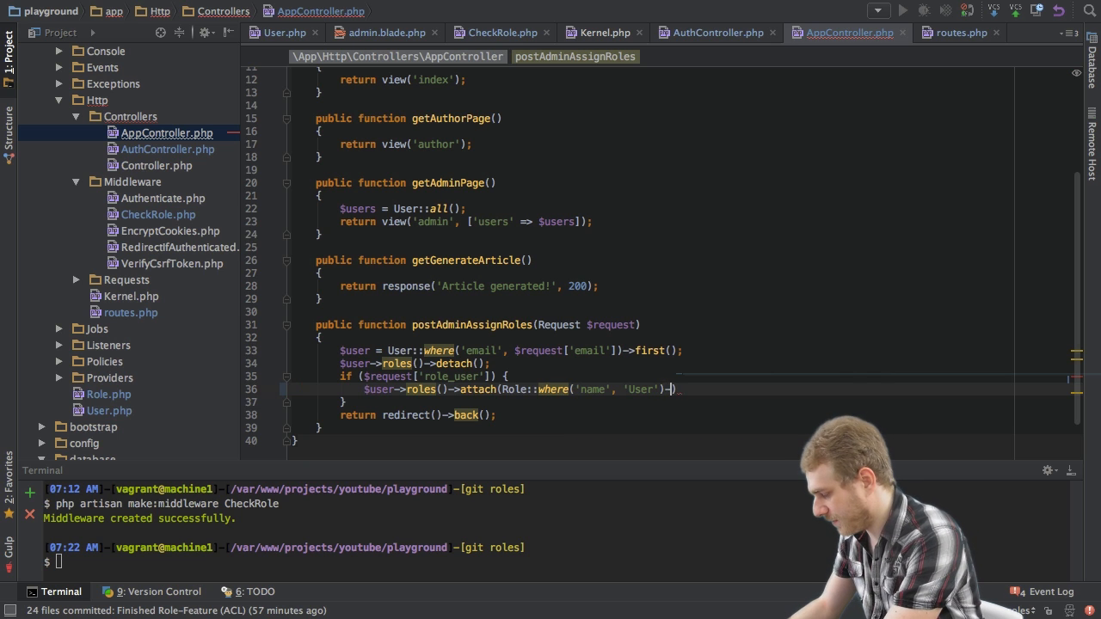
text(->first())
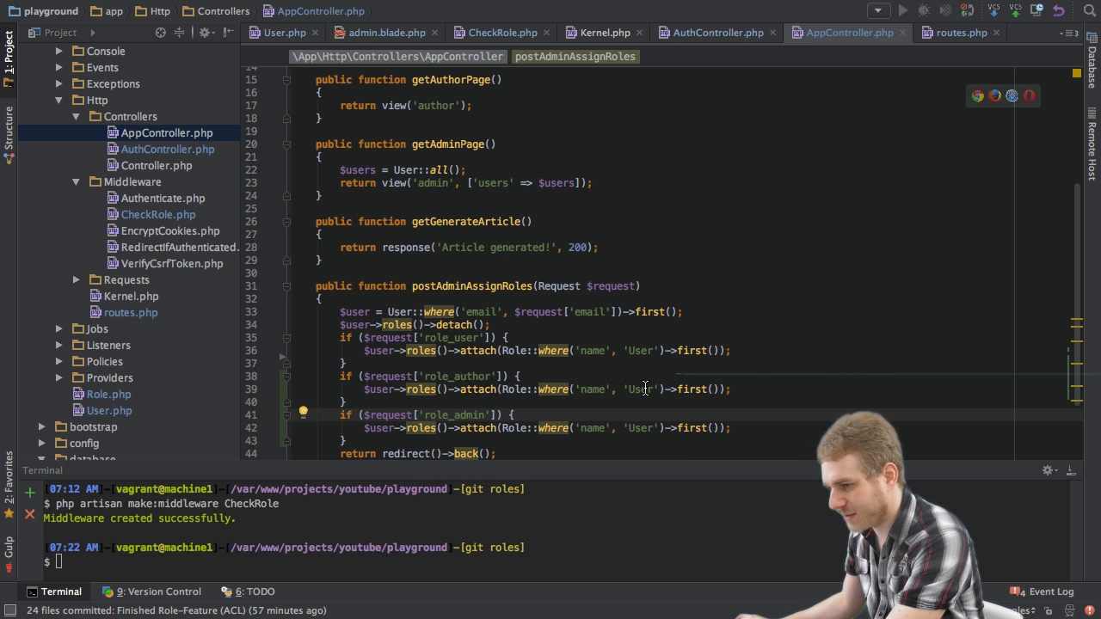
text(Author)
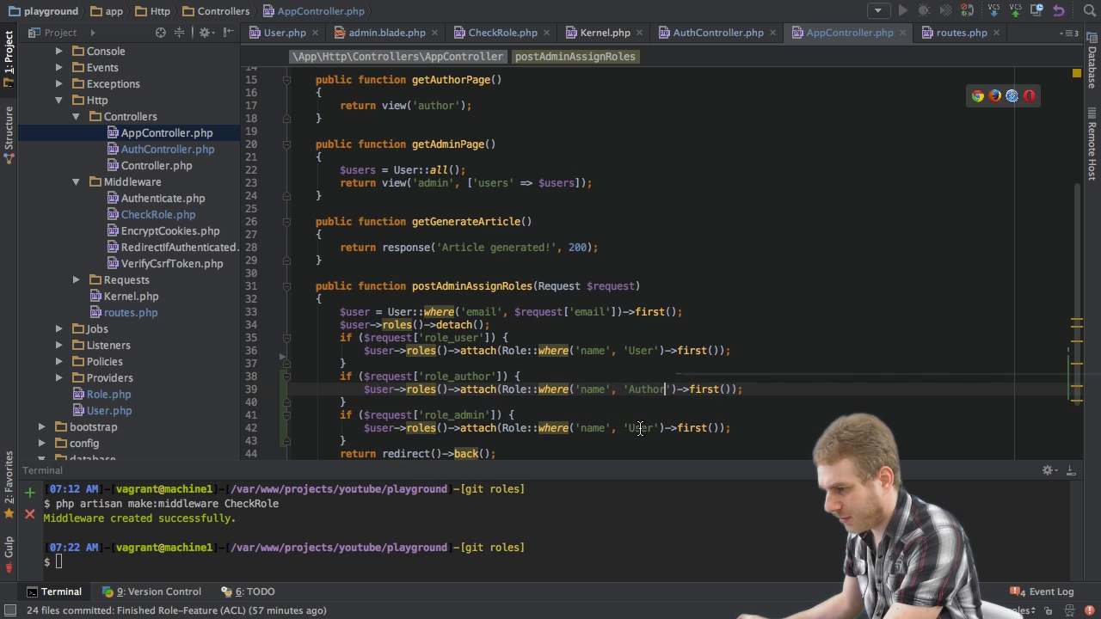
text(Admin)
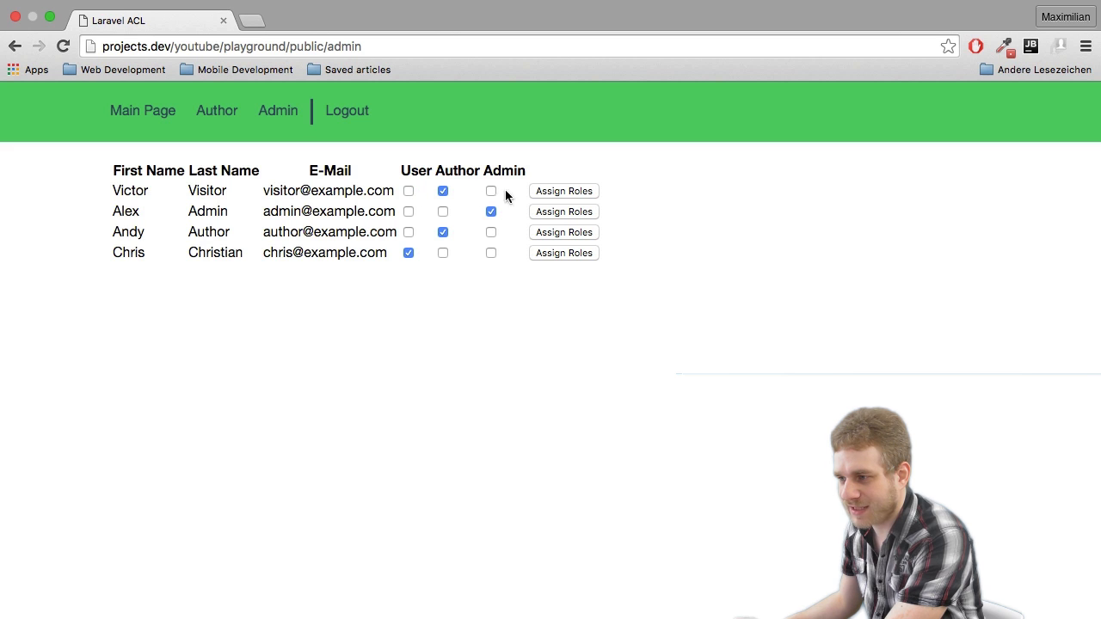
mouse_move(403, 192)
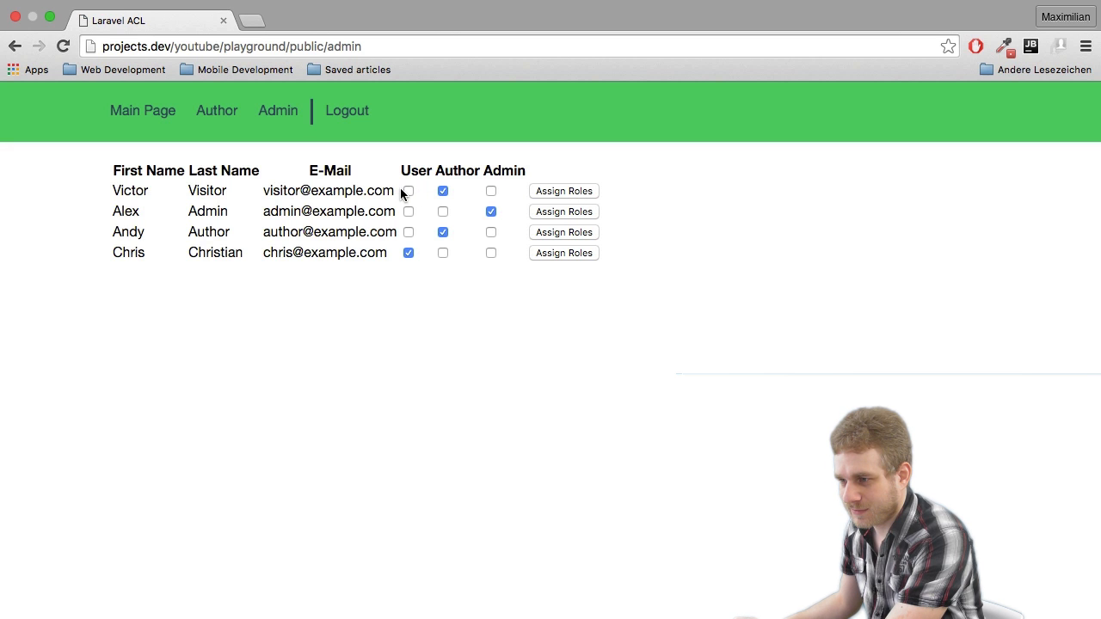
Tick the User checkbox for the first user on the admin page.
click(409, 190)
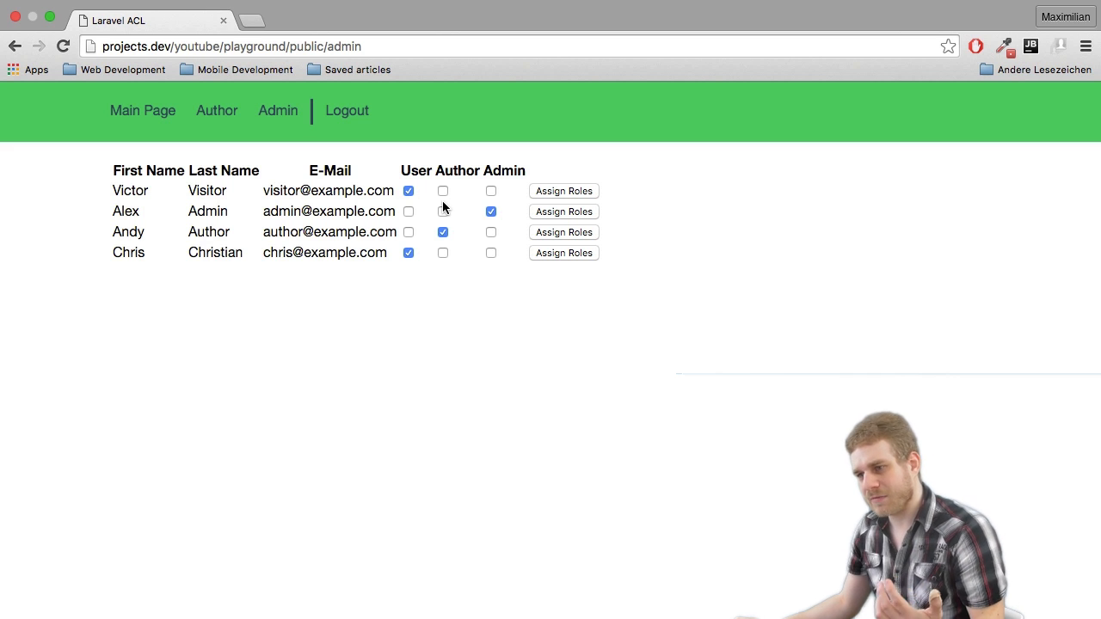
mouse_move(451, 210)
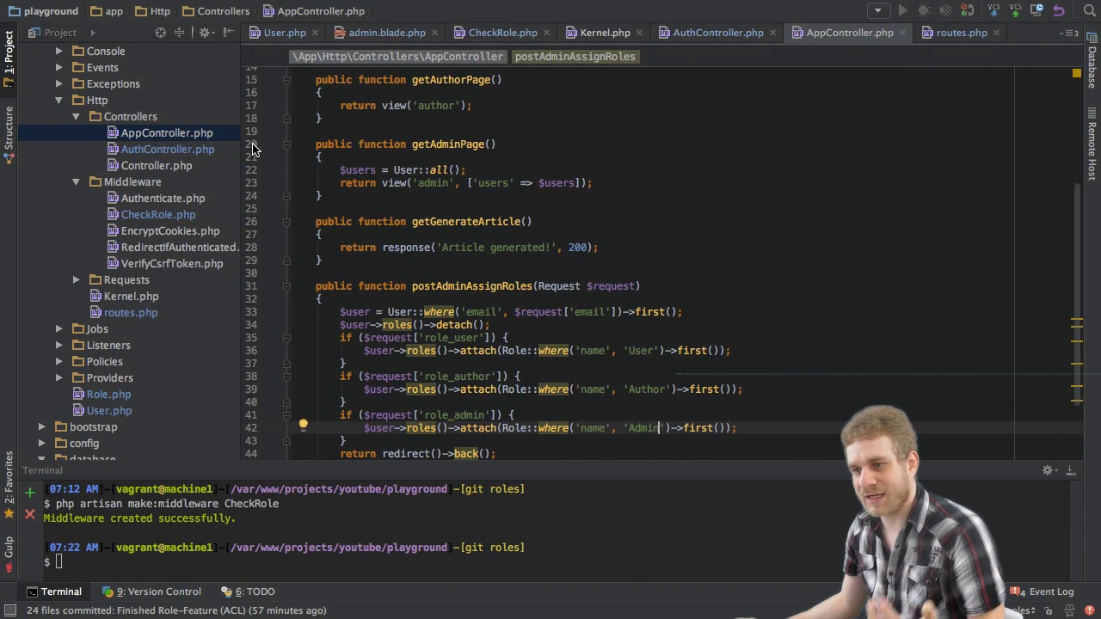
mouse_move(148, 312)
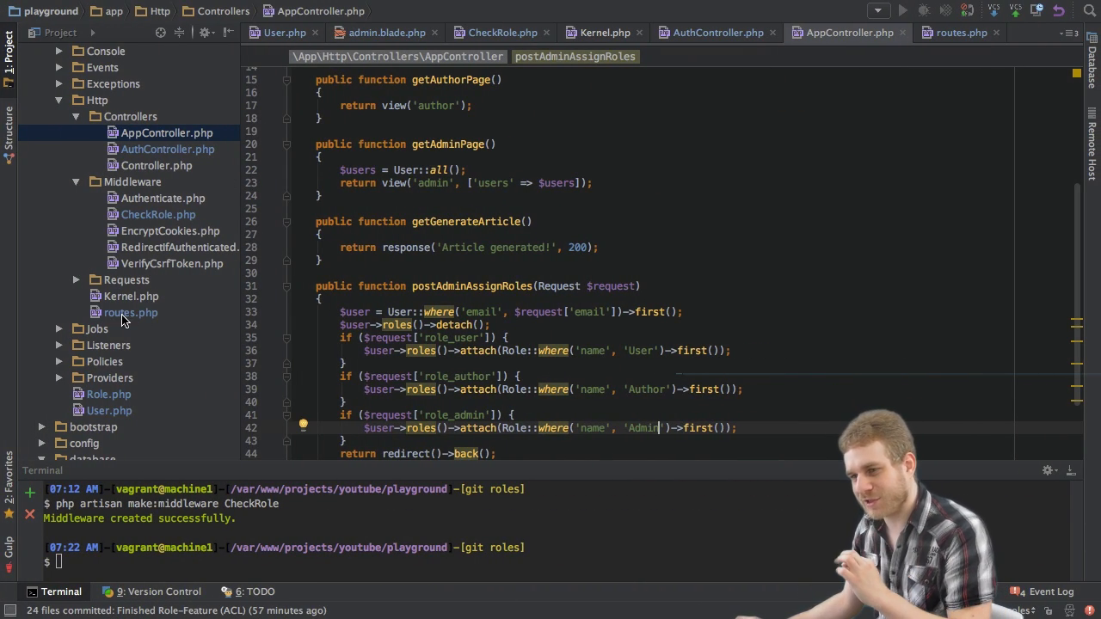
Show app/Http/routes.php with the author, admin and assign-roles routes.
click(131, 312)
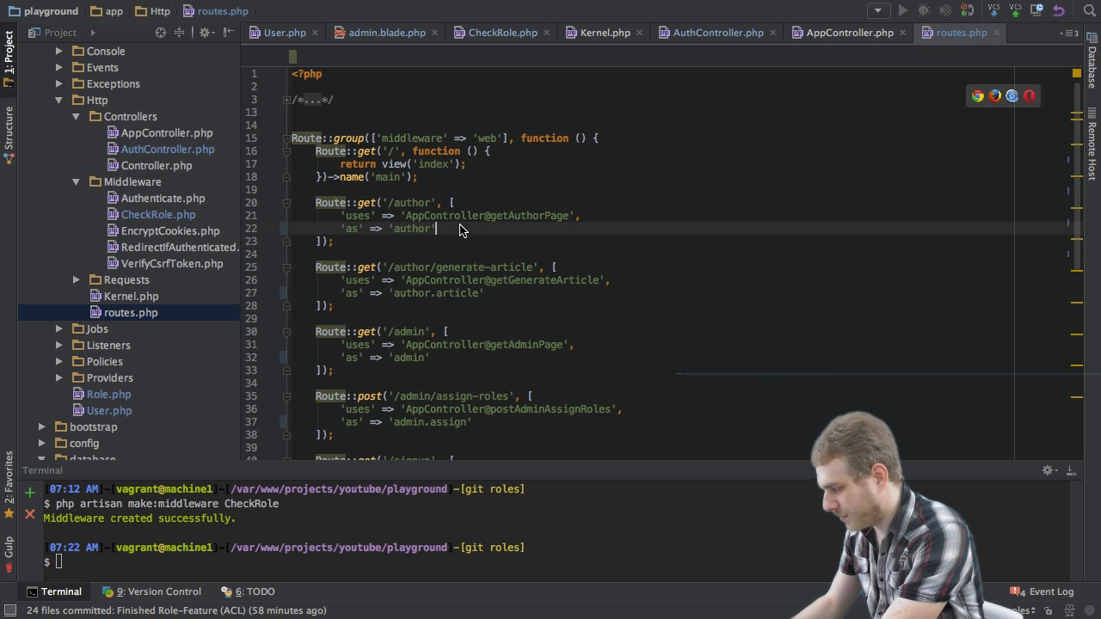
Add 'middleware' => 'roles' and a 'roles' => key to the /author route options.
key(Enter)
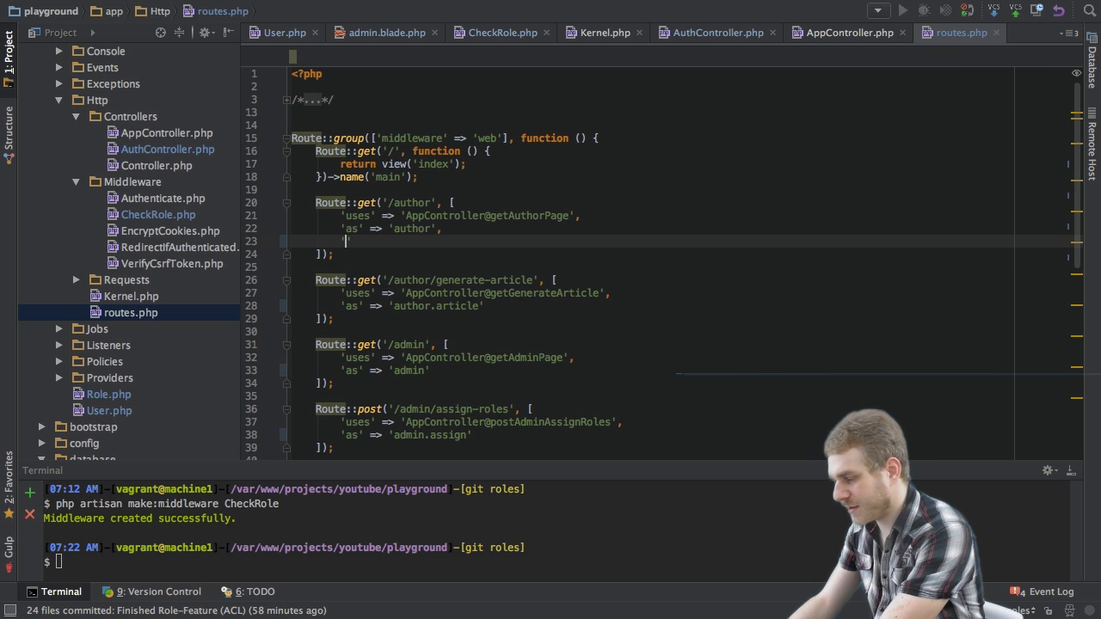
text('middleware')
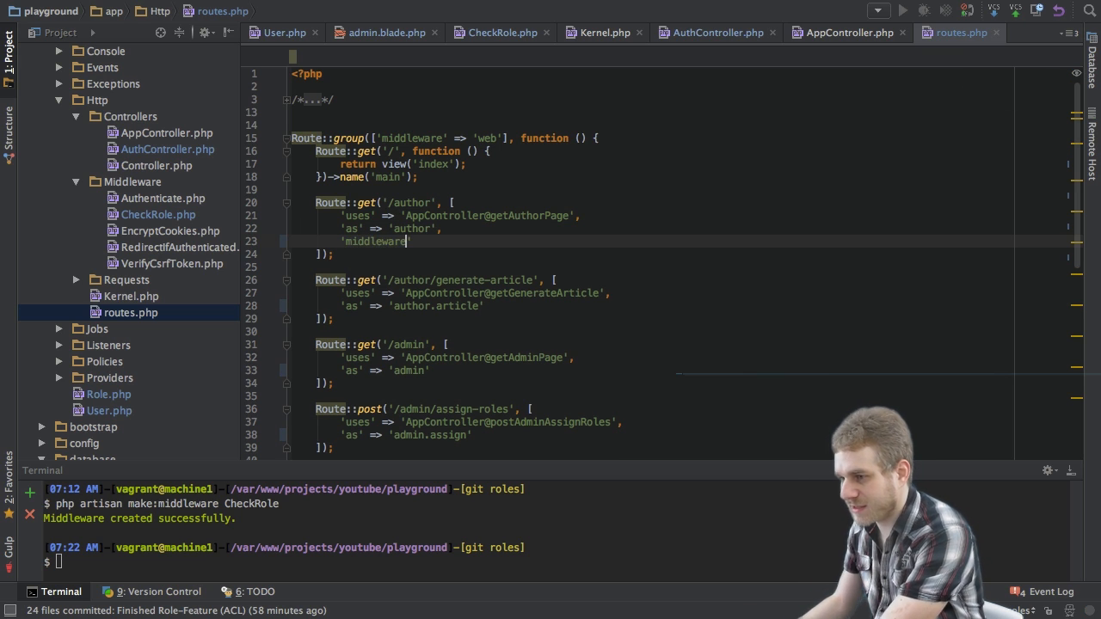
text(=>)
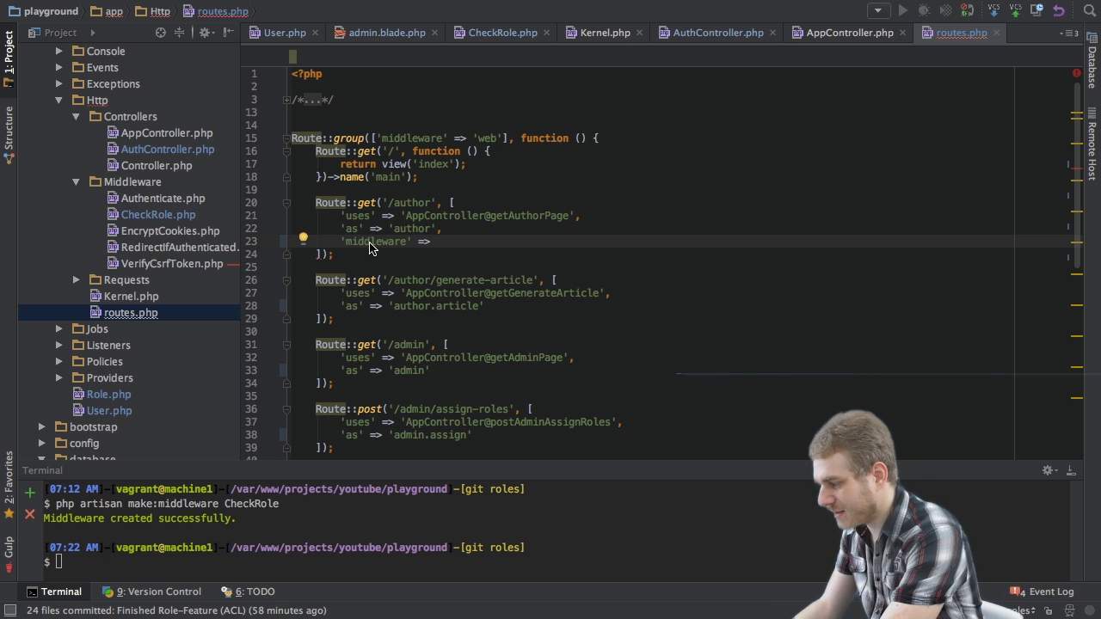
text(roles',)
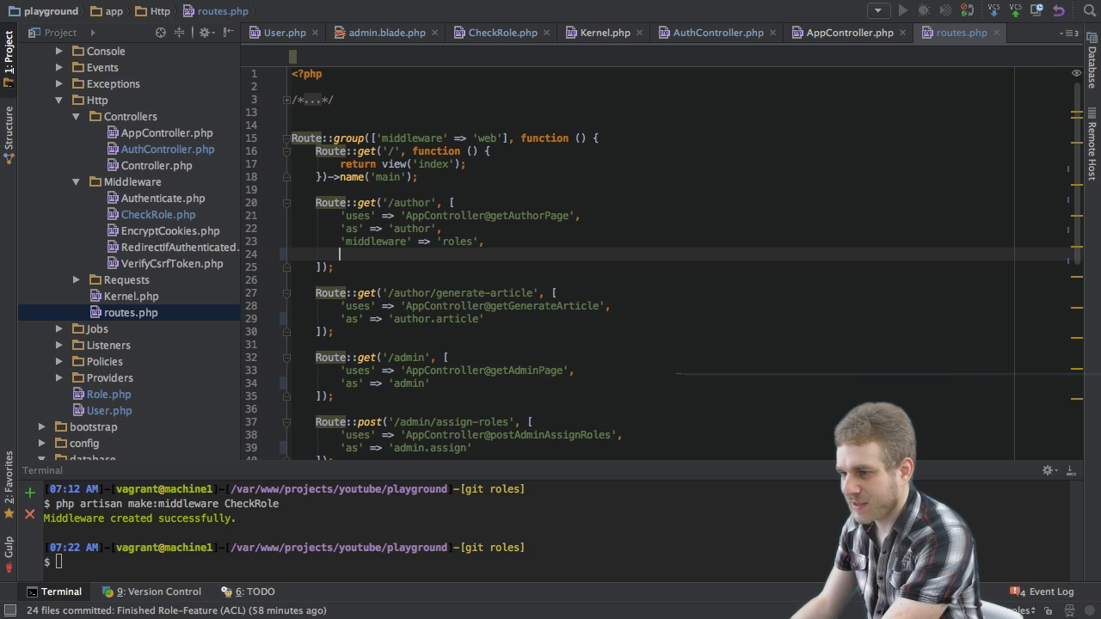
text('roles')
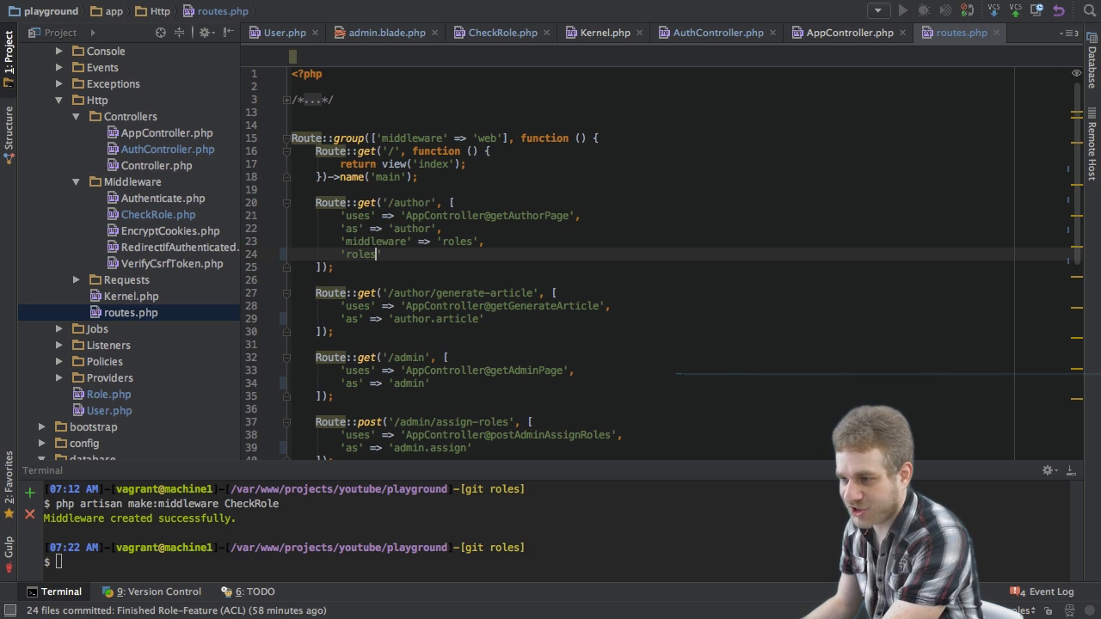
text(=>)
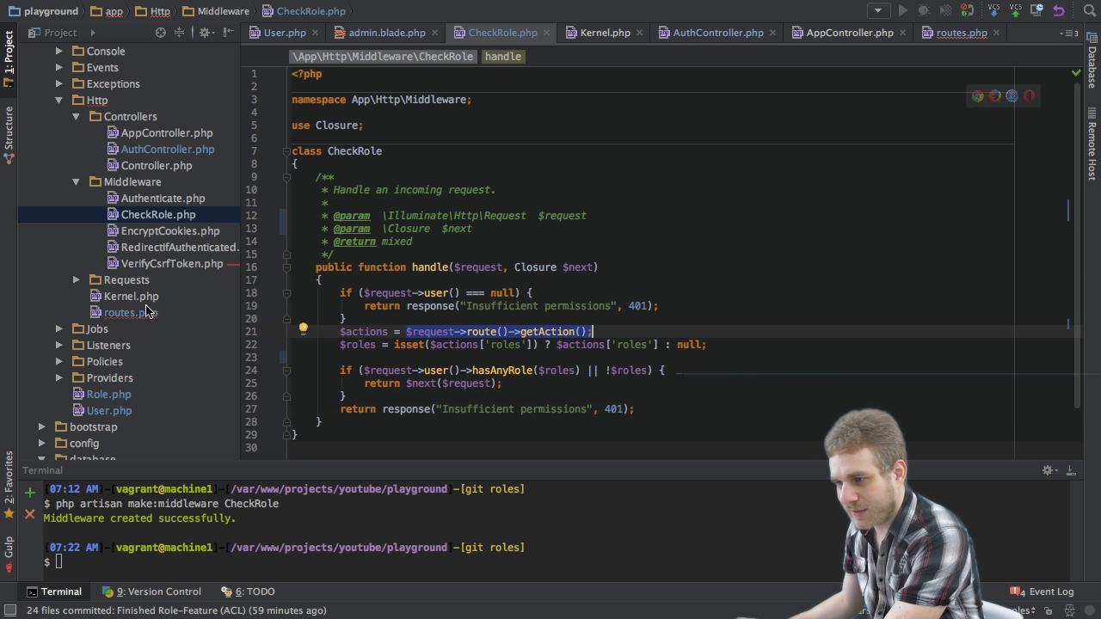
Check the roles key name in CheckRole.php and fill the array with 'Admin', 'Author'.
click(131, 312)
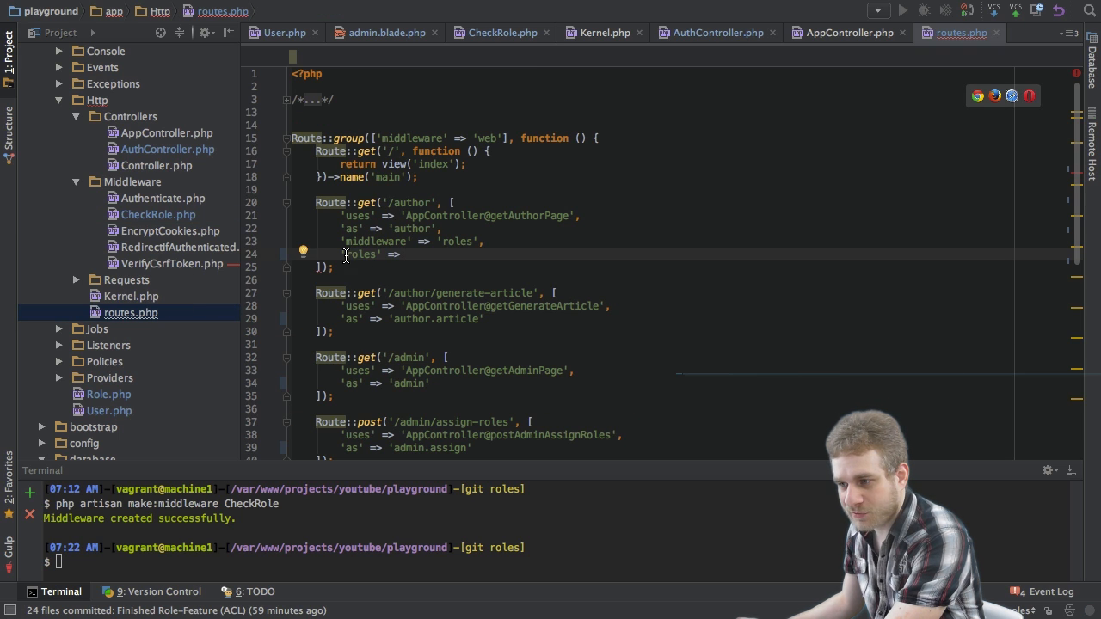
double_click(360, 254)
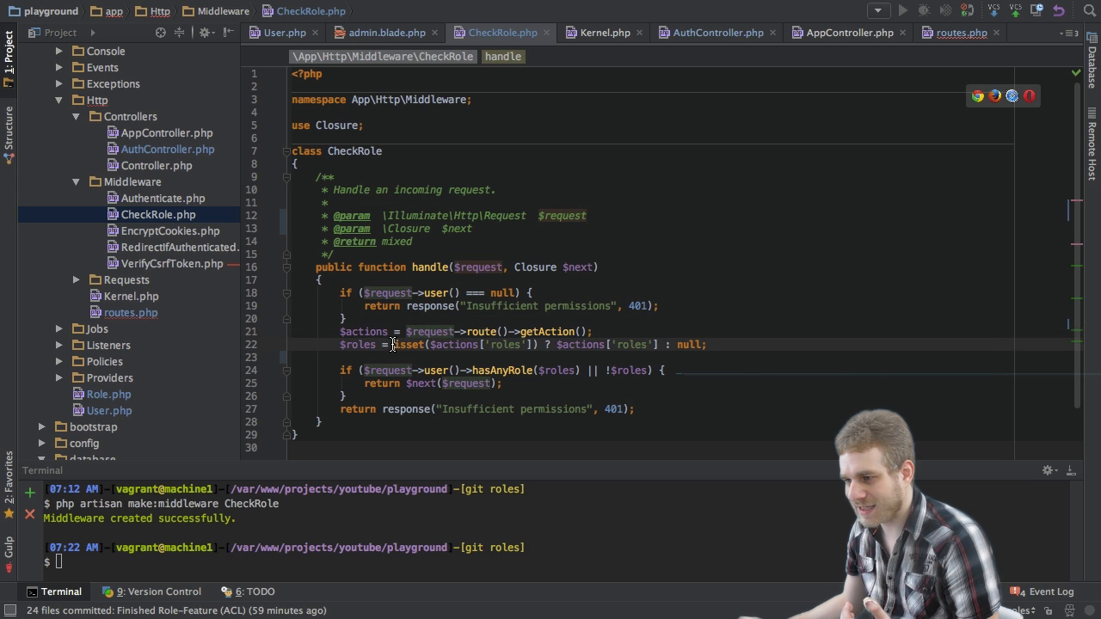
double_click(503, 344)
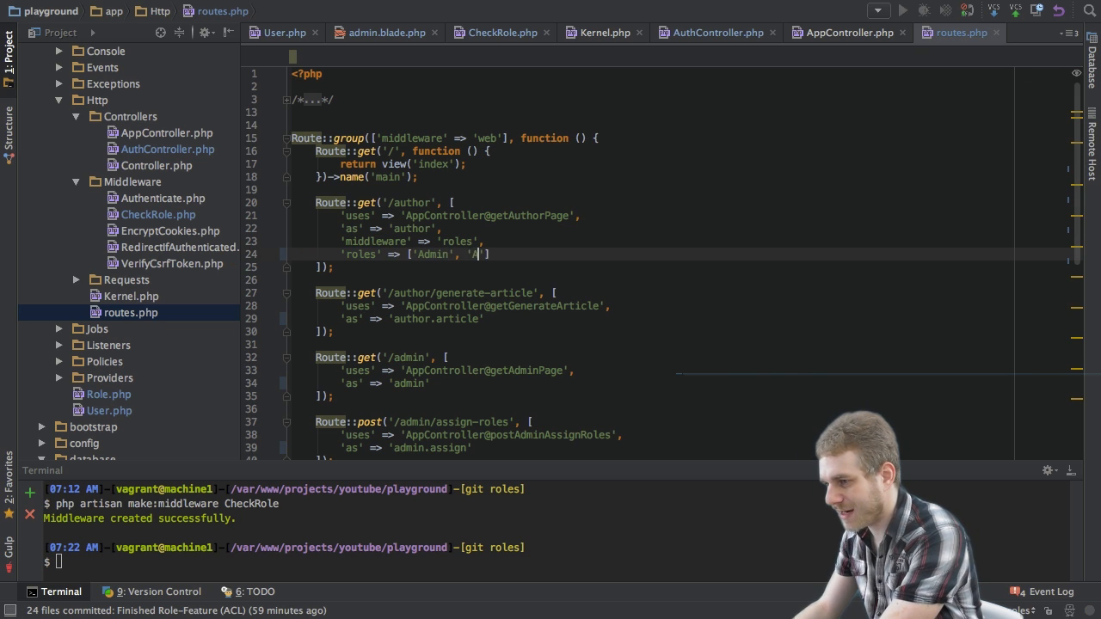
text(uthor)
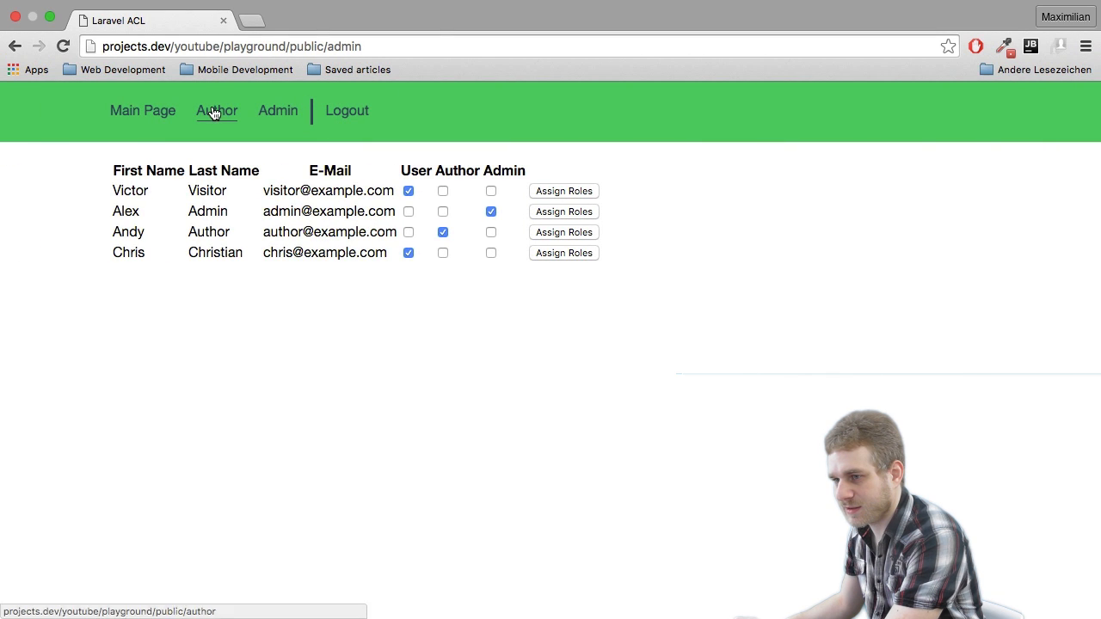
mouse_move(229, 123)
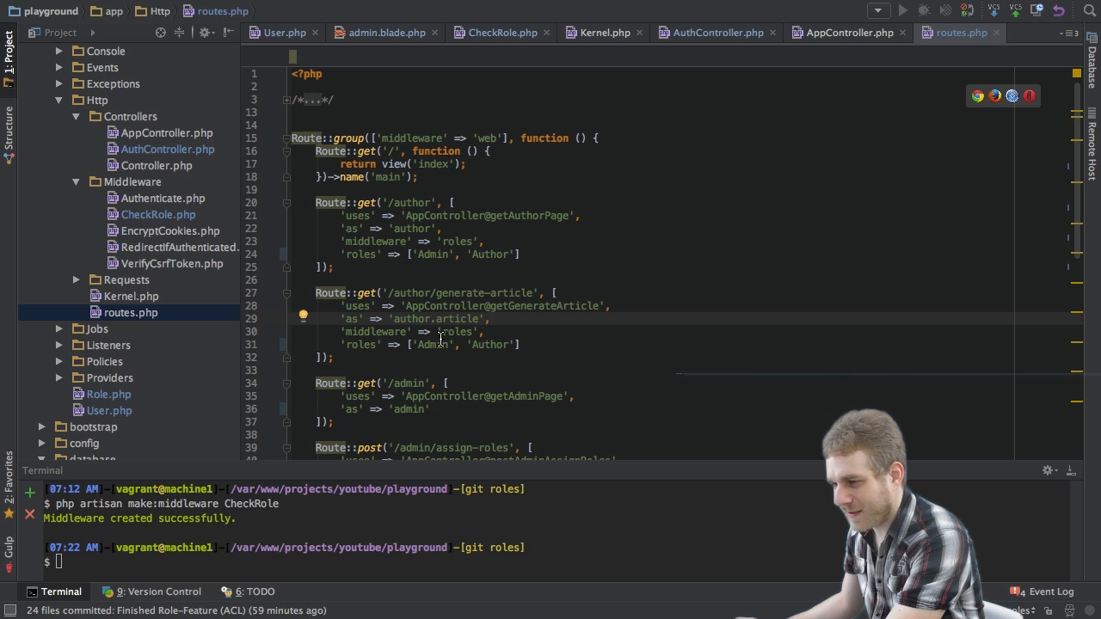
mouse_move(482, 336)
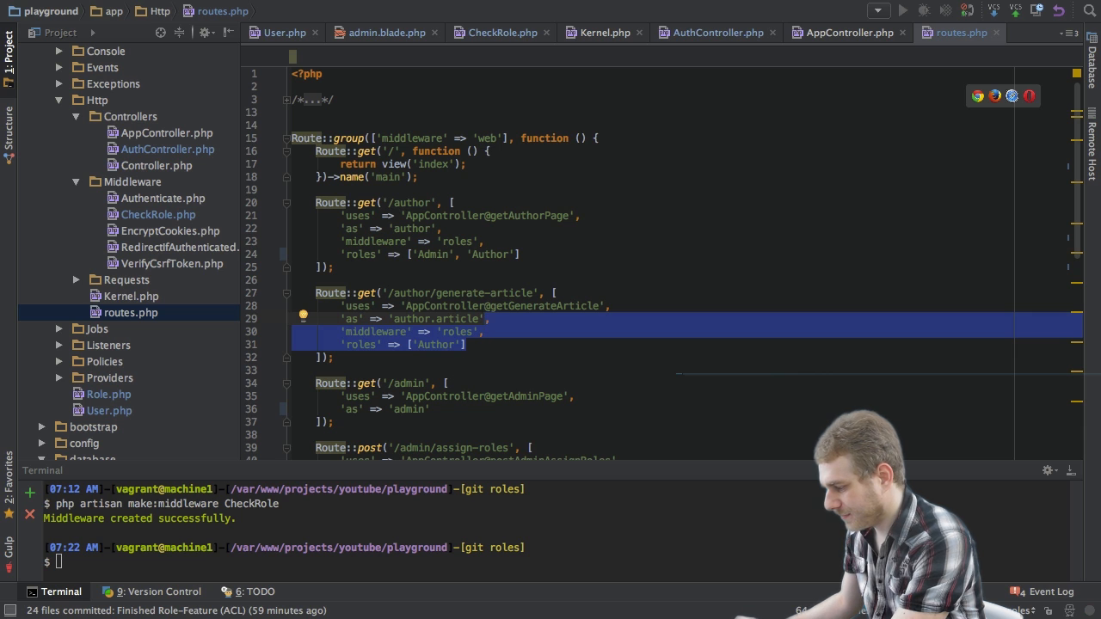
Restrict generate-article to ['Author'] and /admin to ['Admin'], then view the main page in Chrome.
scroll(down, 3)
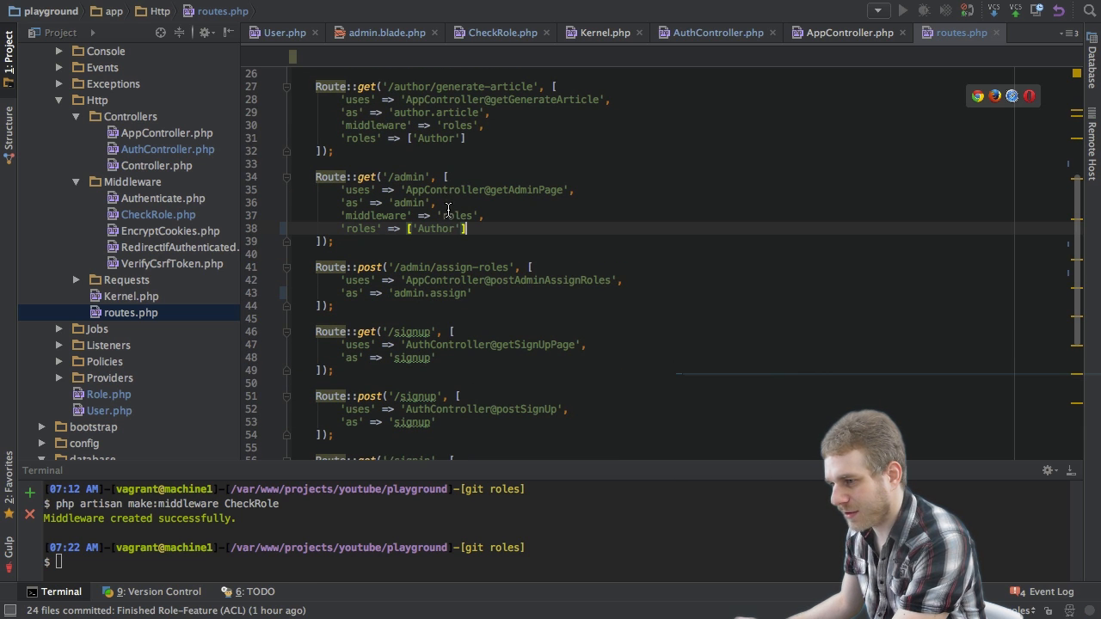
text(Admin)
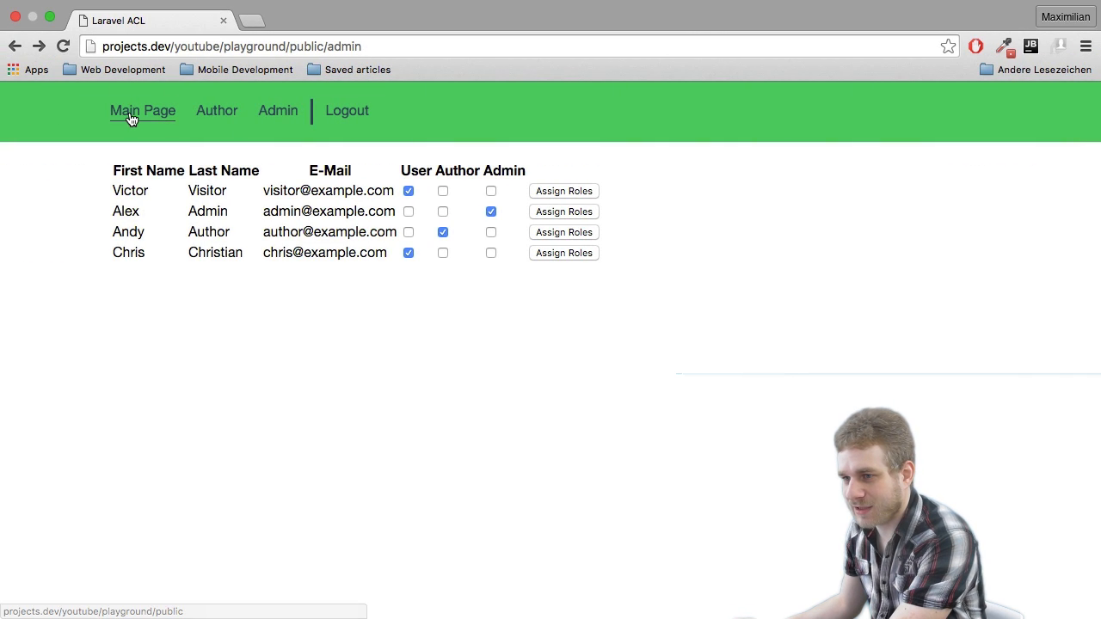
click(142, 110)
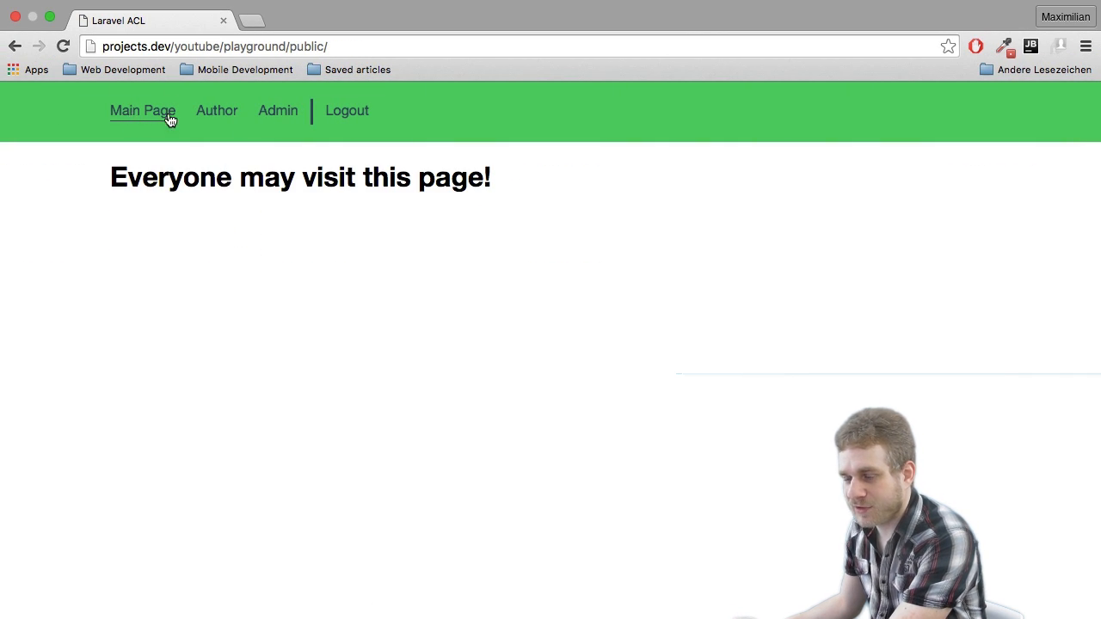
mouse_move(217, 110)
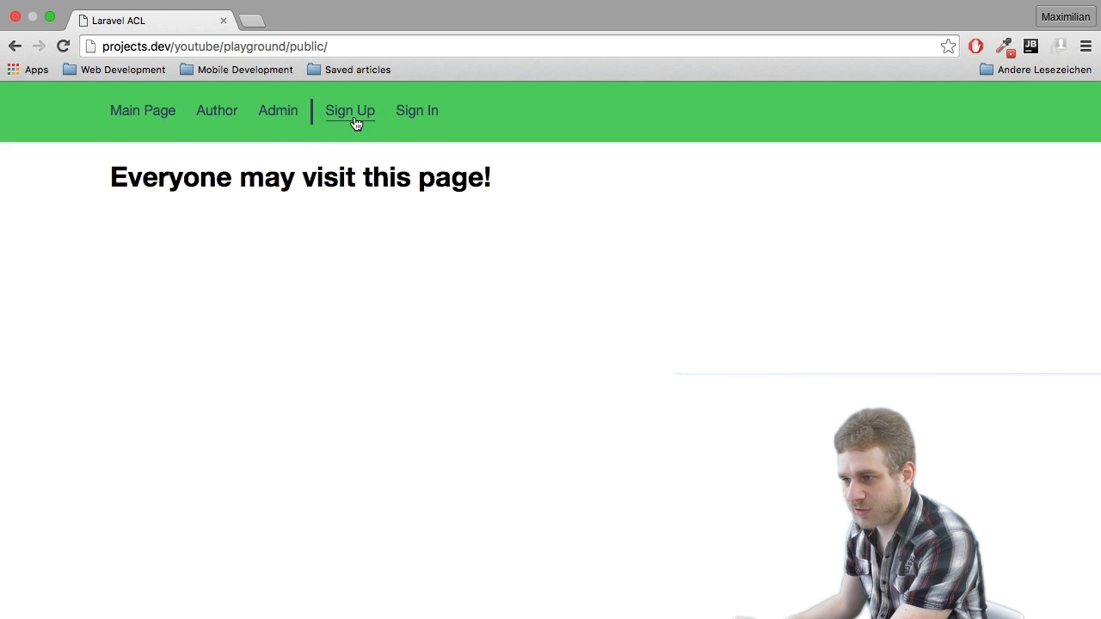
mouse_move(217, 110)
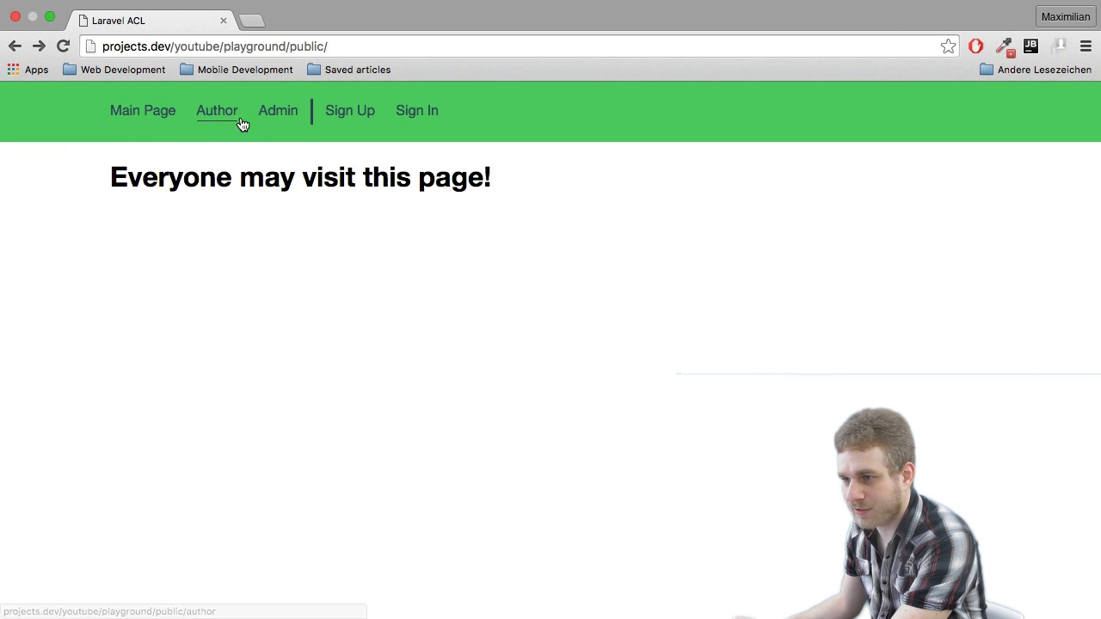
mouse_move(416, 110)
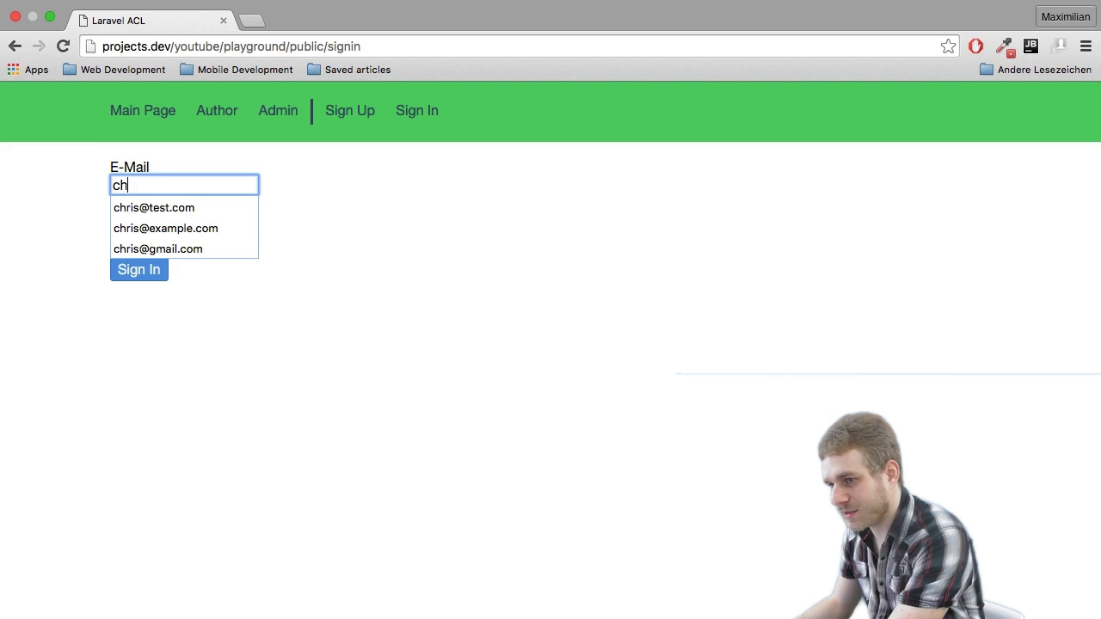
Attempt a sign-in from a saved login suggestion on the Sign In form.
click(165, 228)
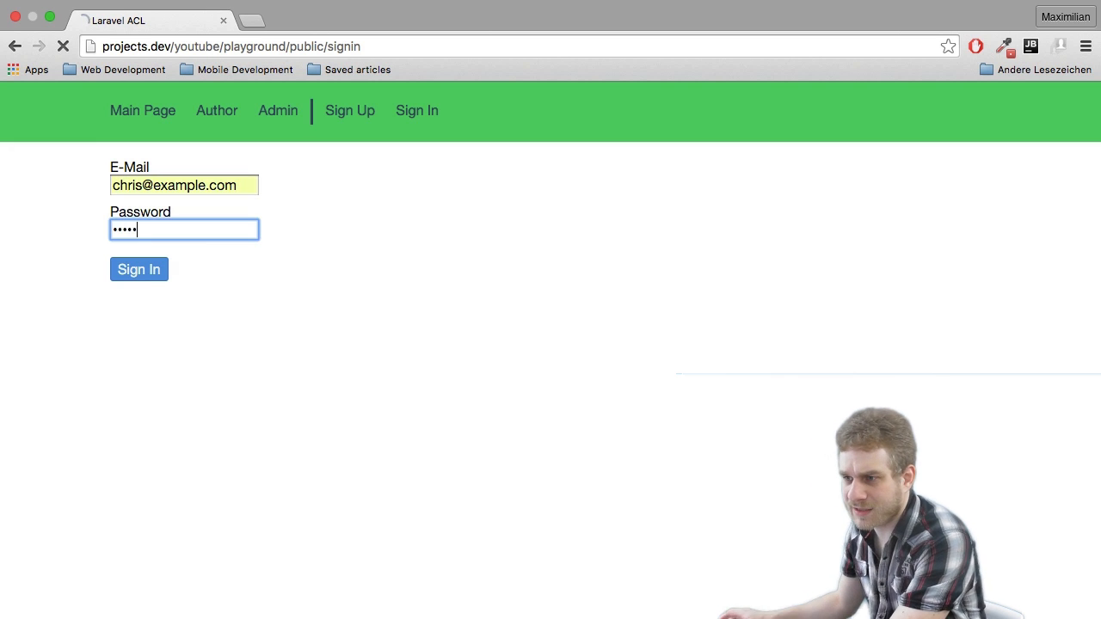
click(139, 269)
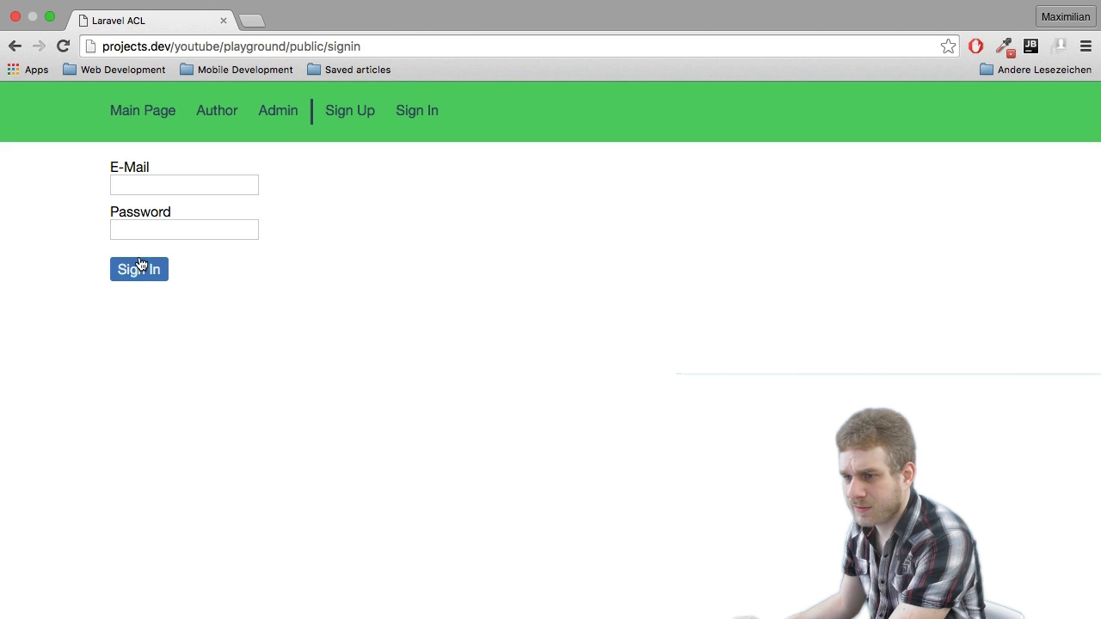
text(ch)
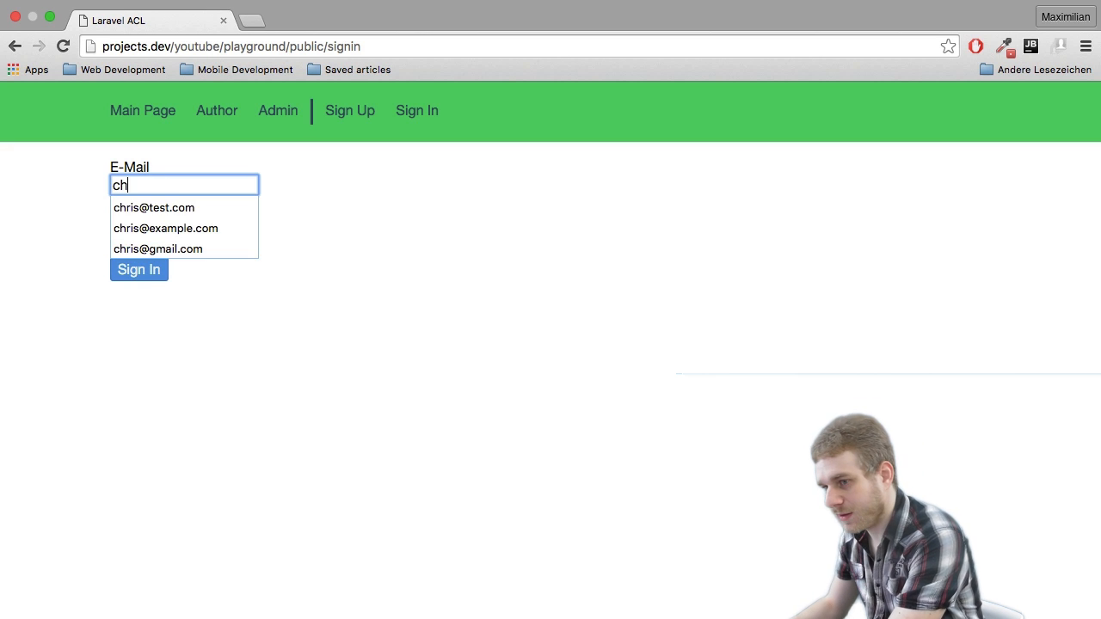
click(157, 248)
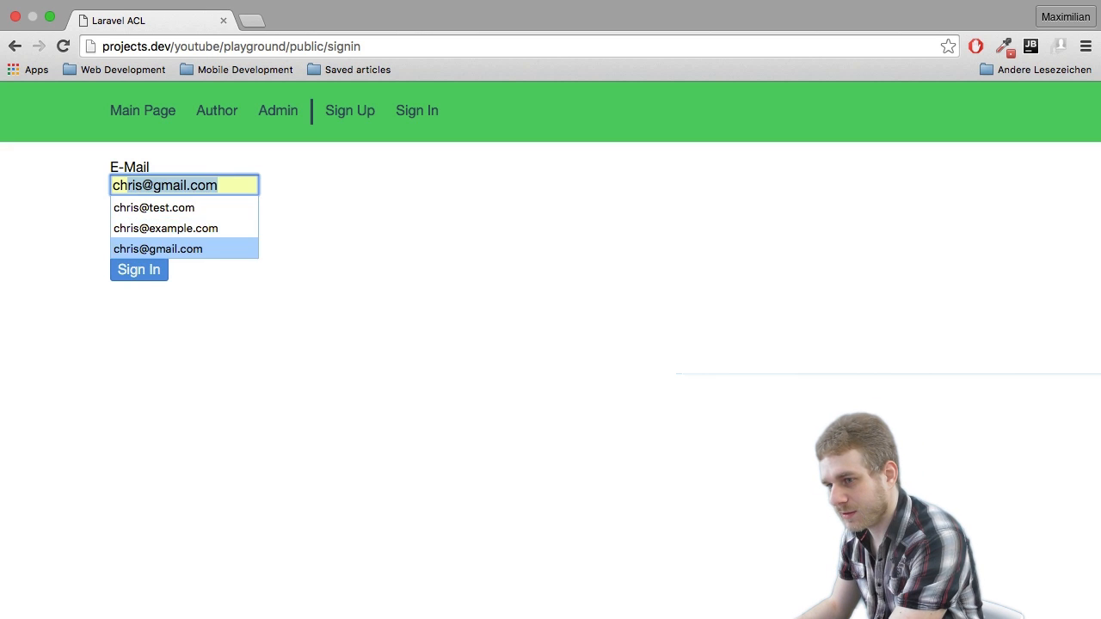
click(165, 228)
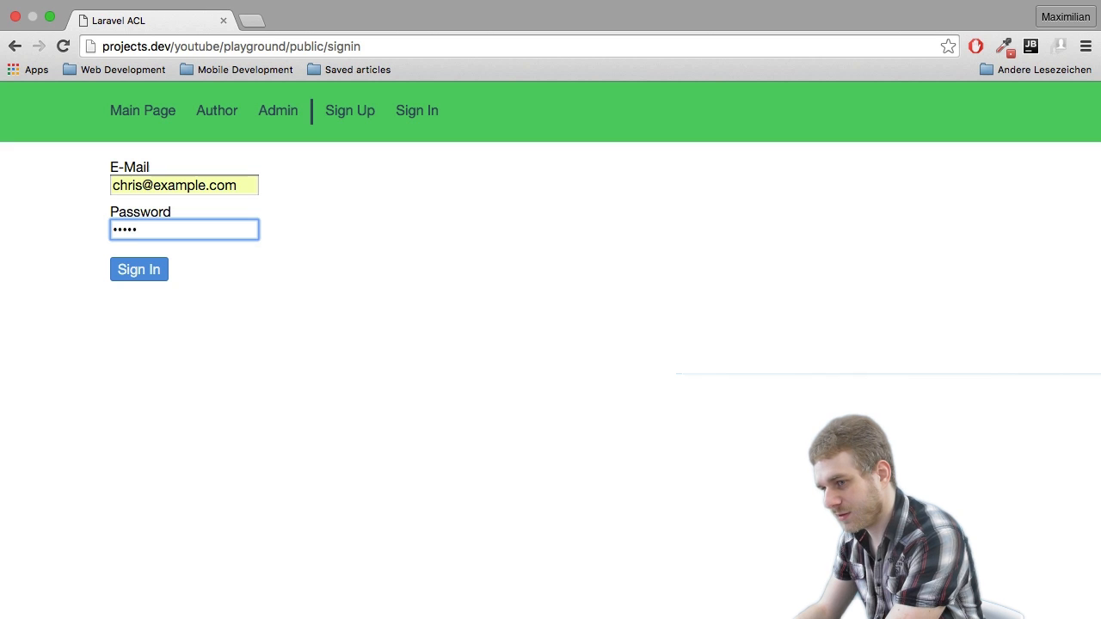
text(v)
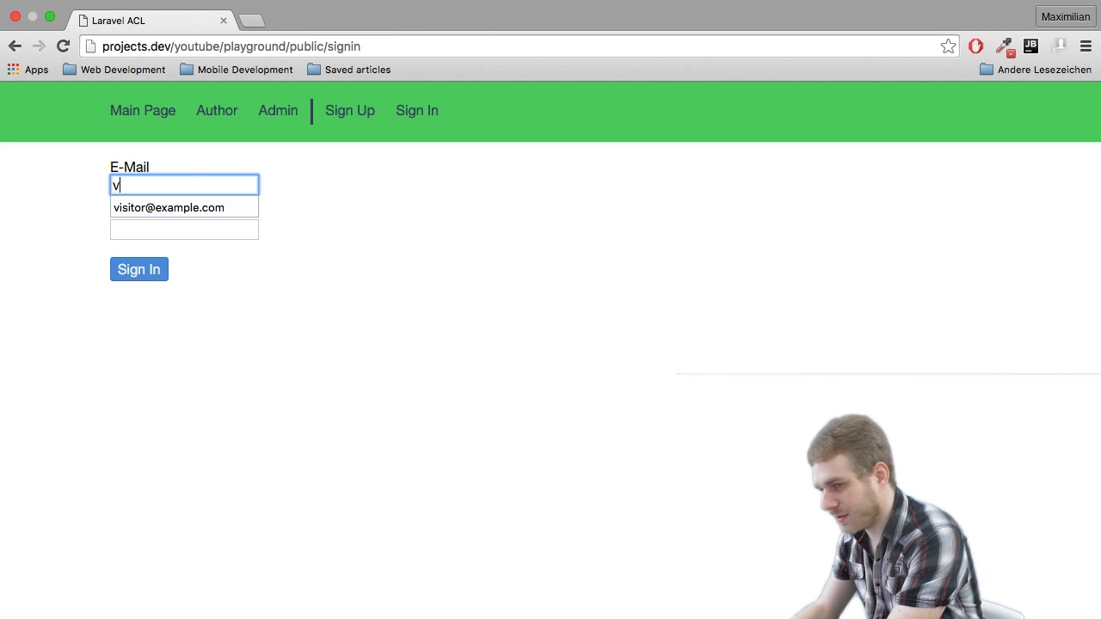
text(isitor@example.com)
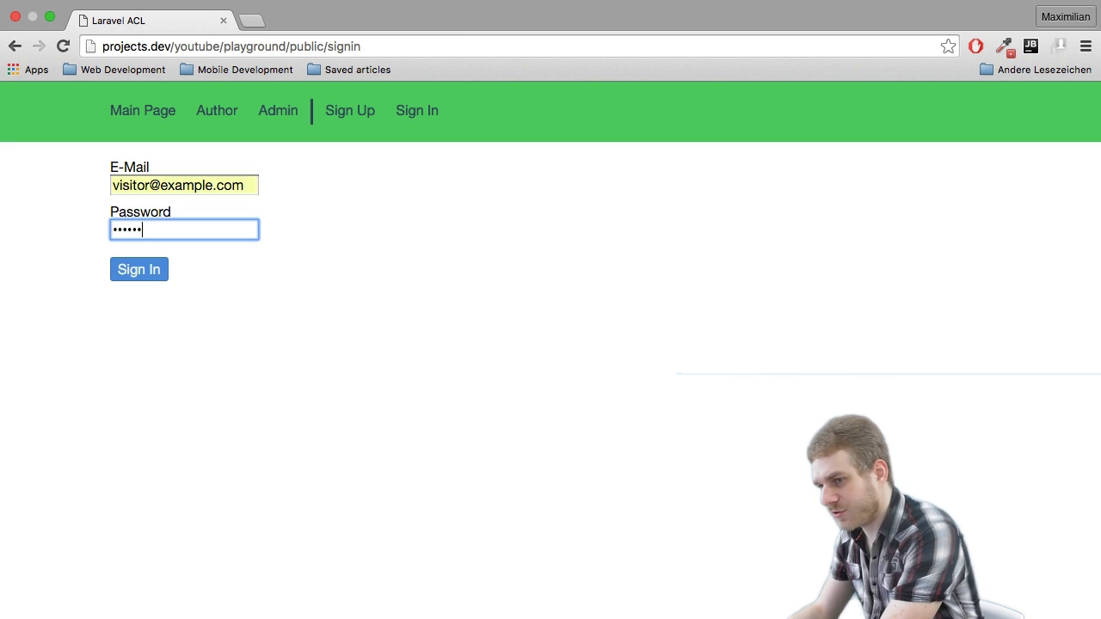
click(139, 270)
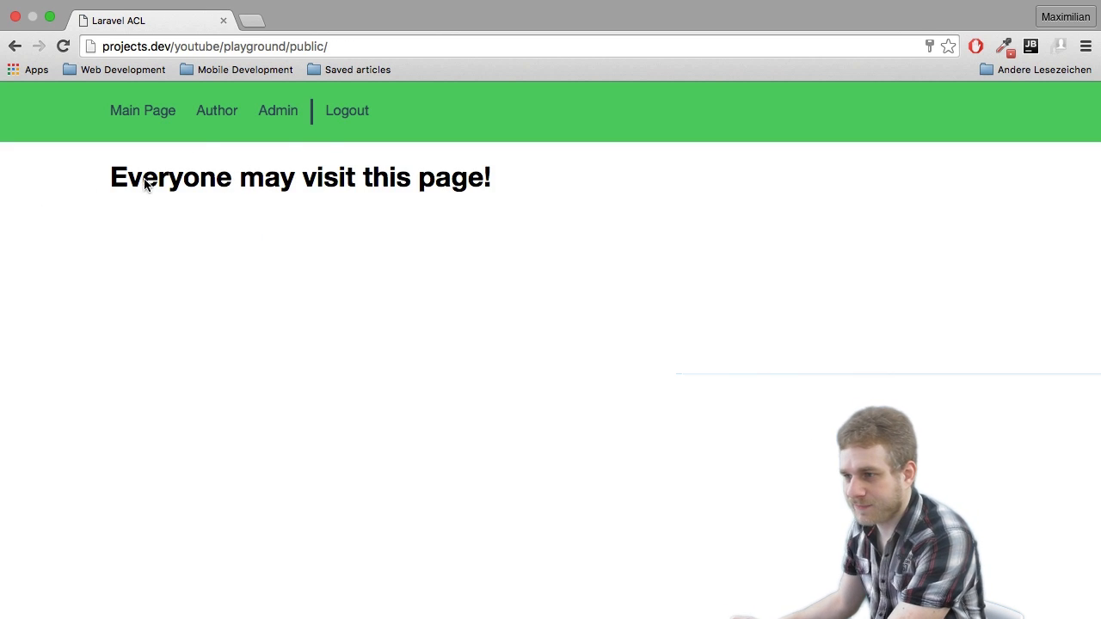
mouse_move(142, 110)
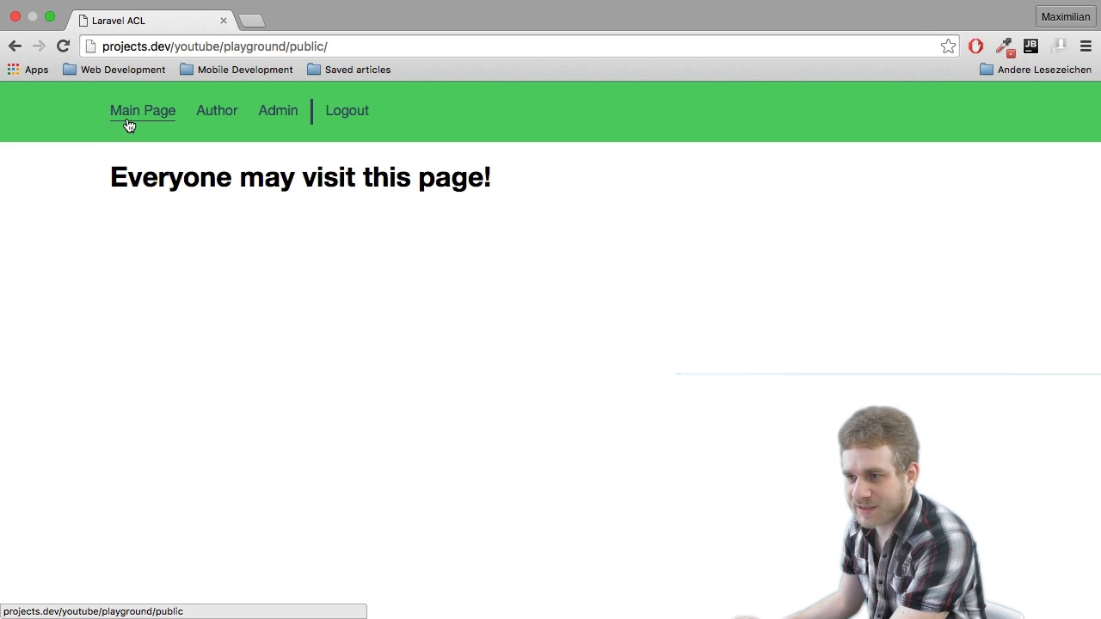
mouse_move(155, 130)
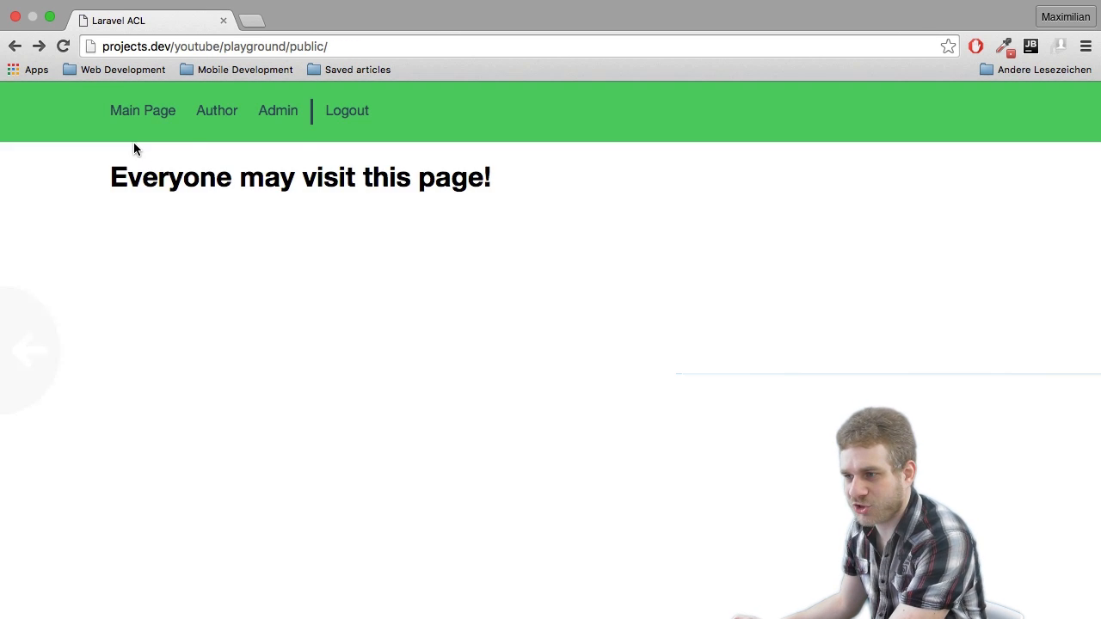
click(346, 110)
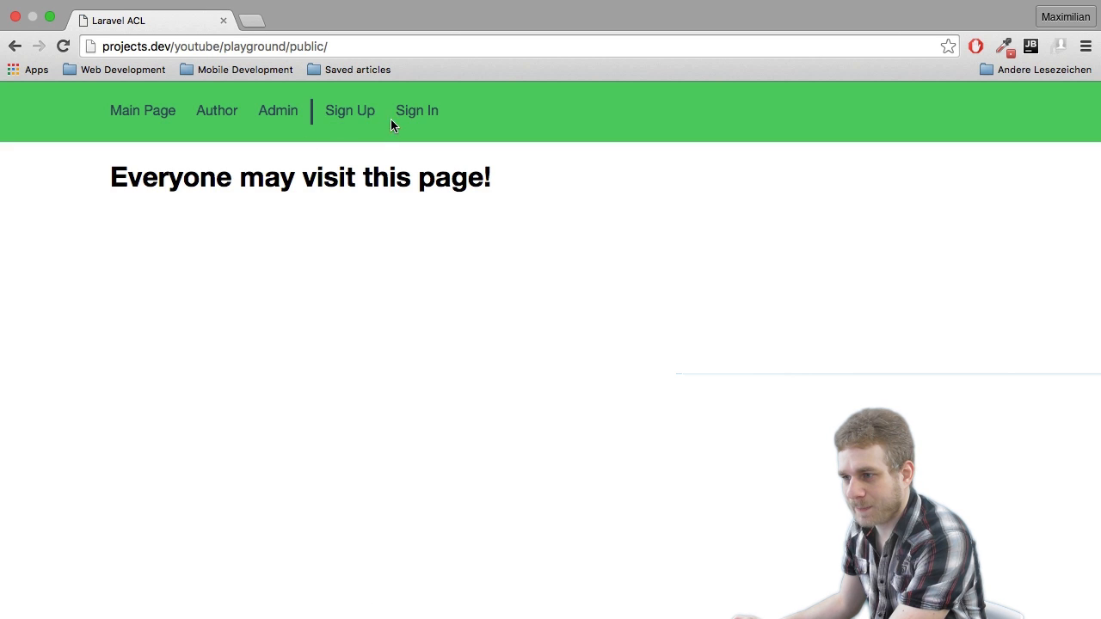
click(417, 110)
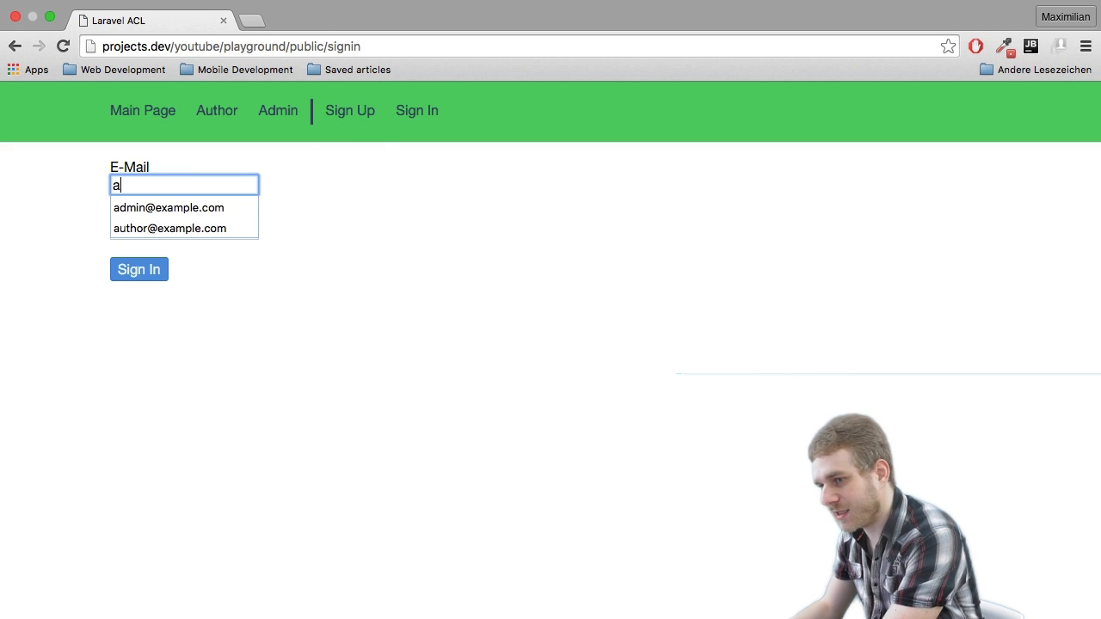
click(169, 228)
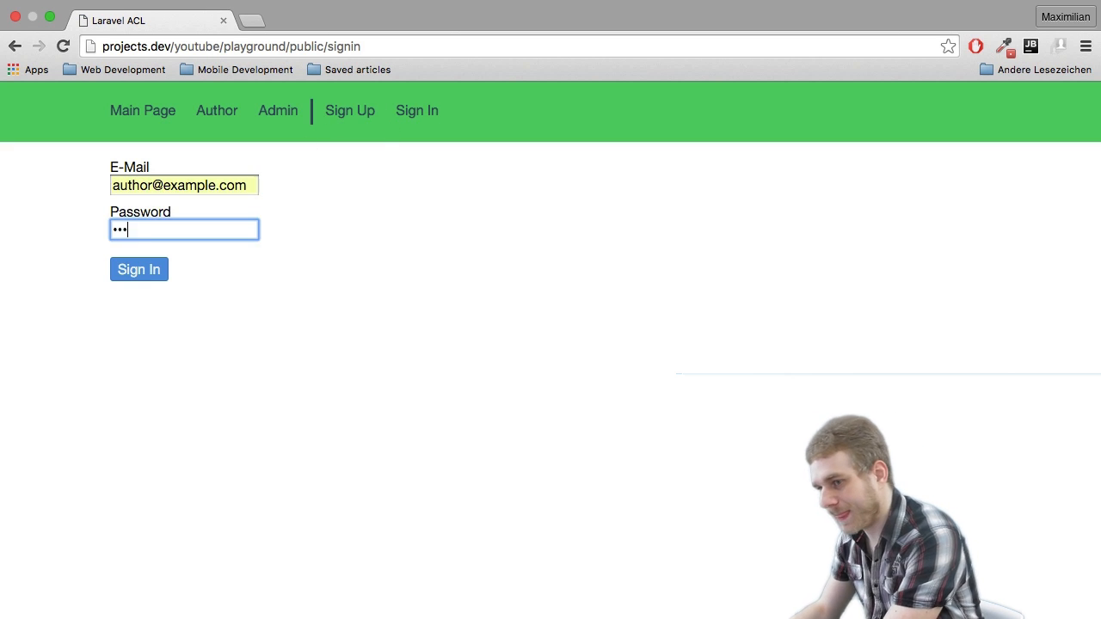
click(139, 269)
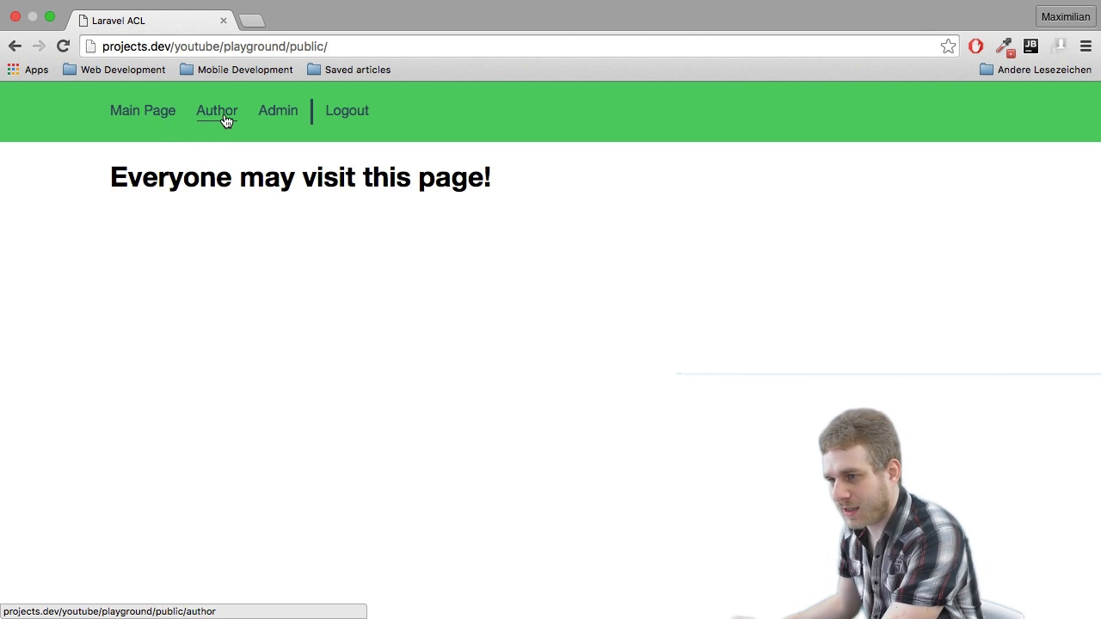
Verify the author is refused the admin page but reaches the author page, then log out.
click(278, 110)
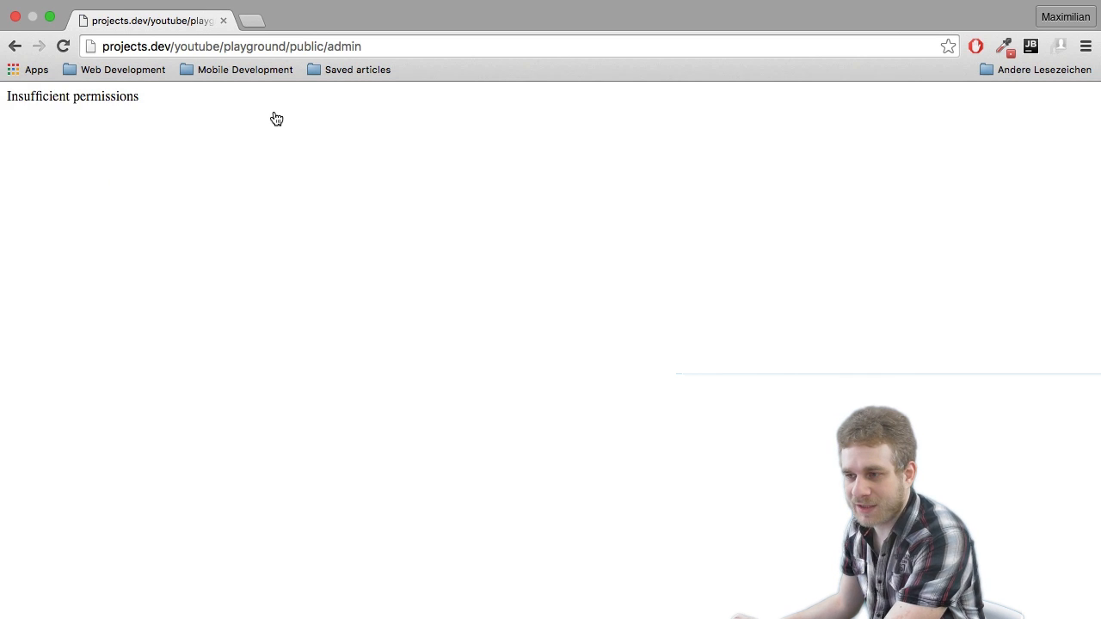
click(216, 110)
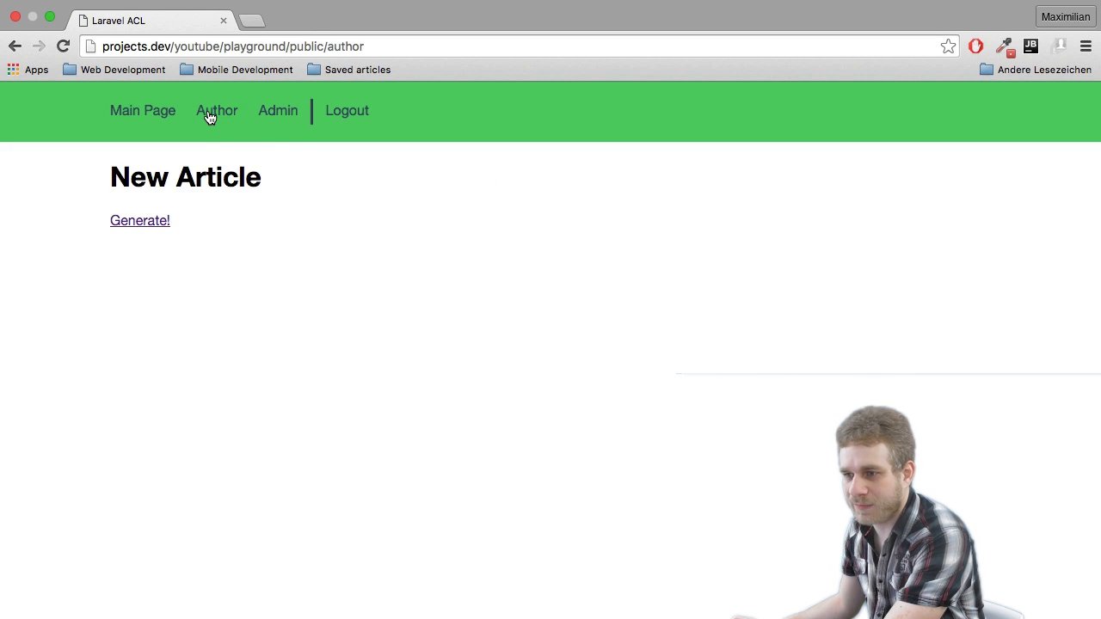
click(140, 220)
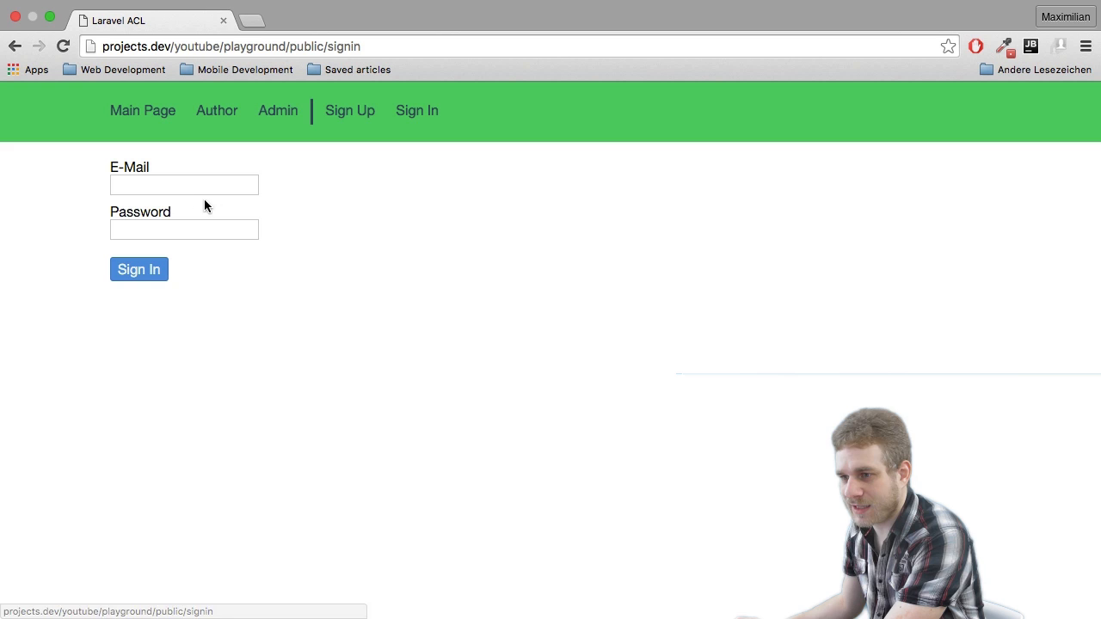
text(admin@example.com)
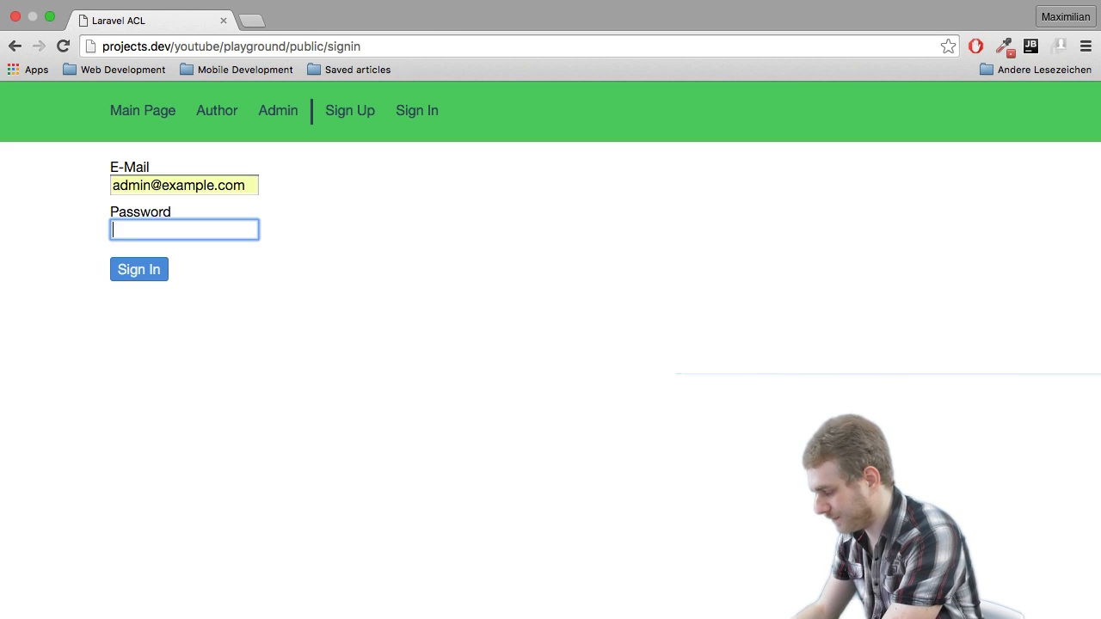
click(139, 269)
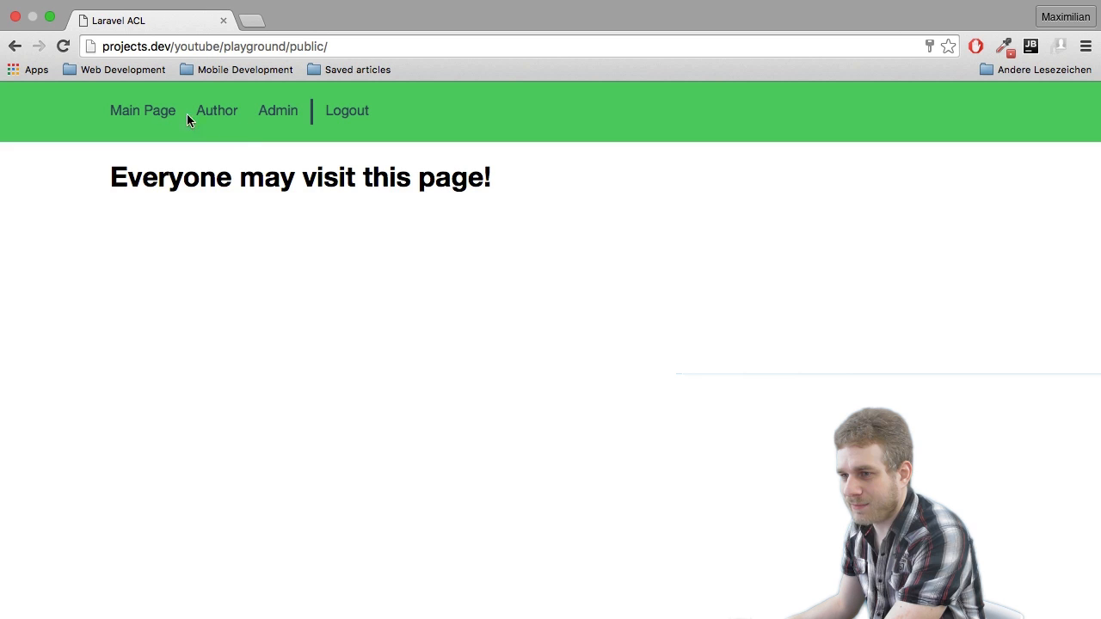
mouse_move(216, 111)
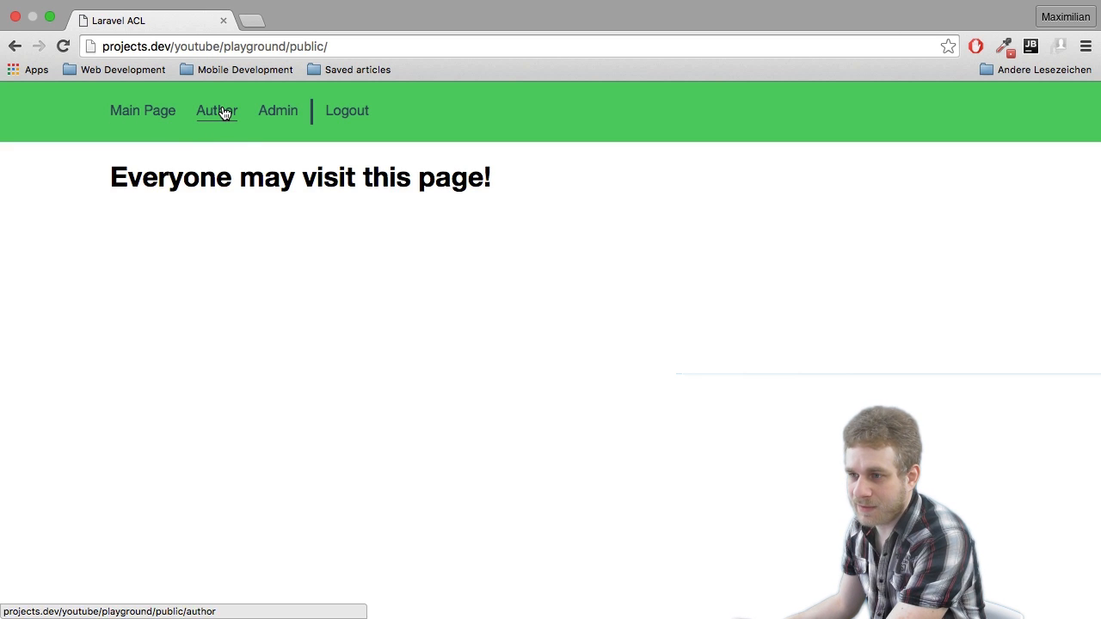
click(217, 111)
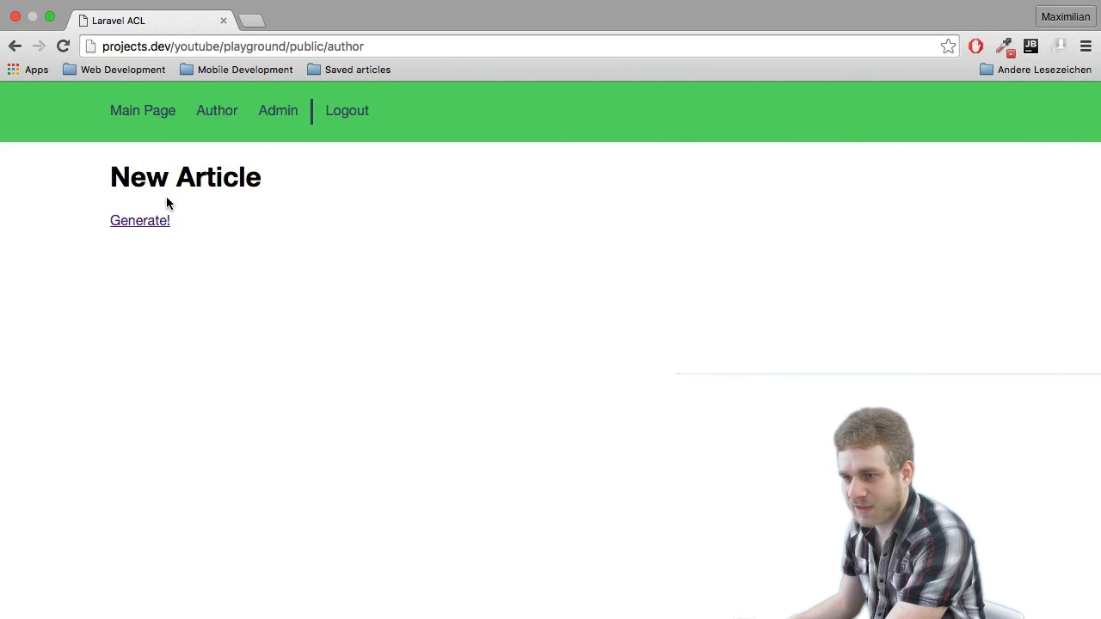
Generate an article as admin, return, and view the admin page listing four users' role checkboxes.
click(140, 220)
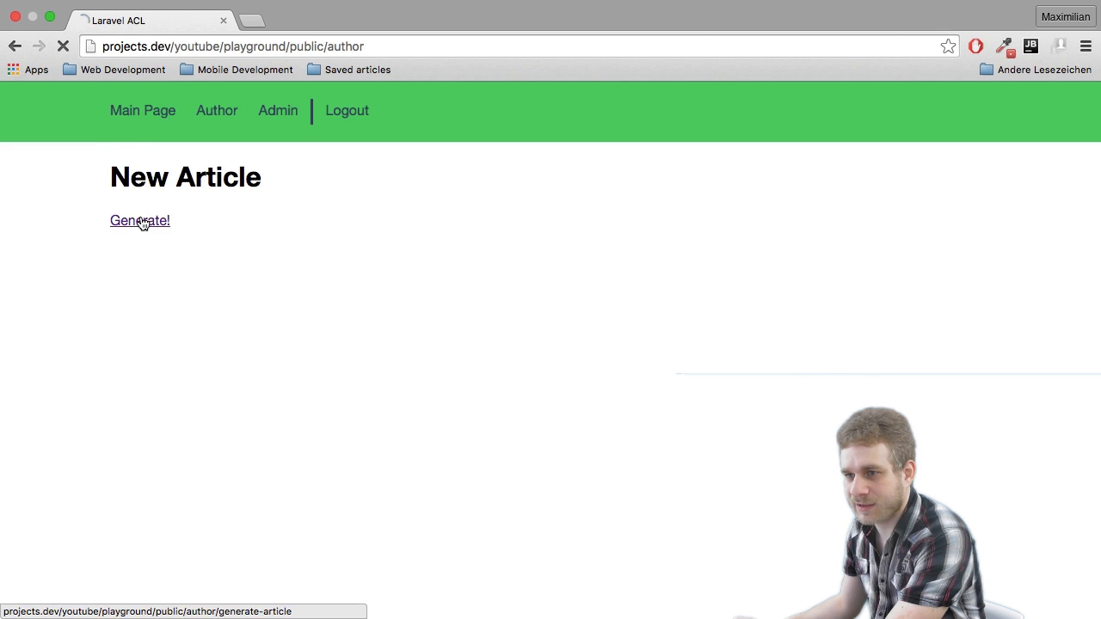
click(140, 221)
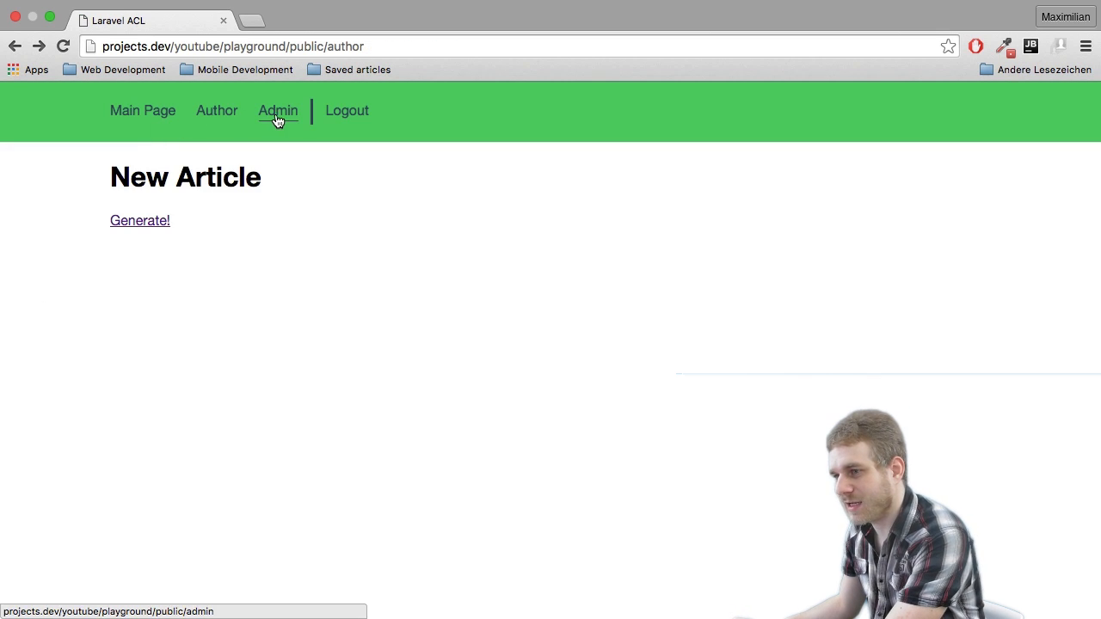
click(278, 110)
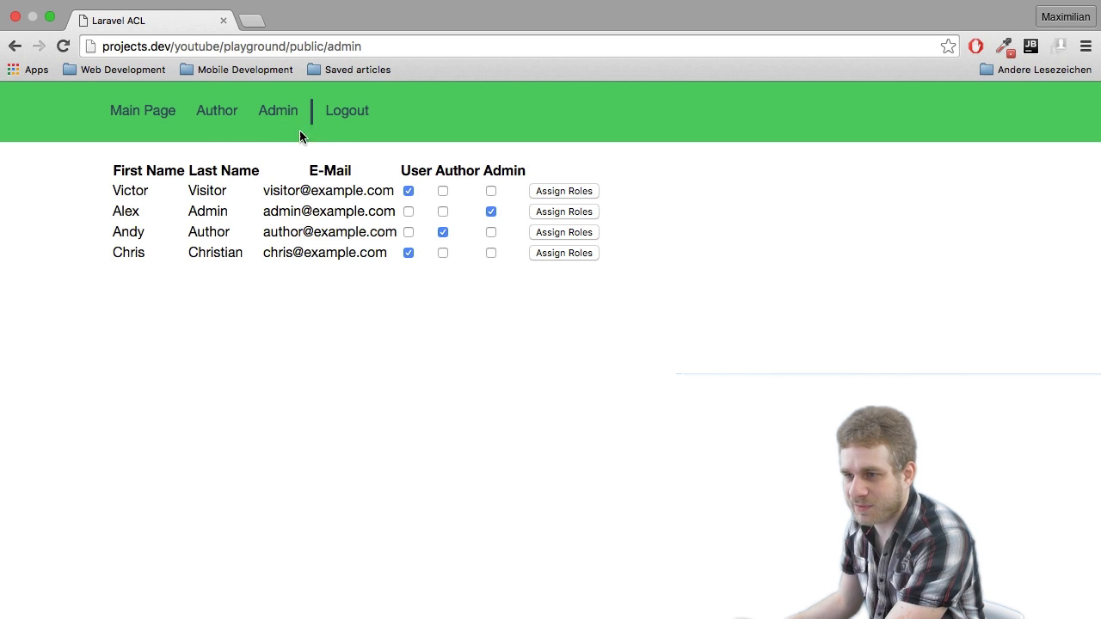
mouse_move(423, 184)
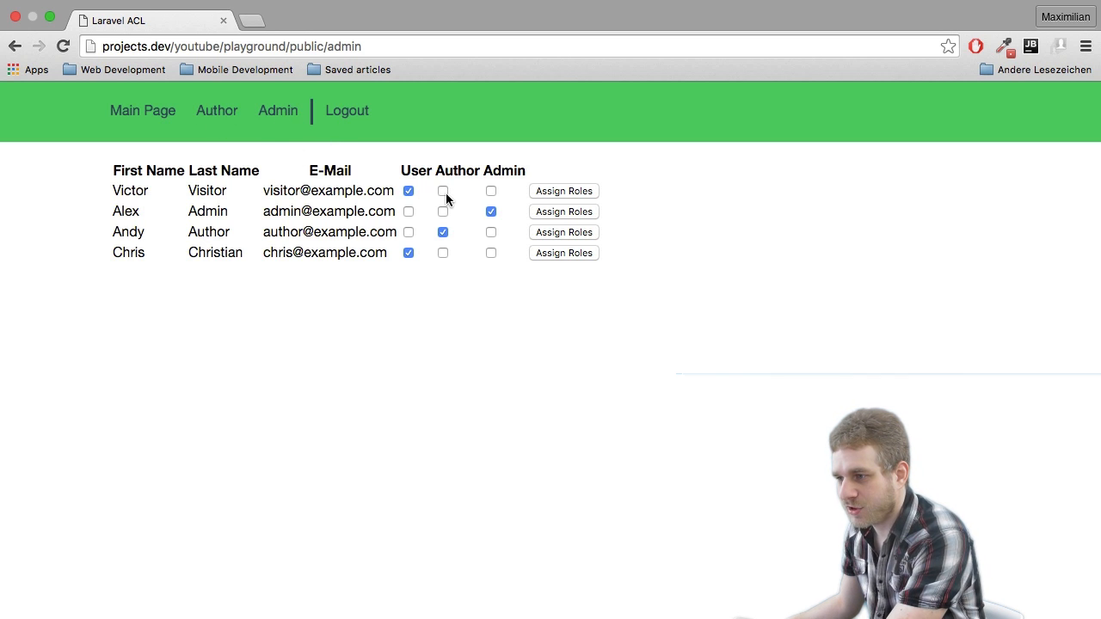
click(443, 191)
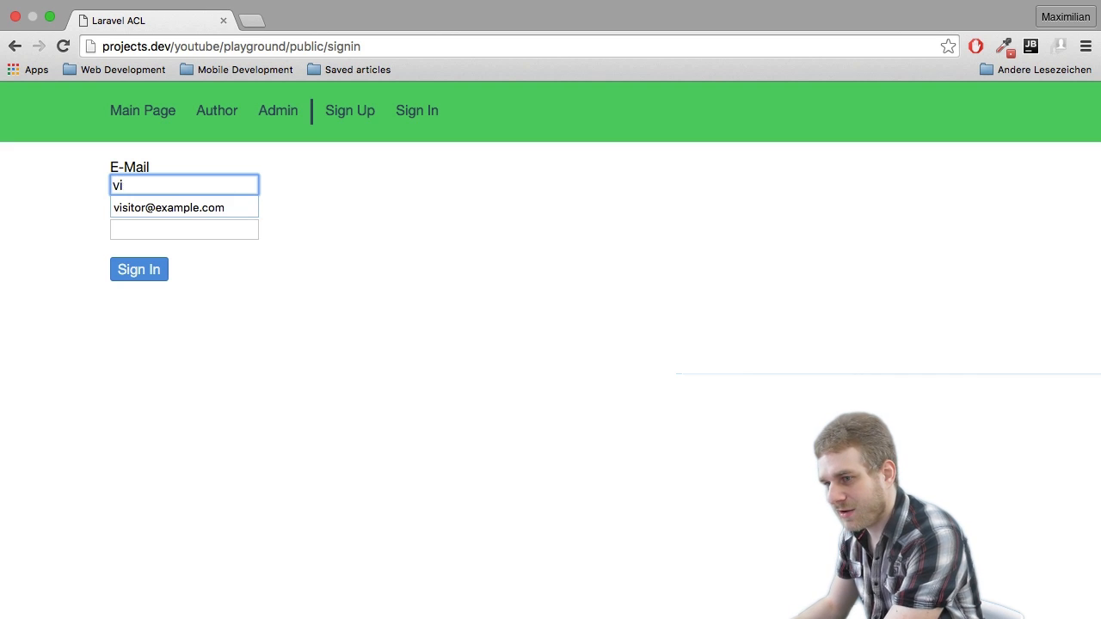
text(••••••)
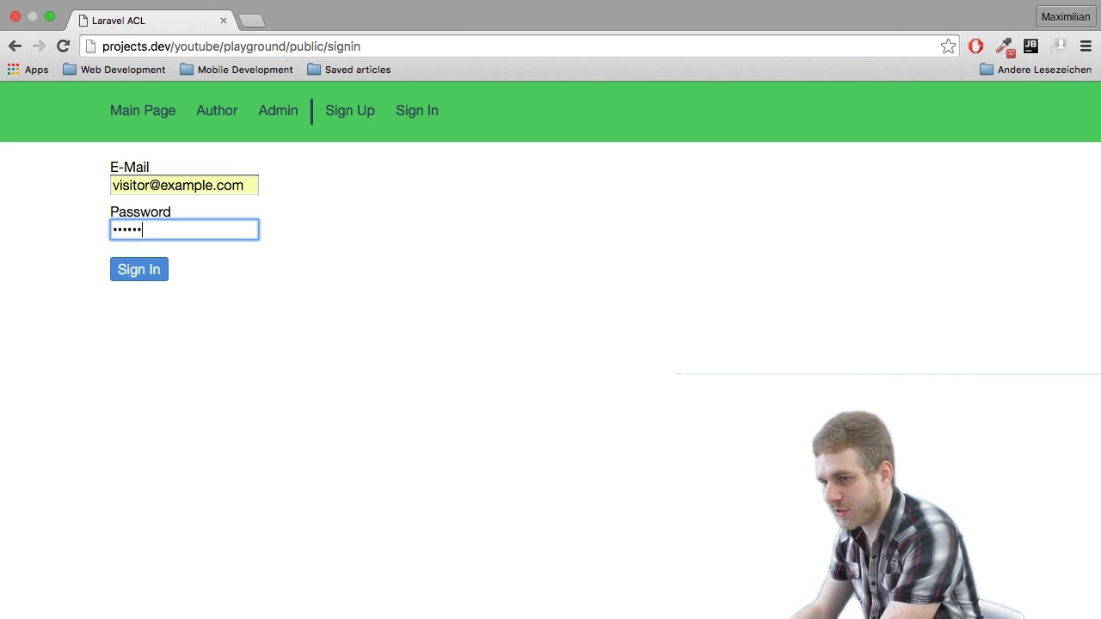
click(138, 270)
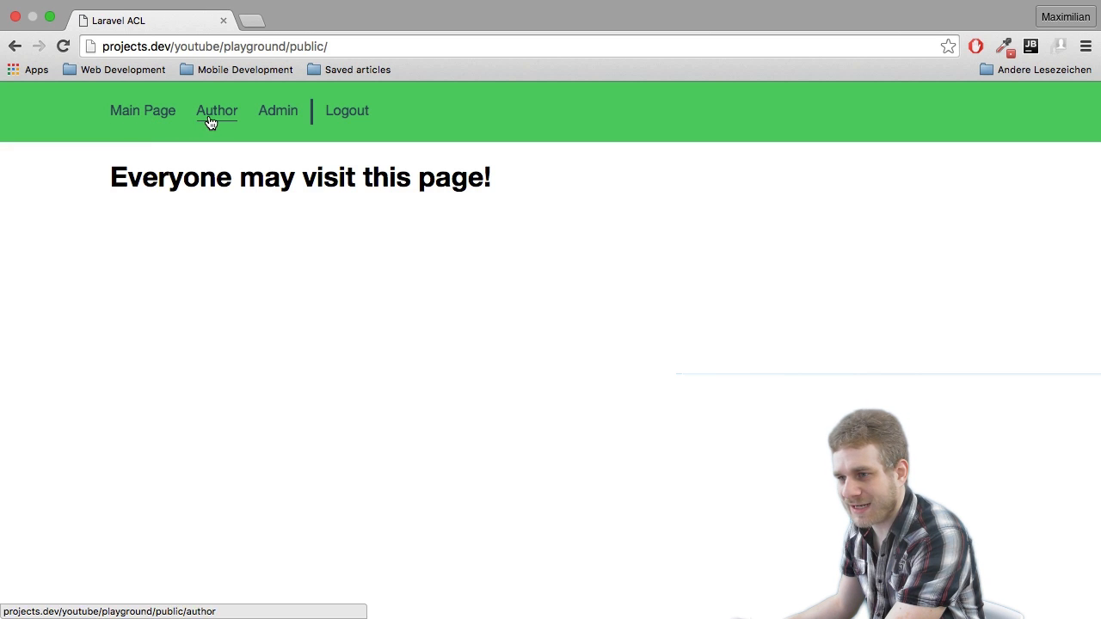
Reach the author page as visitor and generate an article, getting 'Article generated!'.
click(217, 111)
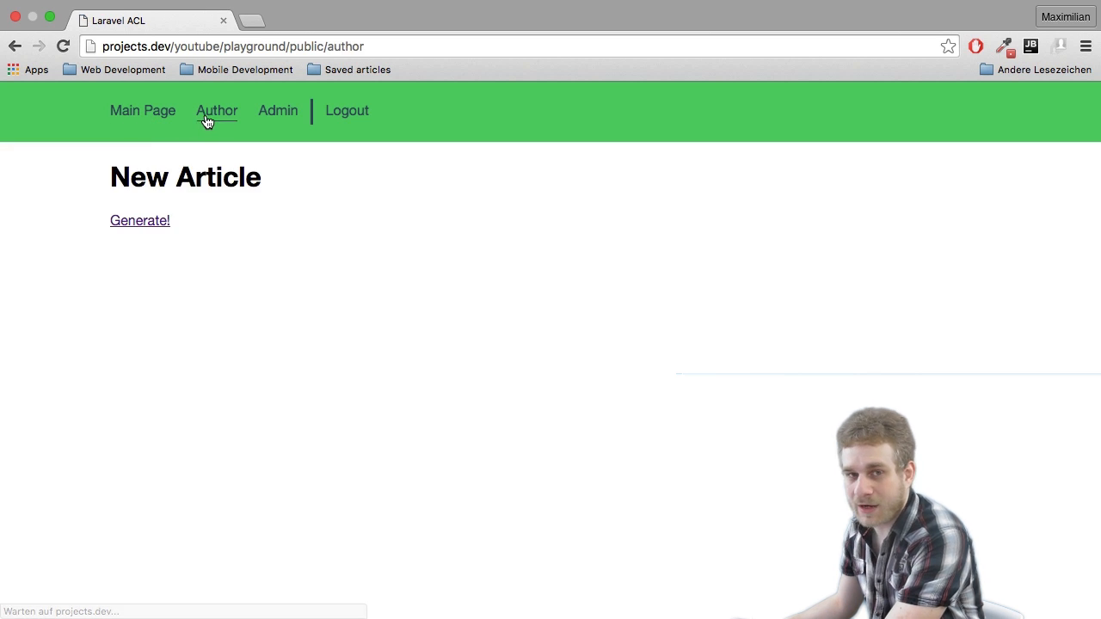
click(139, 220)
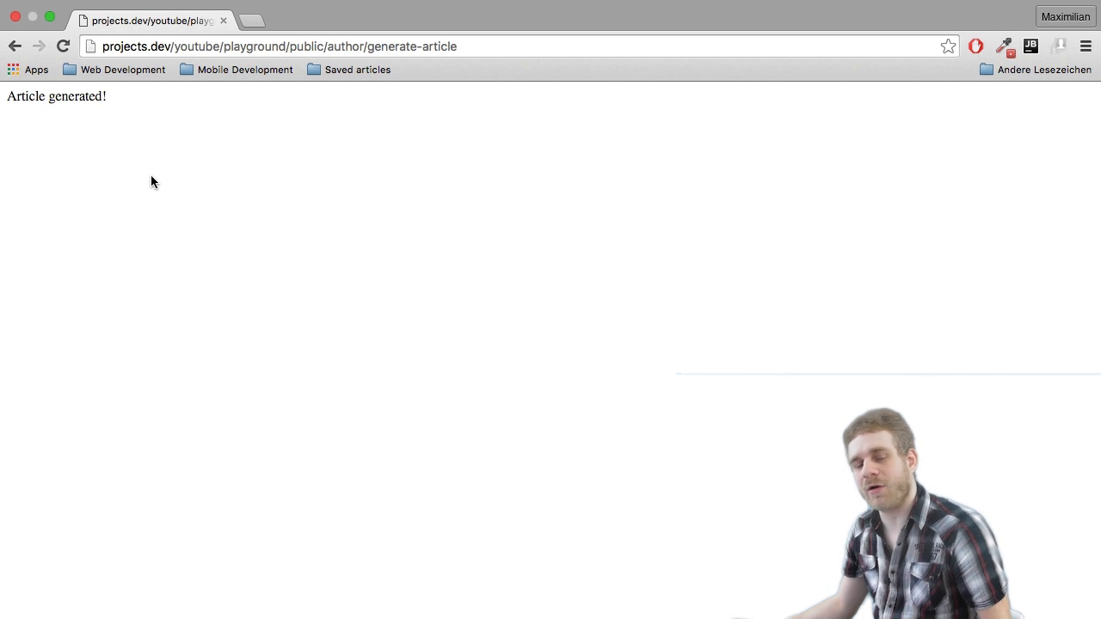